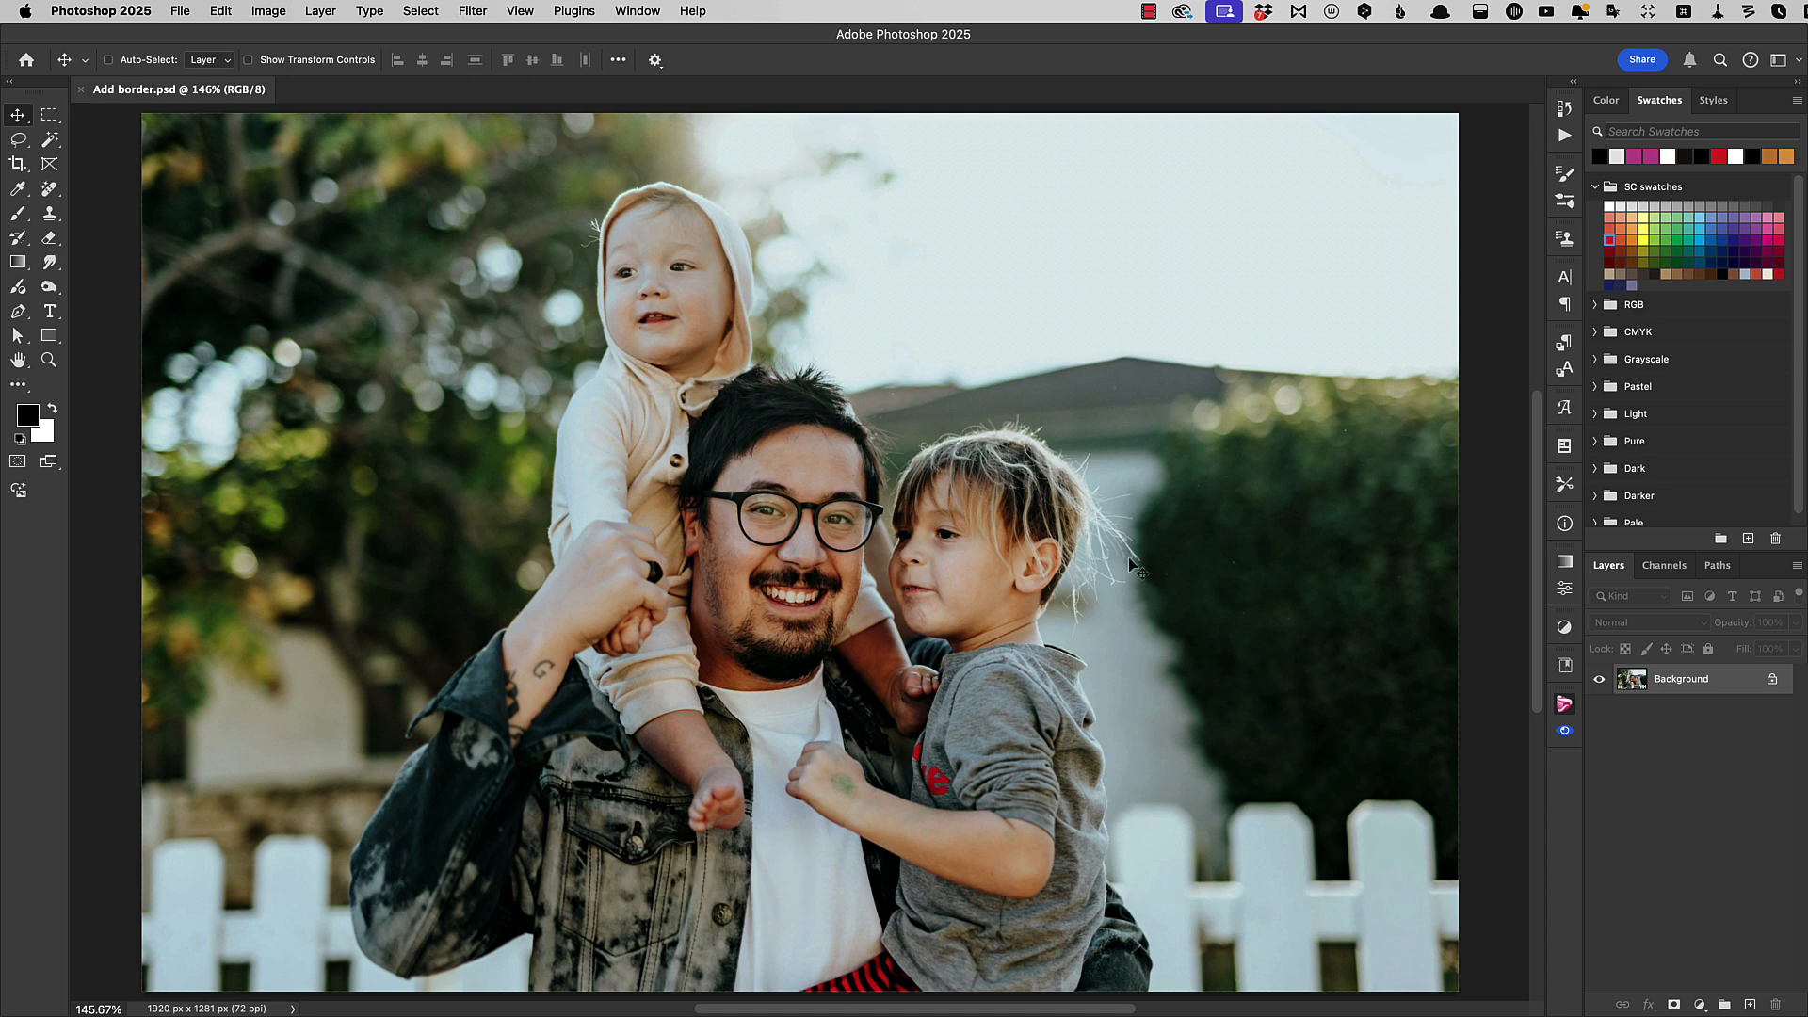
{"action": "mouse_move", "coordinate": [1042, 641]}
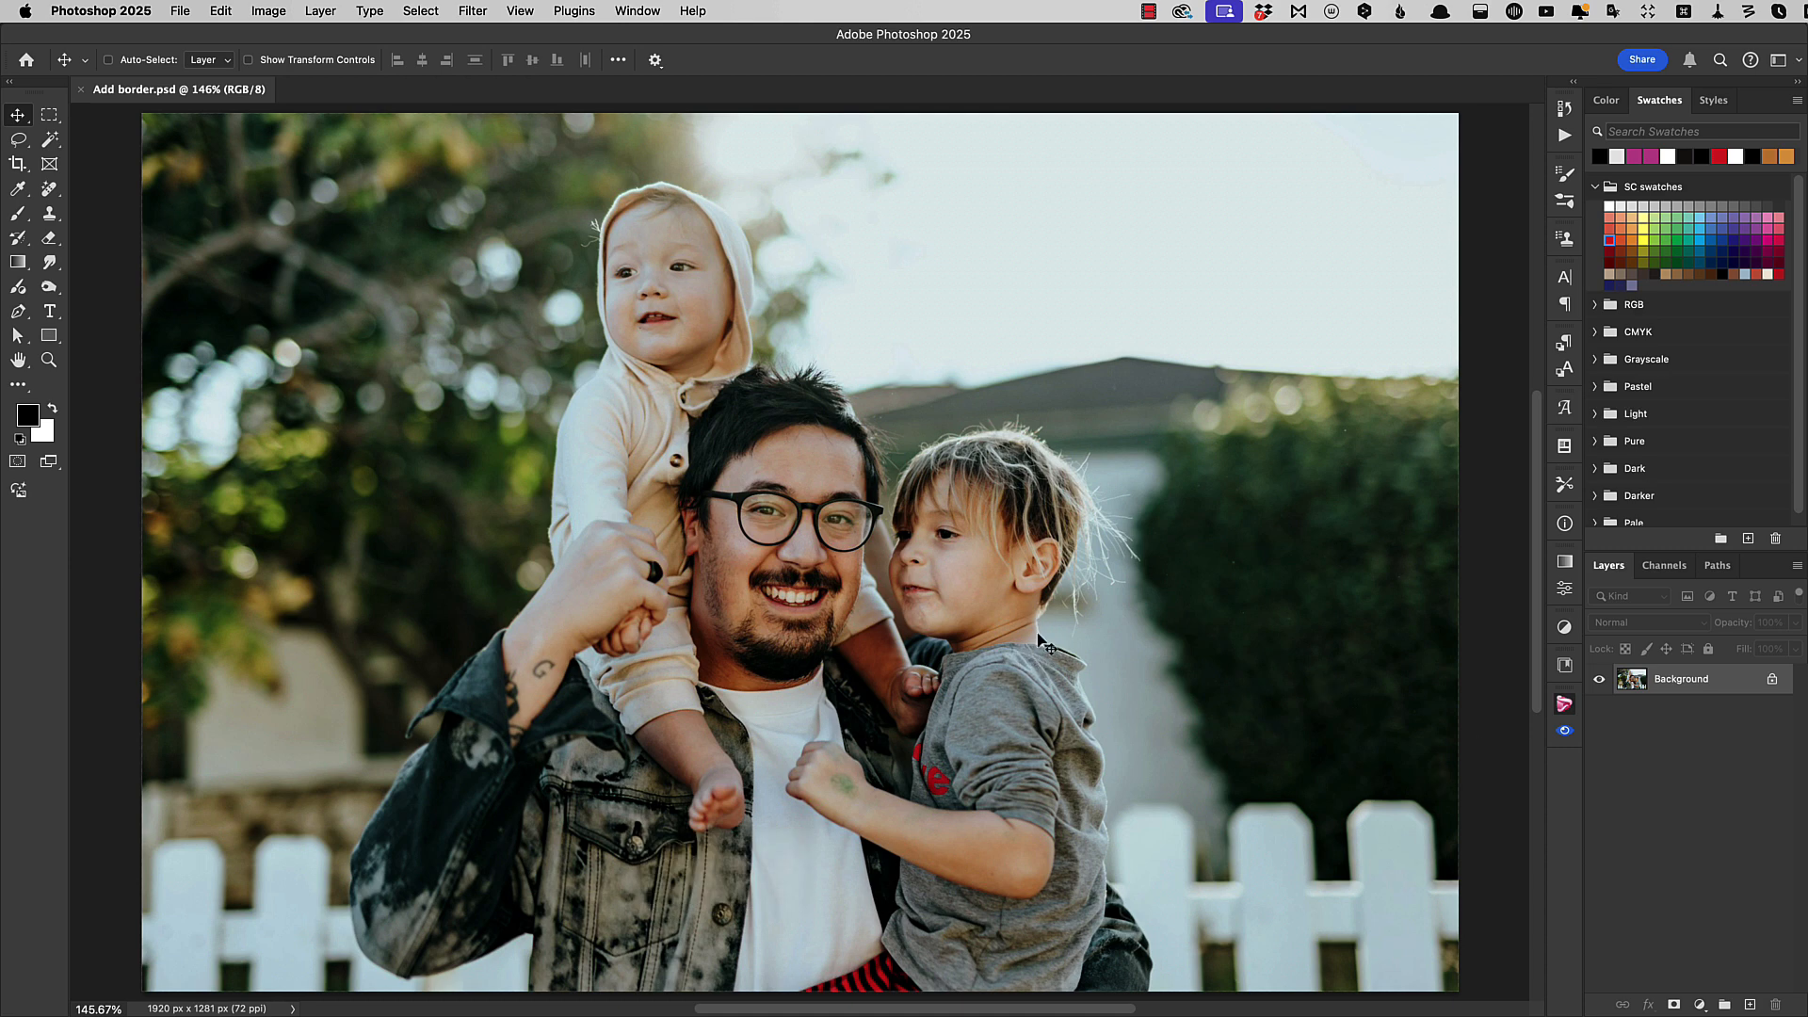
{"action": "mouse_move", "coordinate": [1171, 751]}
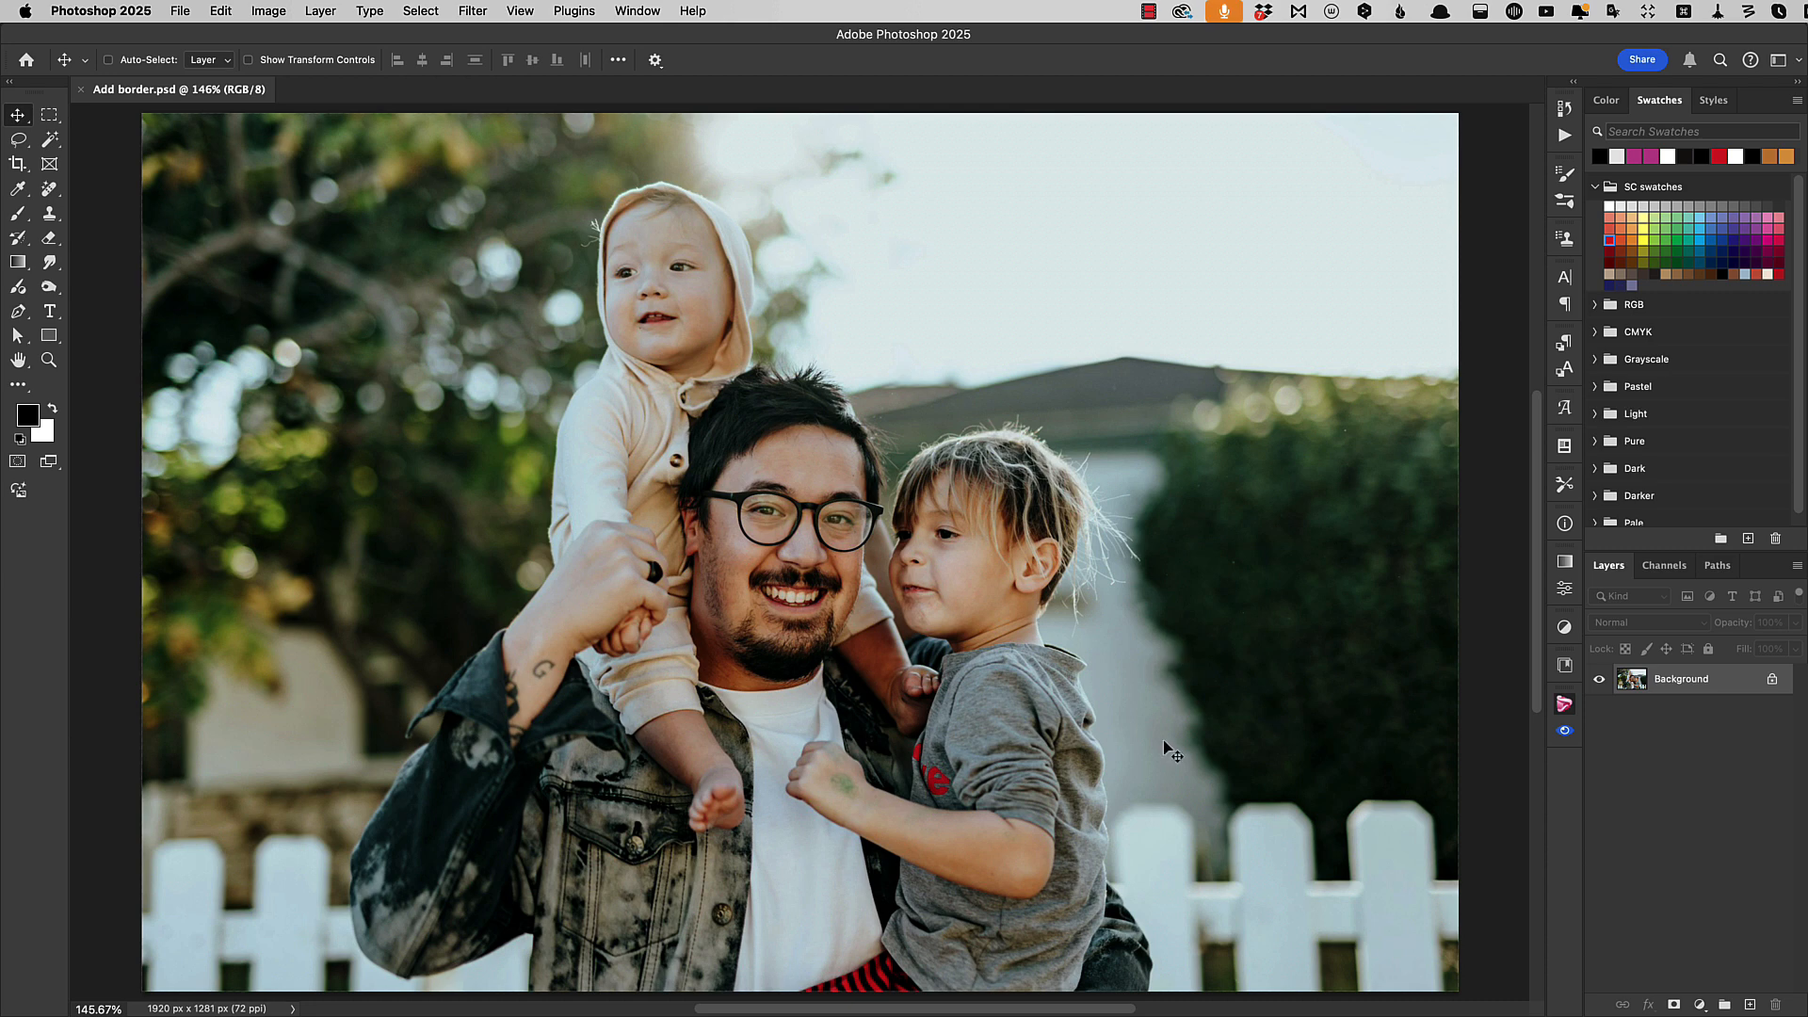
{"action": "mouse_move", "coordinate": [1160, 733]}
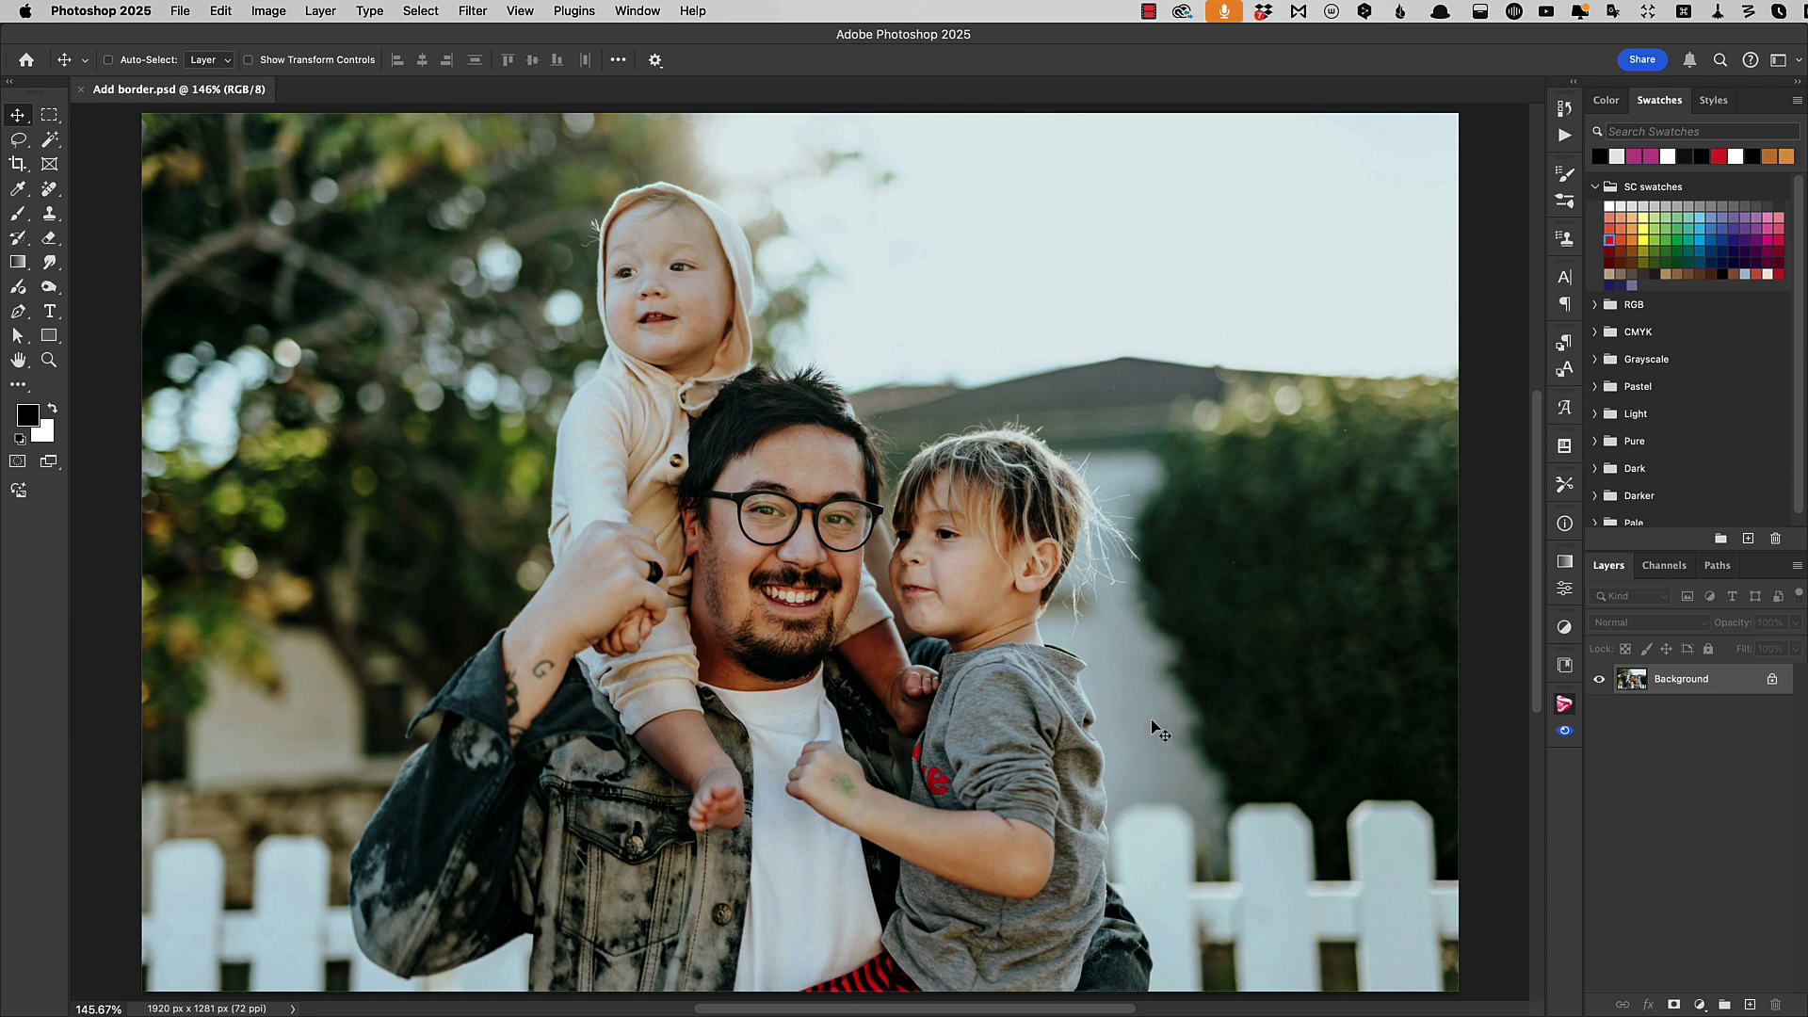
{"action": "mouse_move", "coordinate": [1103, 705]}
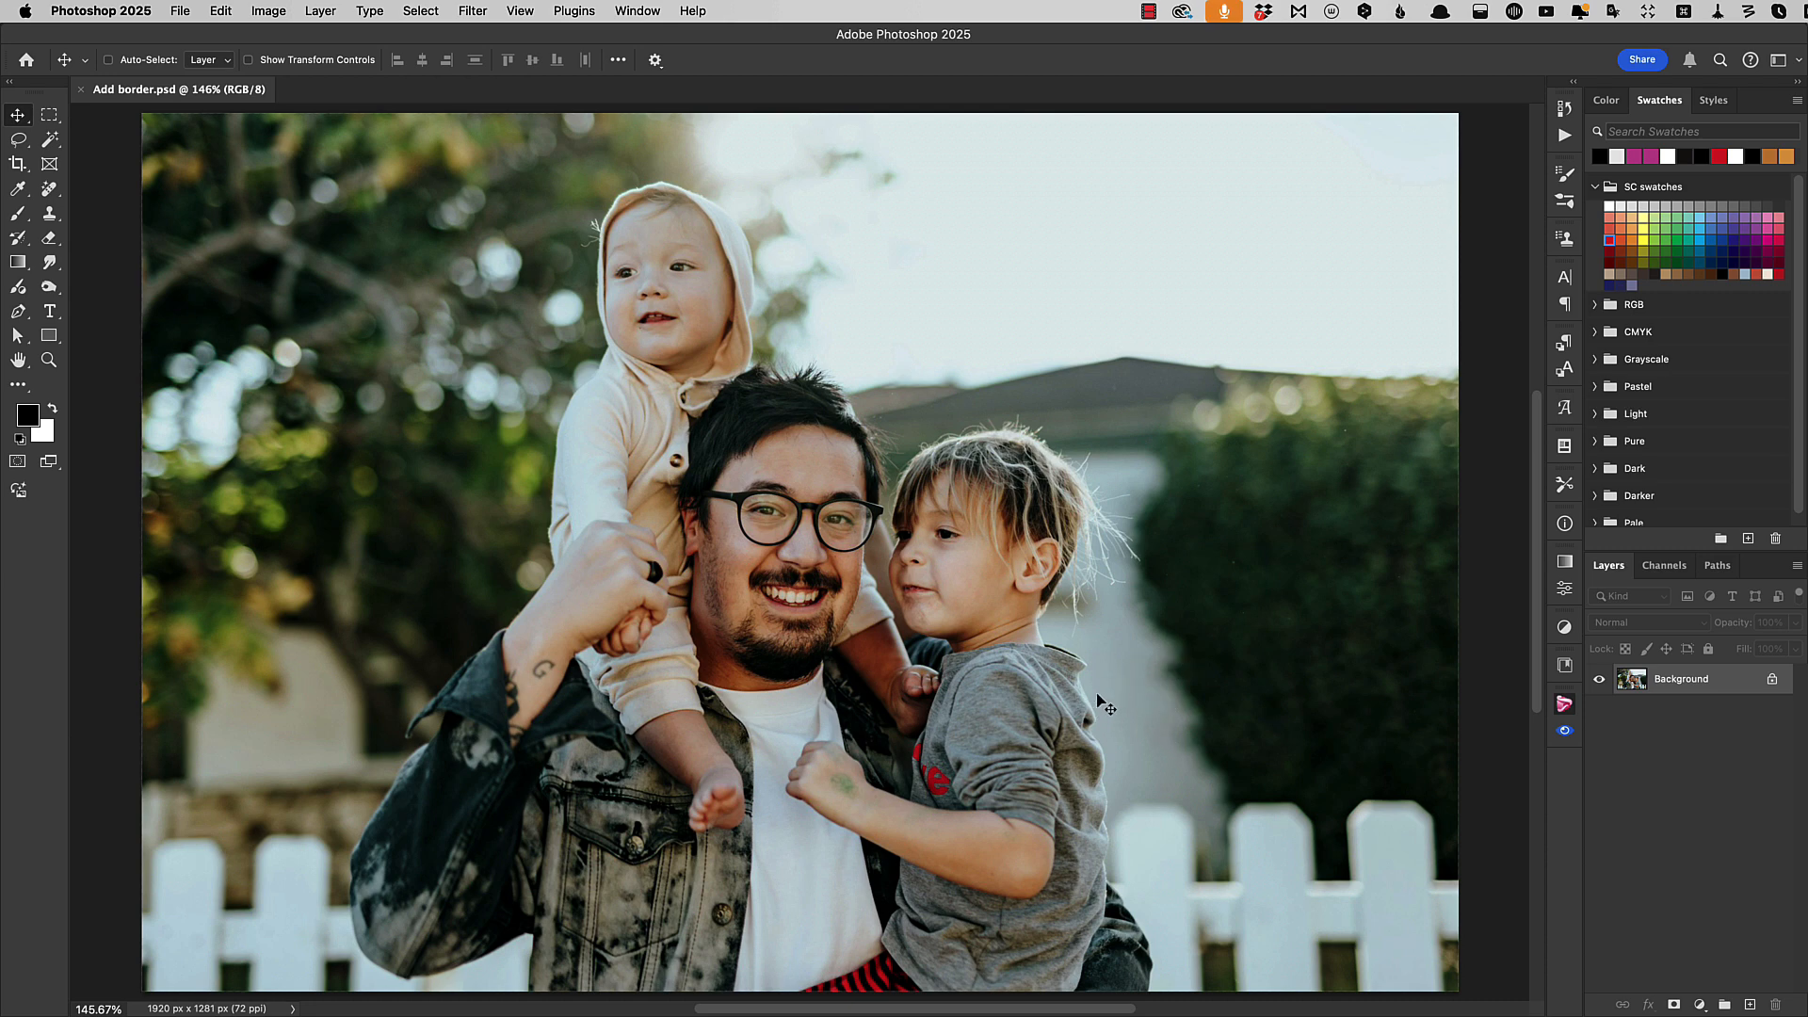
{"action": "mouse_move", "coordinate": [1634, 688]}
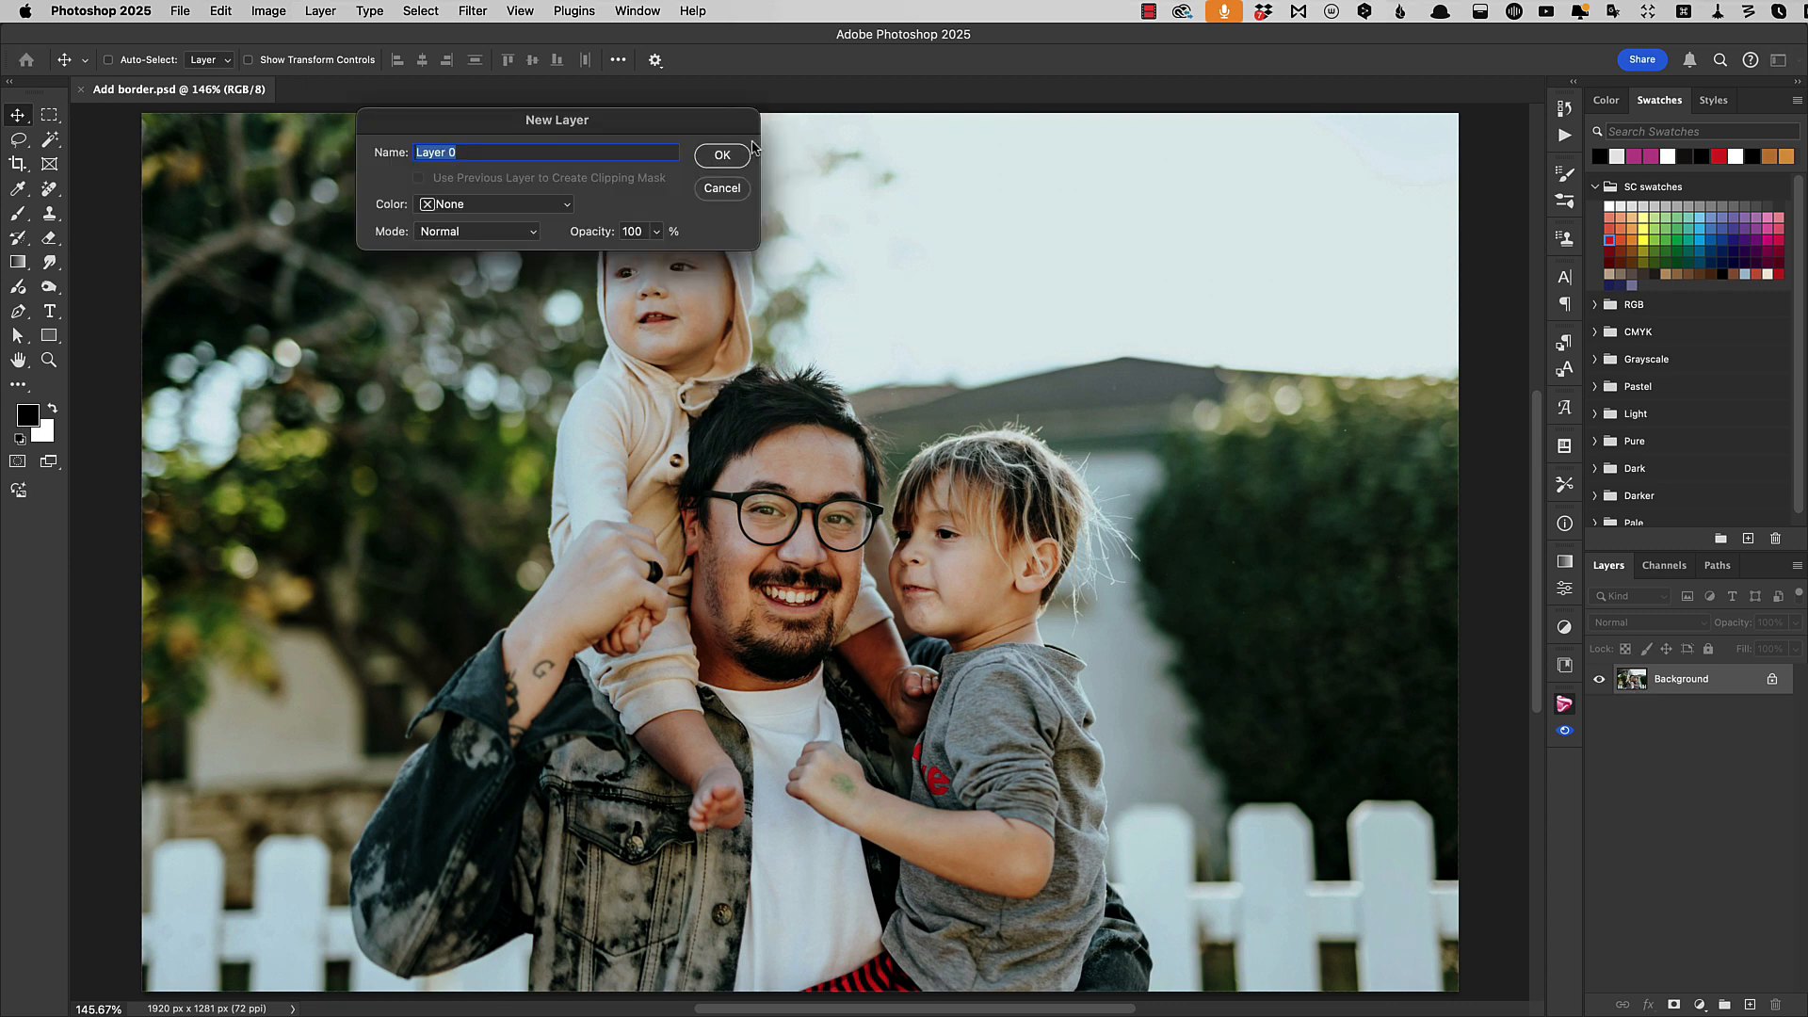
Step: Convert the Background into Layer 0 and scale the photo down inside the canvas
{"action": "left_click", "coordinate": [721, 155]}
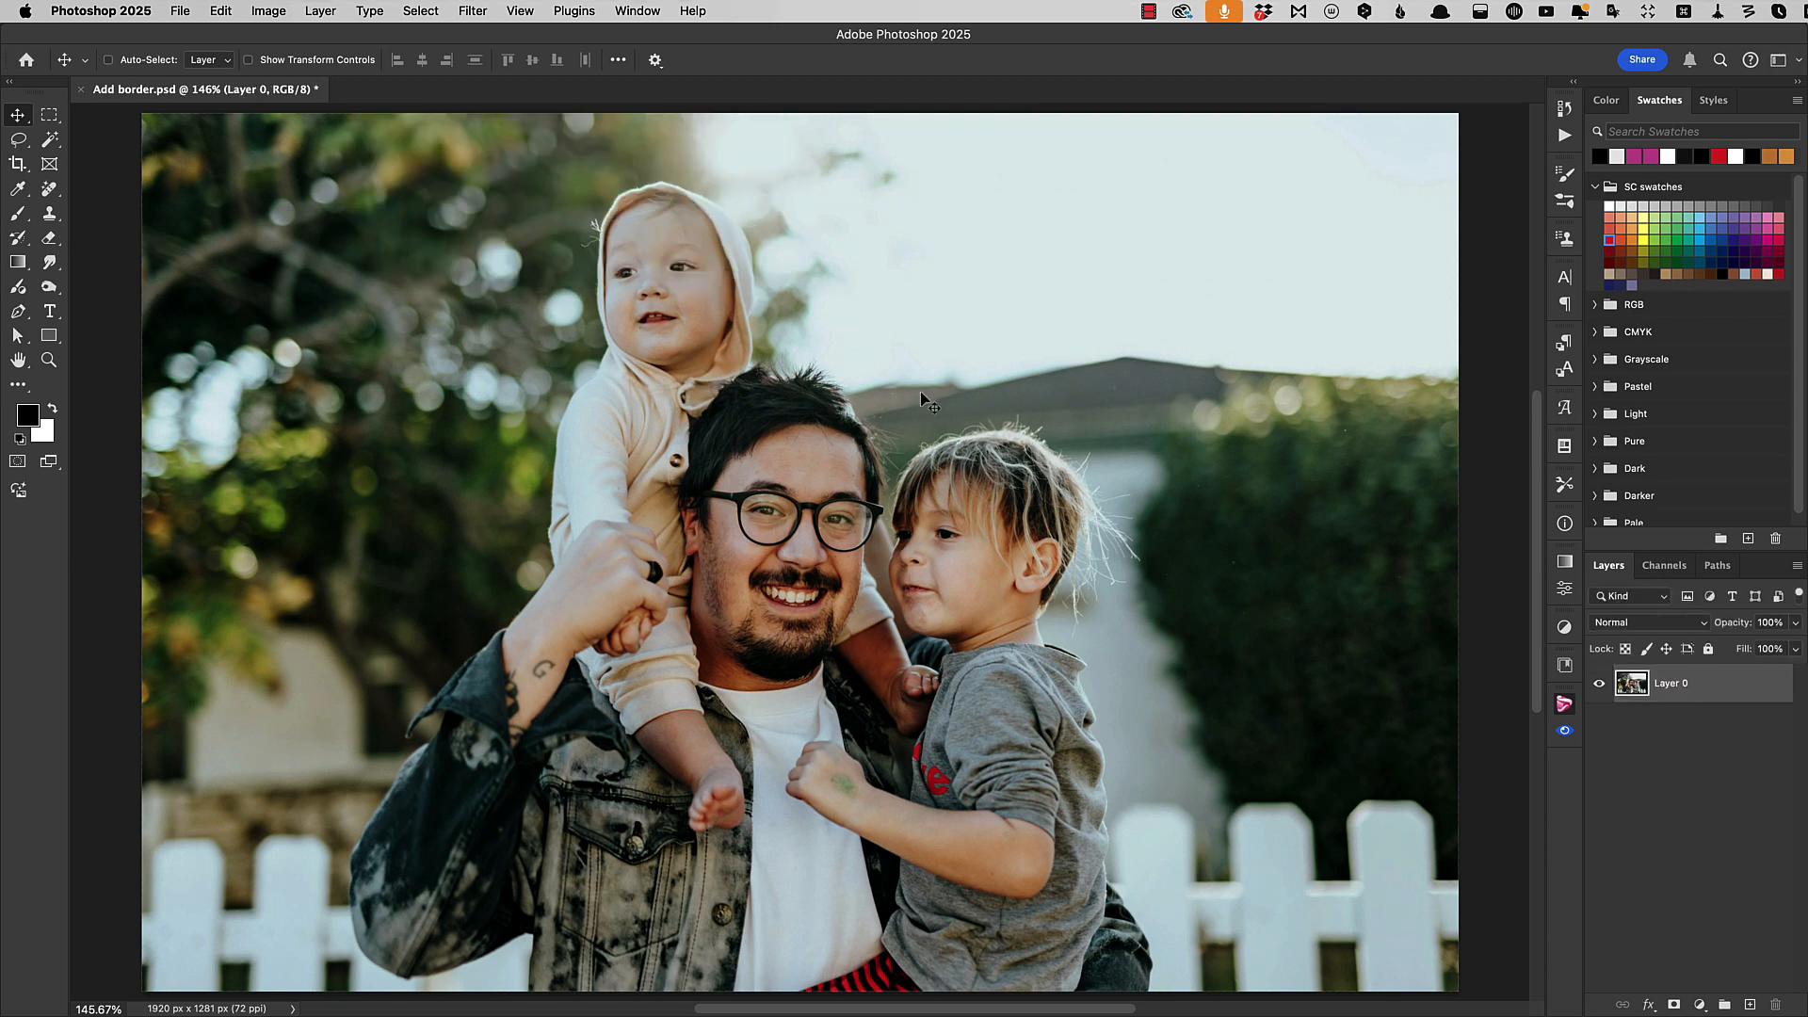
{"action": "left_click", "coordinate": [221, 10]}
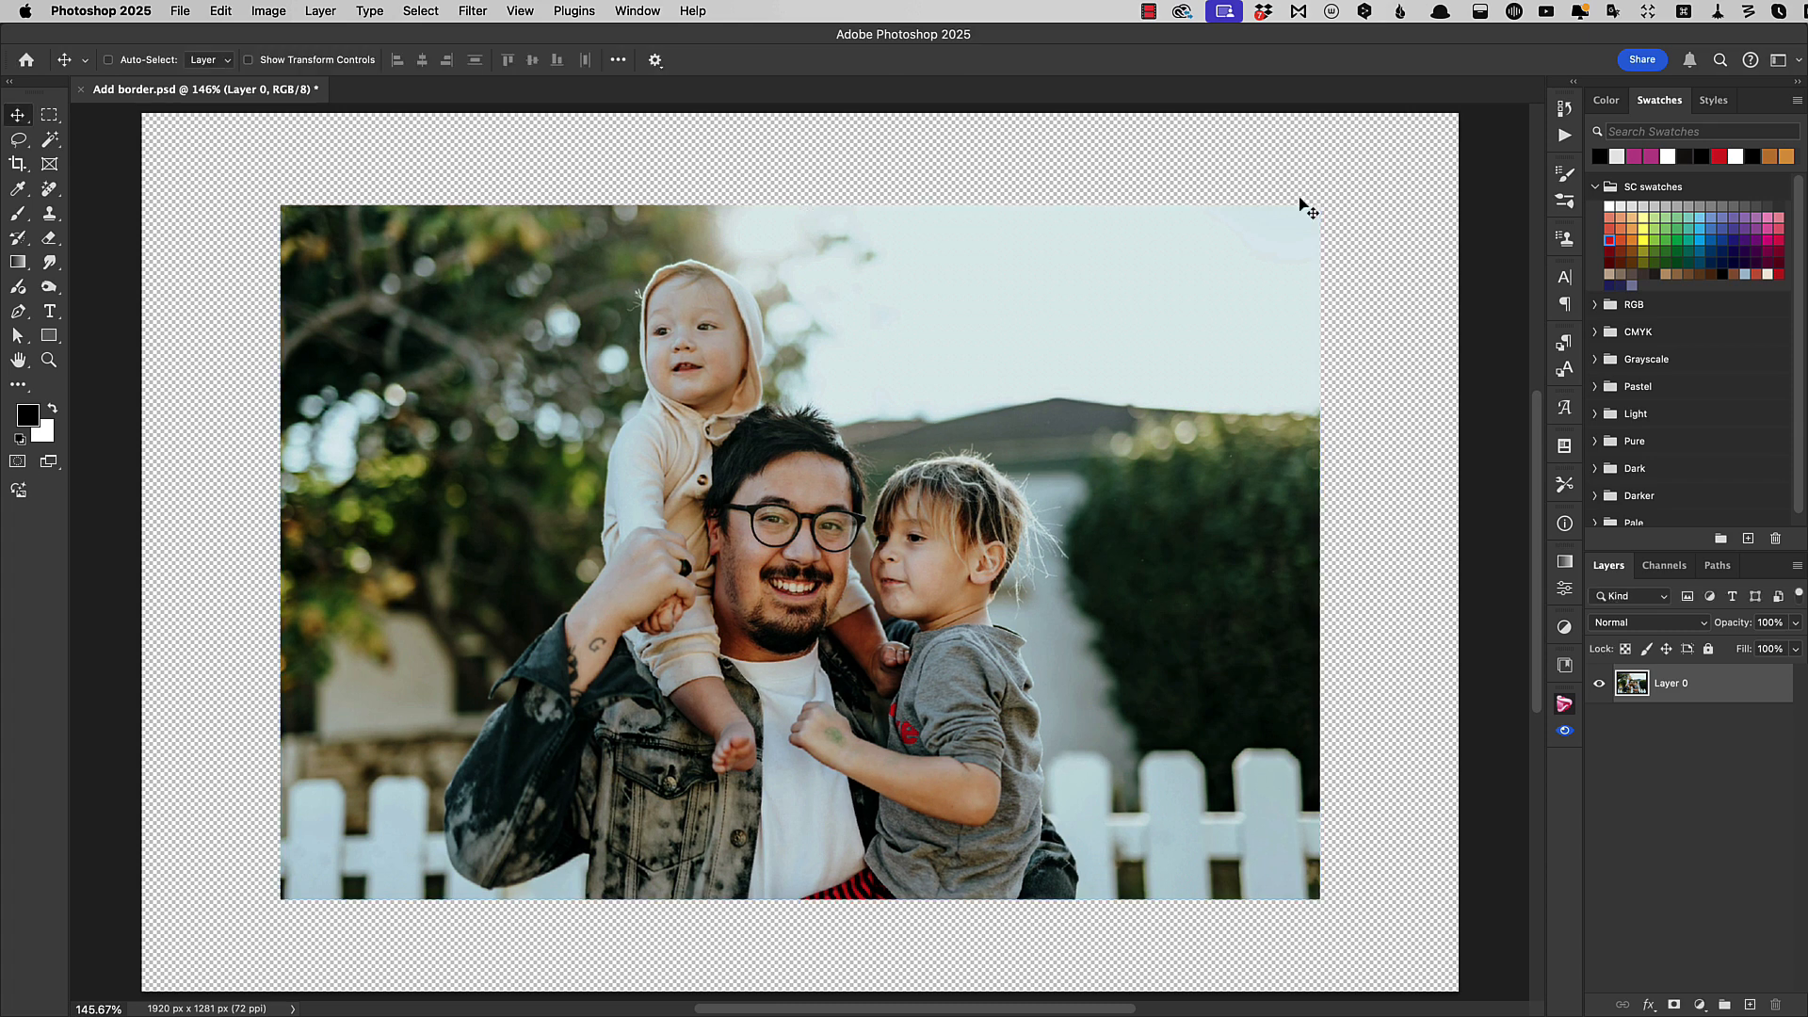
{"action": "mouse_move", "coordinate": [972, 842]}
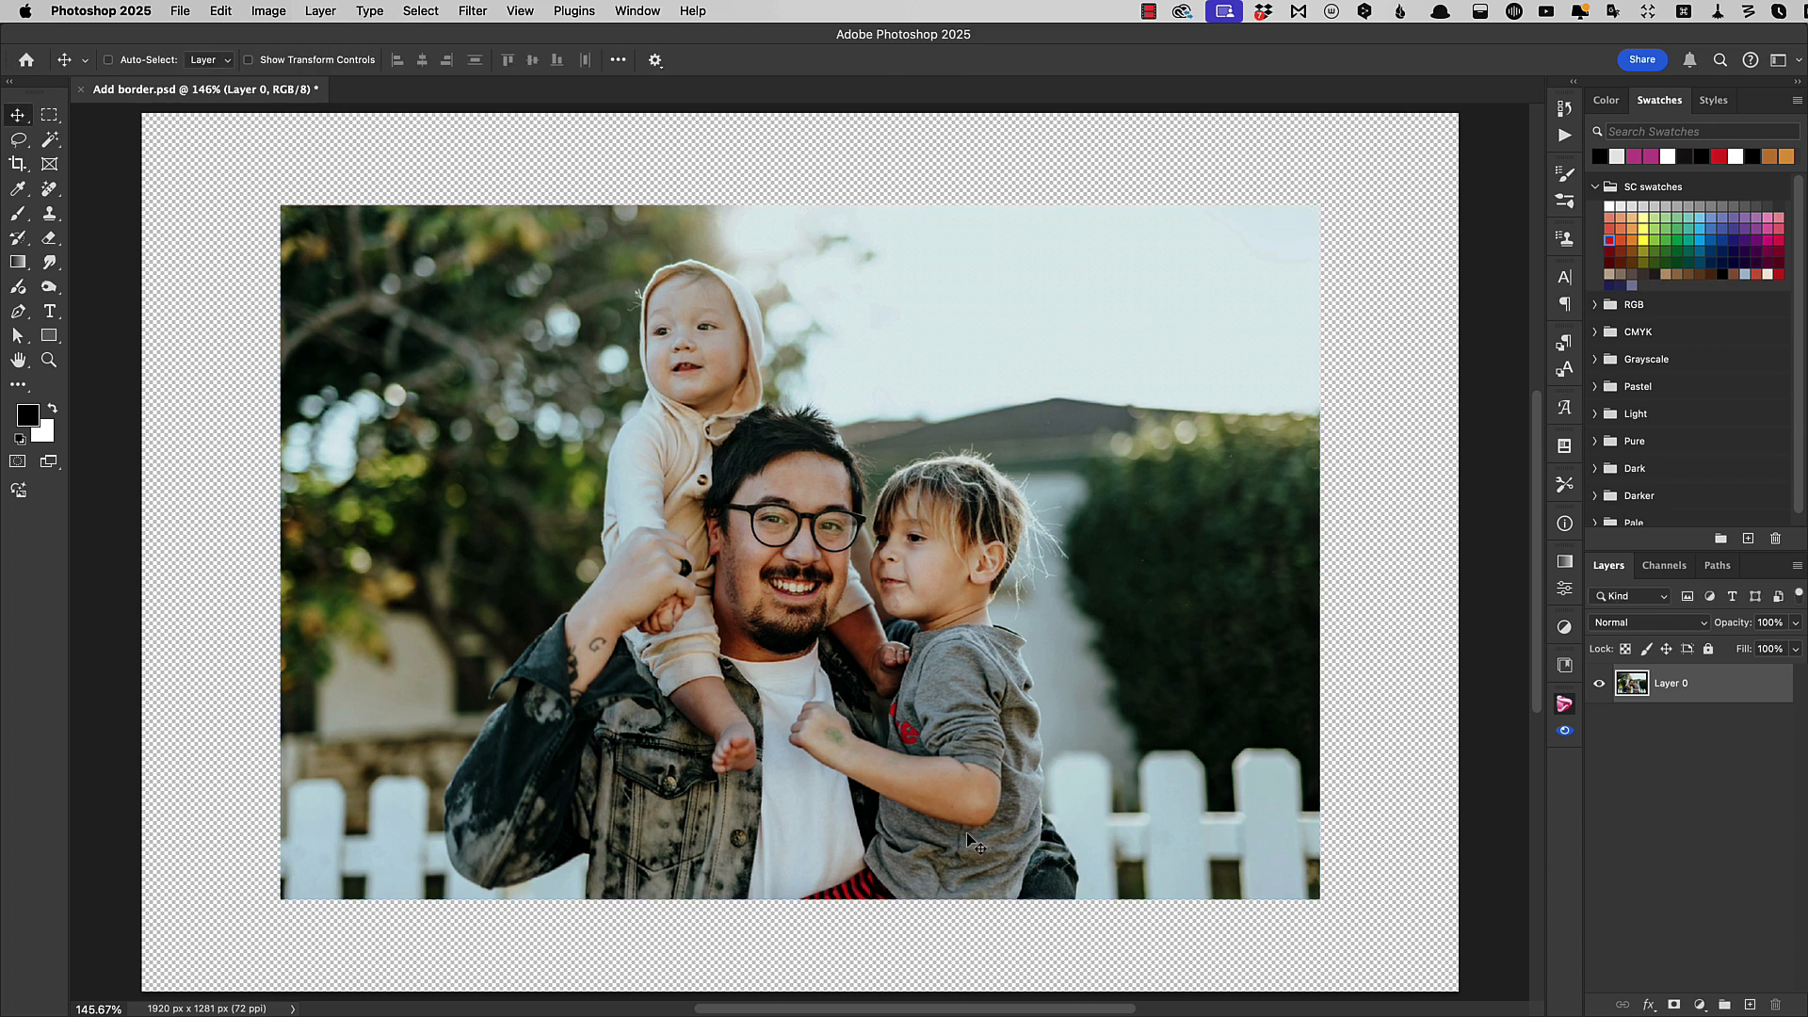
{"action": "mouse_move", "coordinate": [903, 793]}
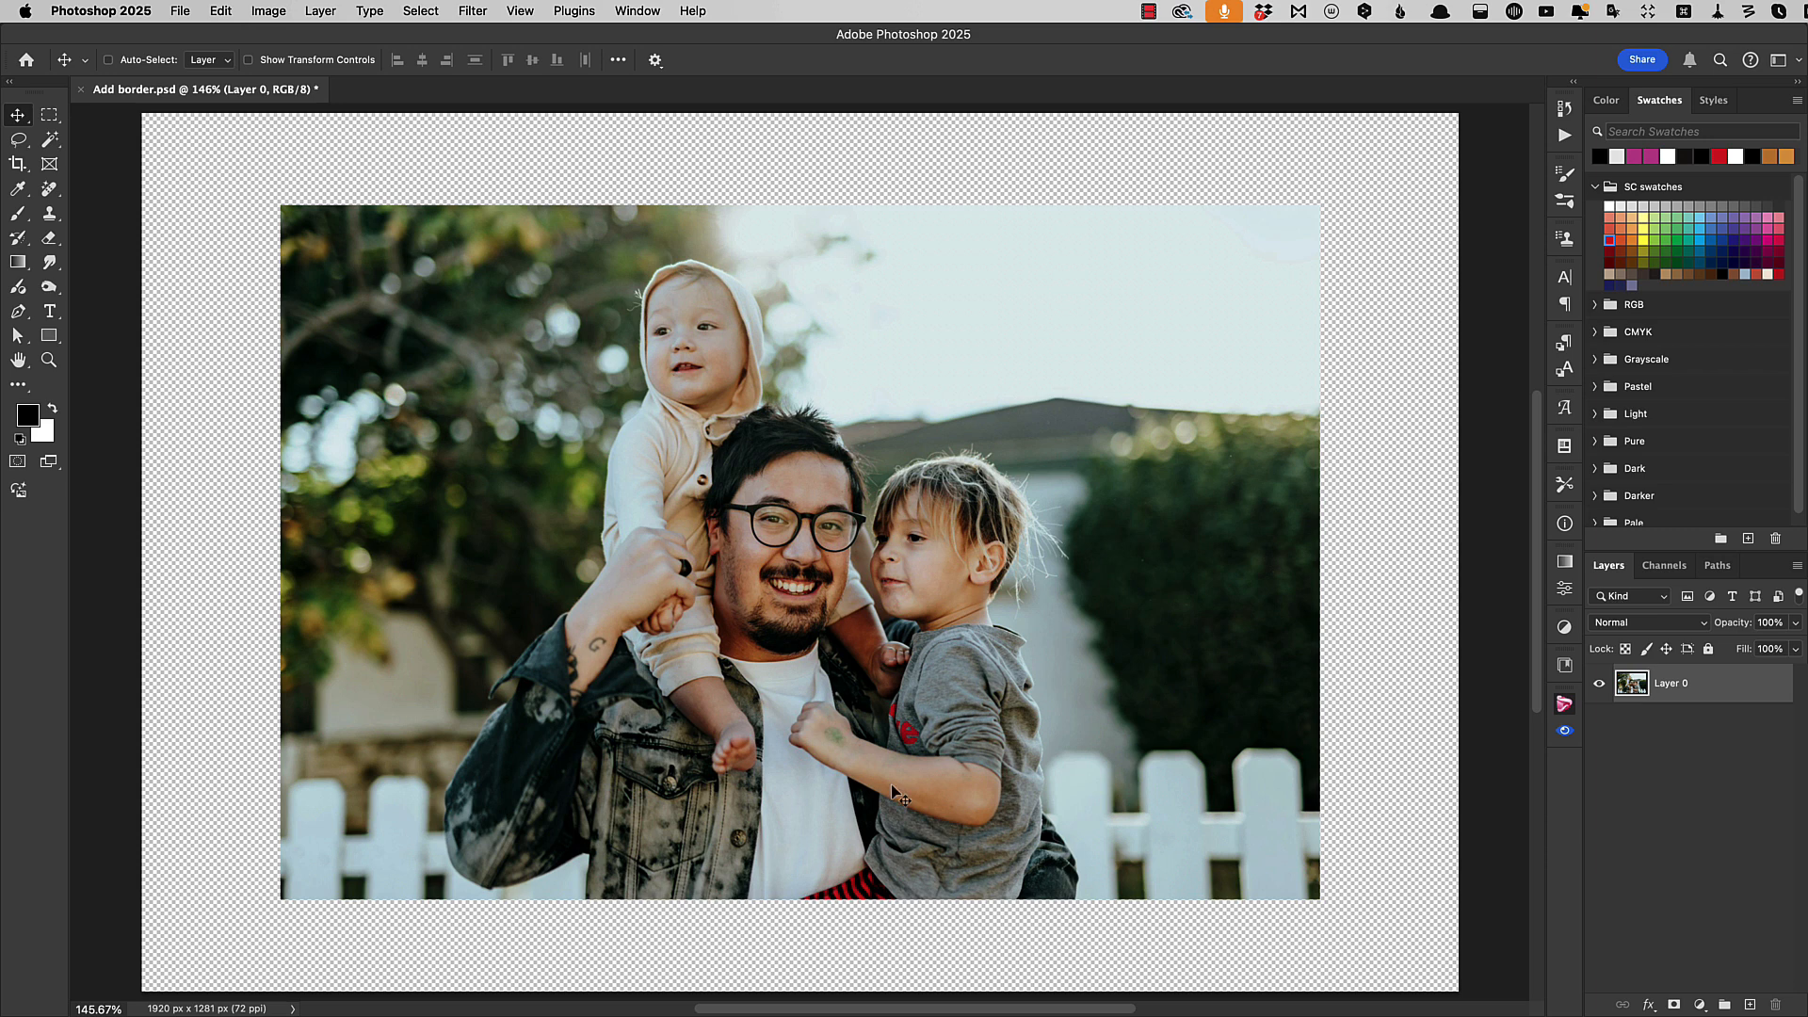
Step: Add a light-coloured stroke of about 29 px, positioned inside the photo's edges
{"action": "left_click", "coordinate": [320, 10]}
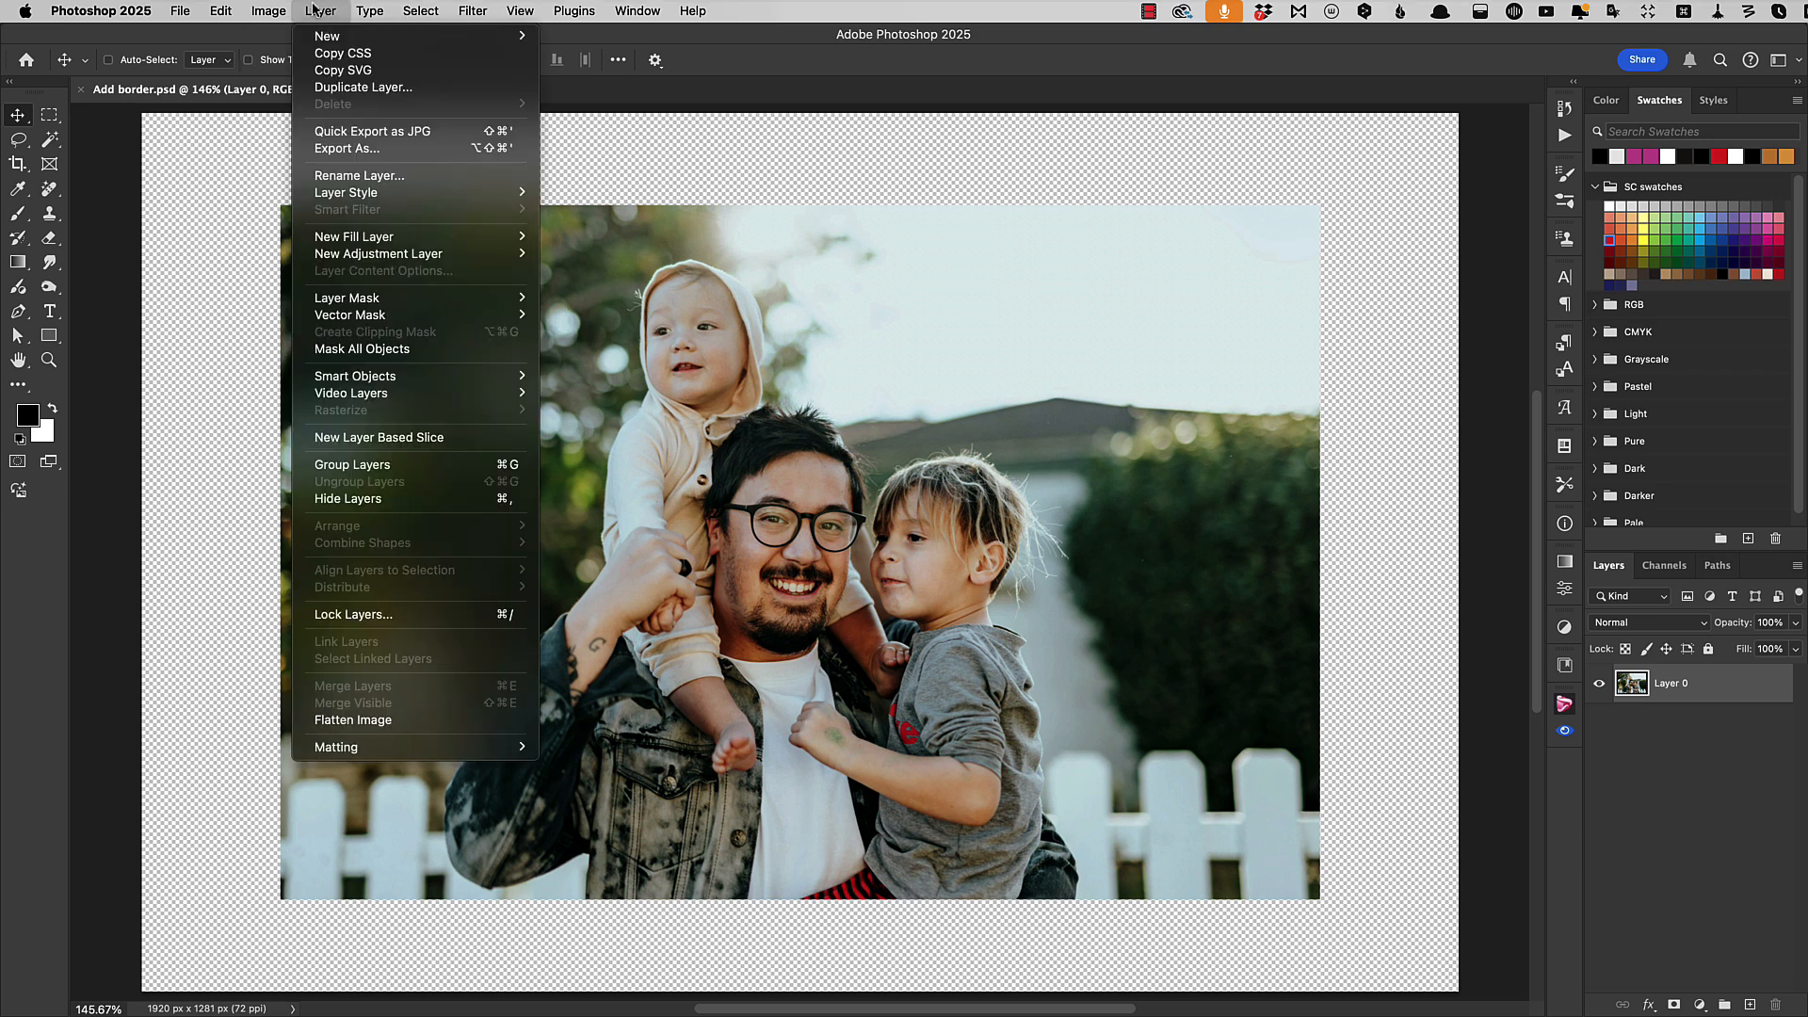
{"action": "mouse_move", "coordinate": [346, 192]}
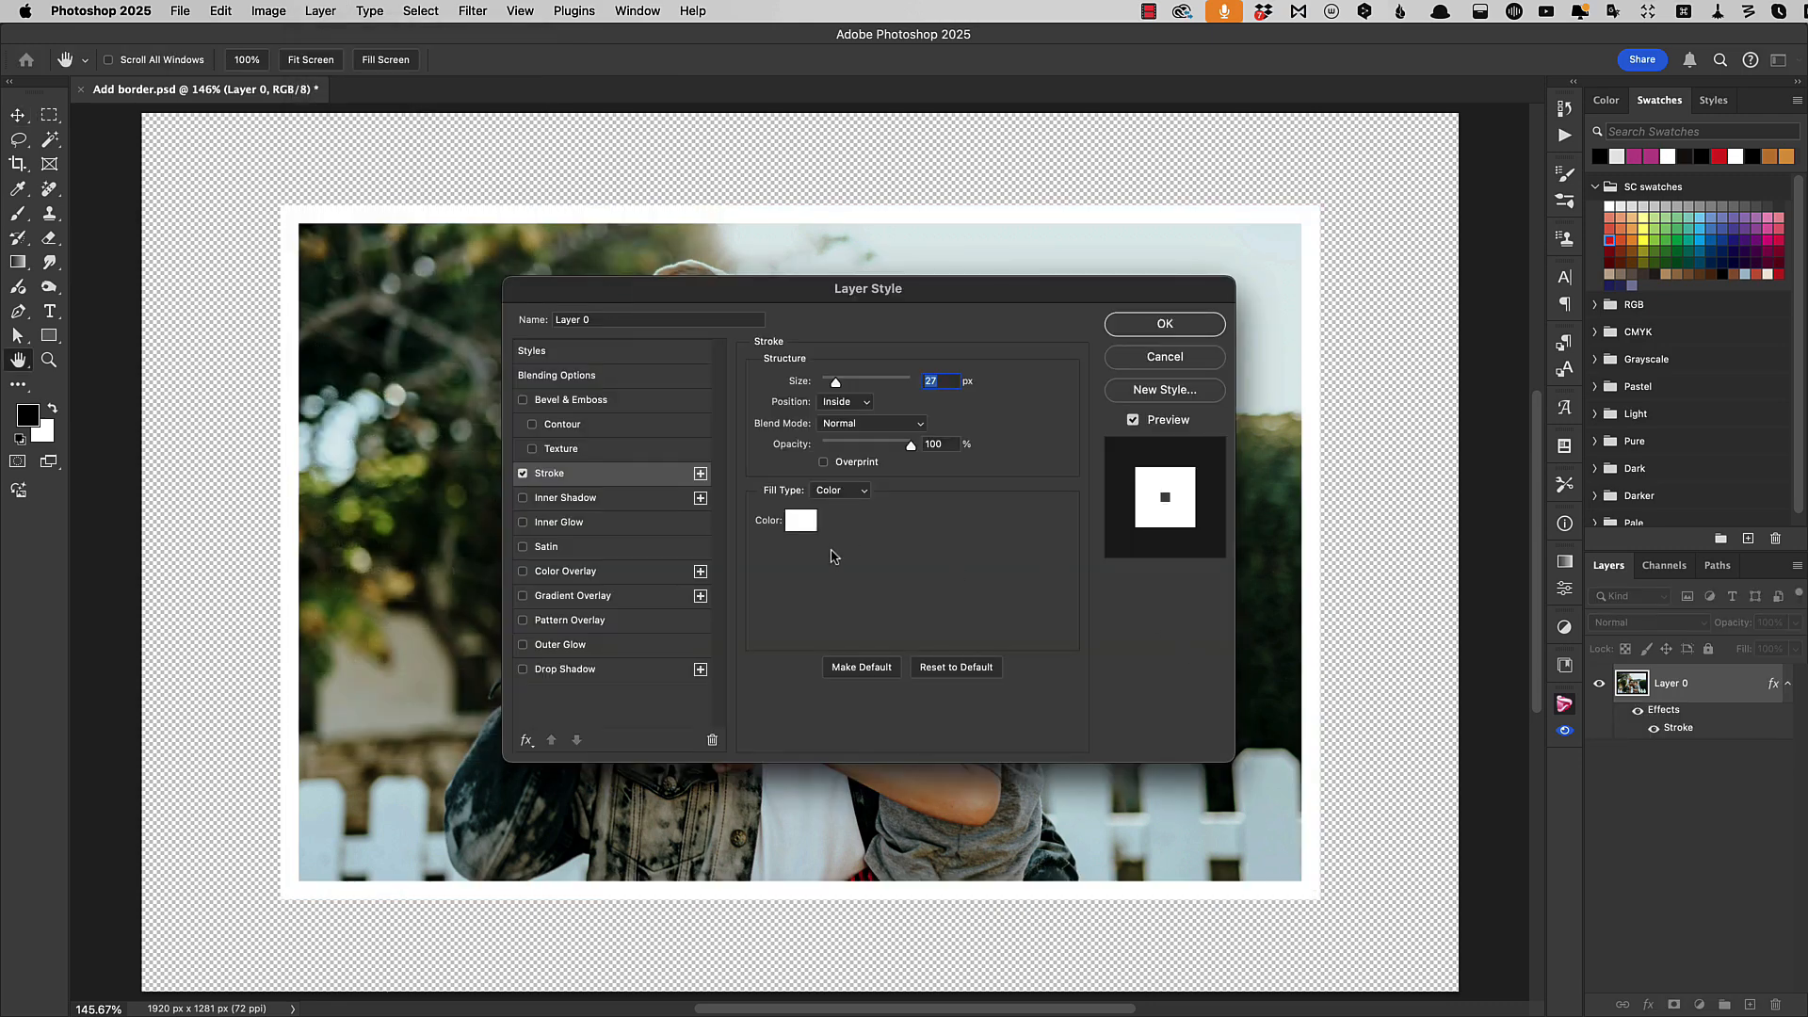
{"action": "left_click", "coordinate": [801, 519]}
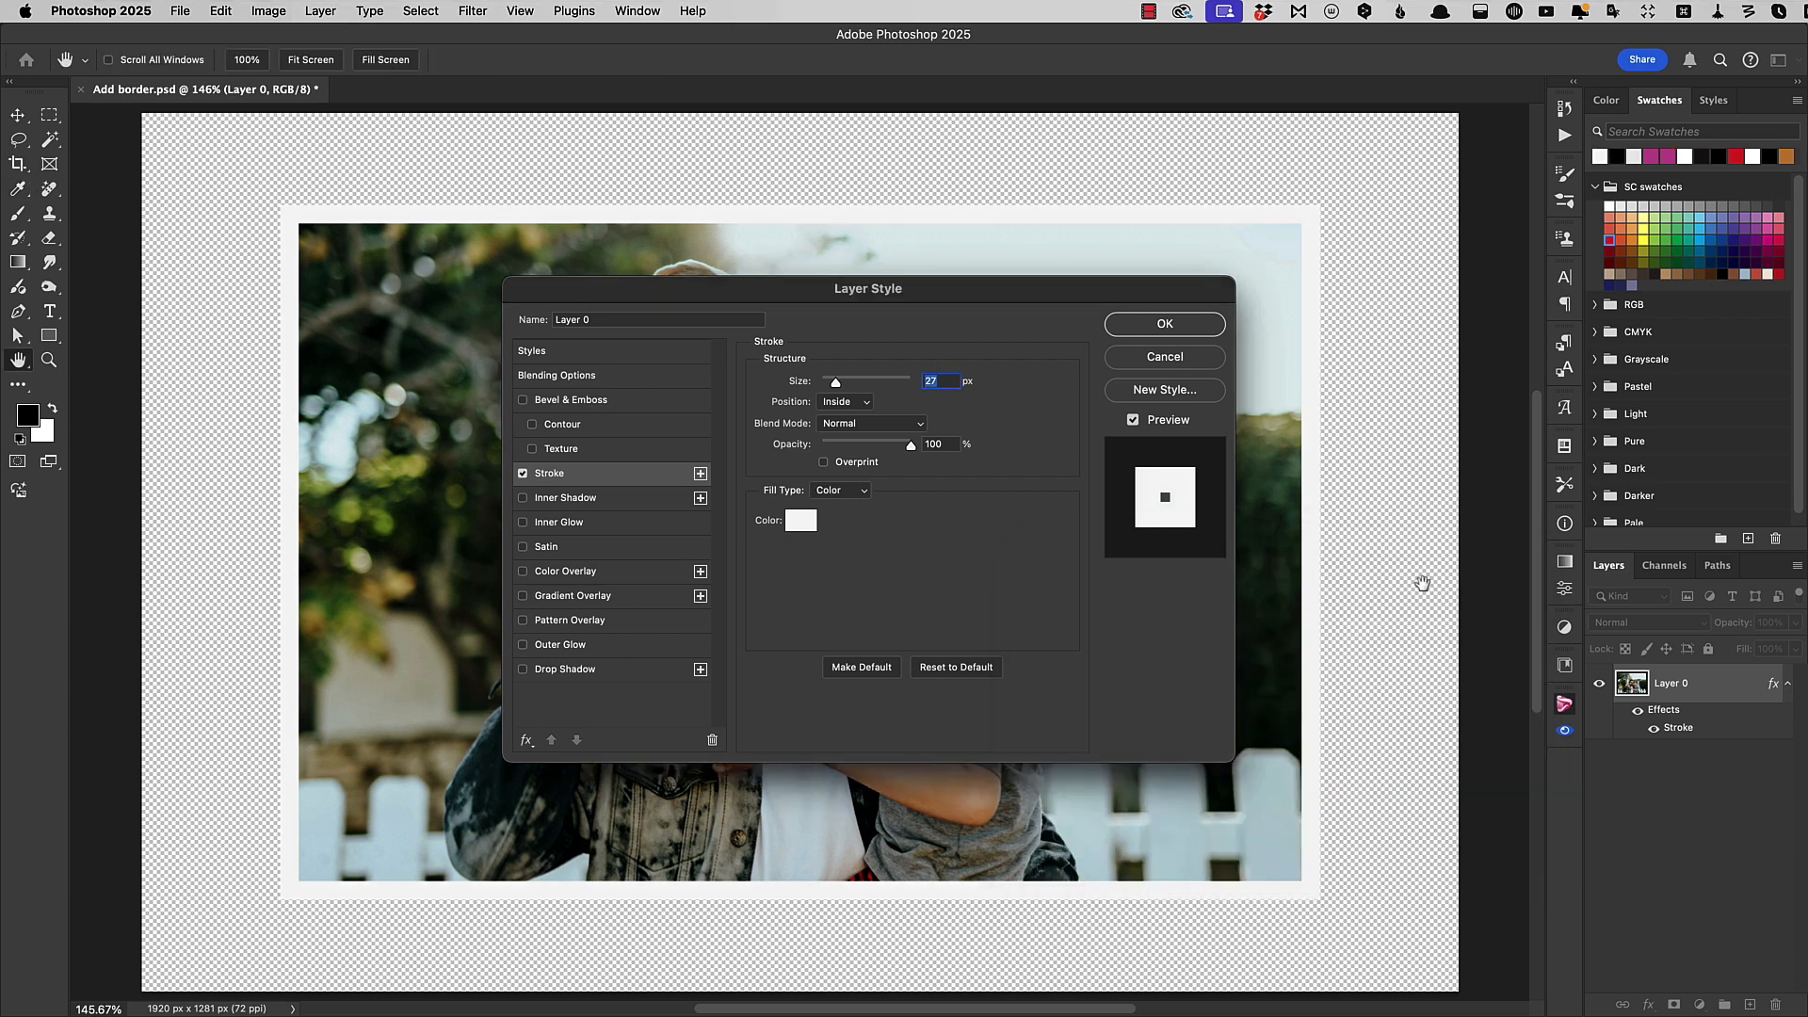
{"action": "mouse_move", "coordinate": [806, 395]}
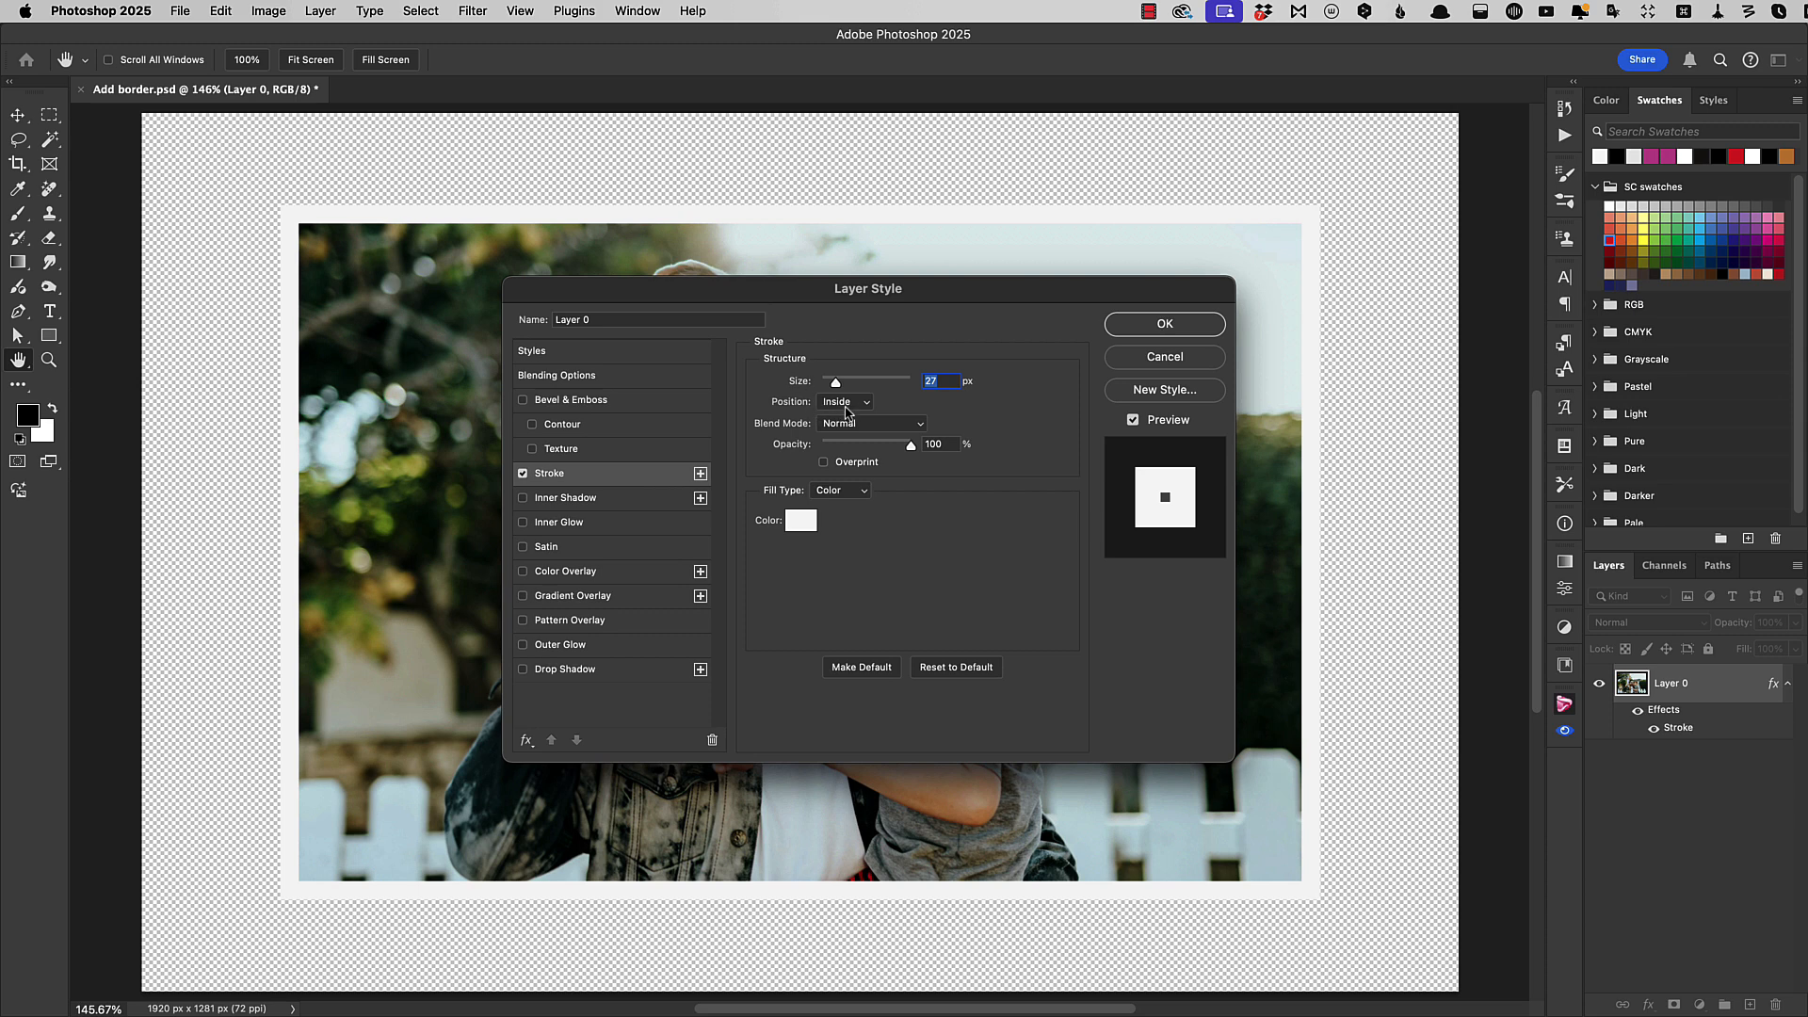
{"action": "mouse_move", "coordinate": [912, 878]}
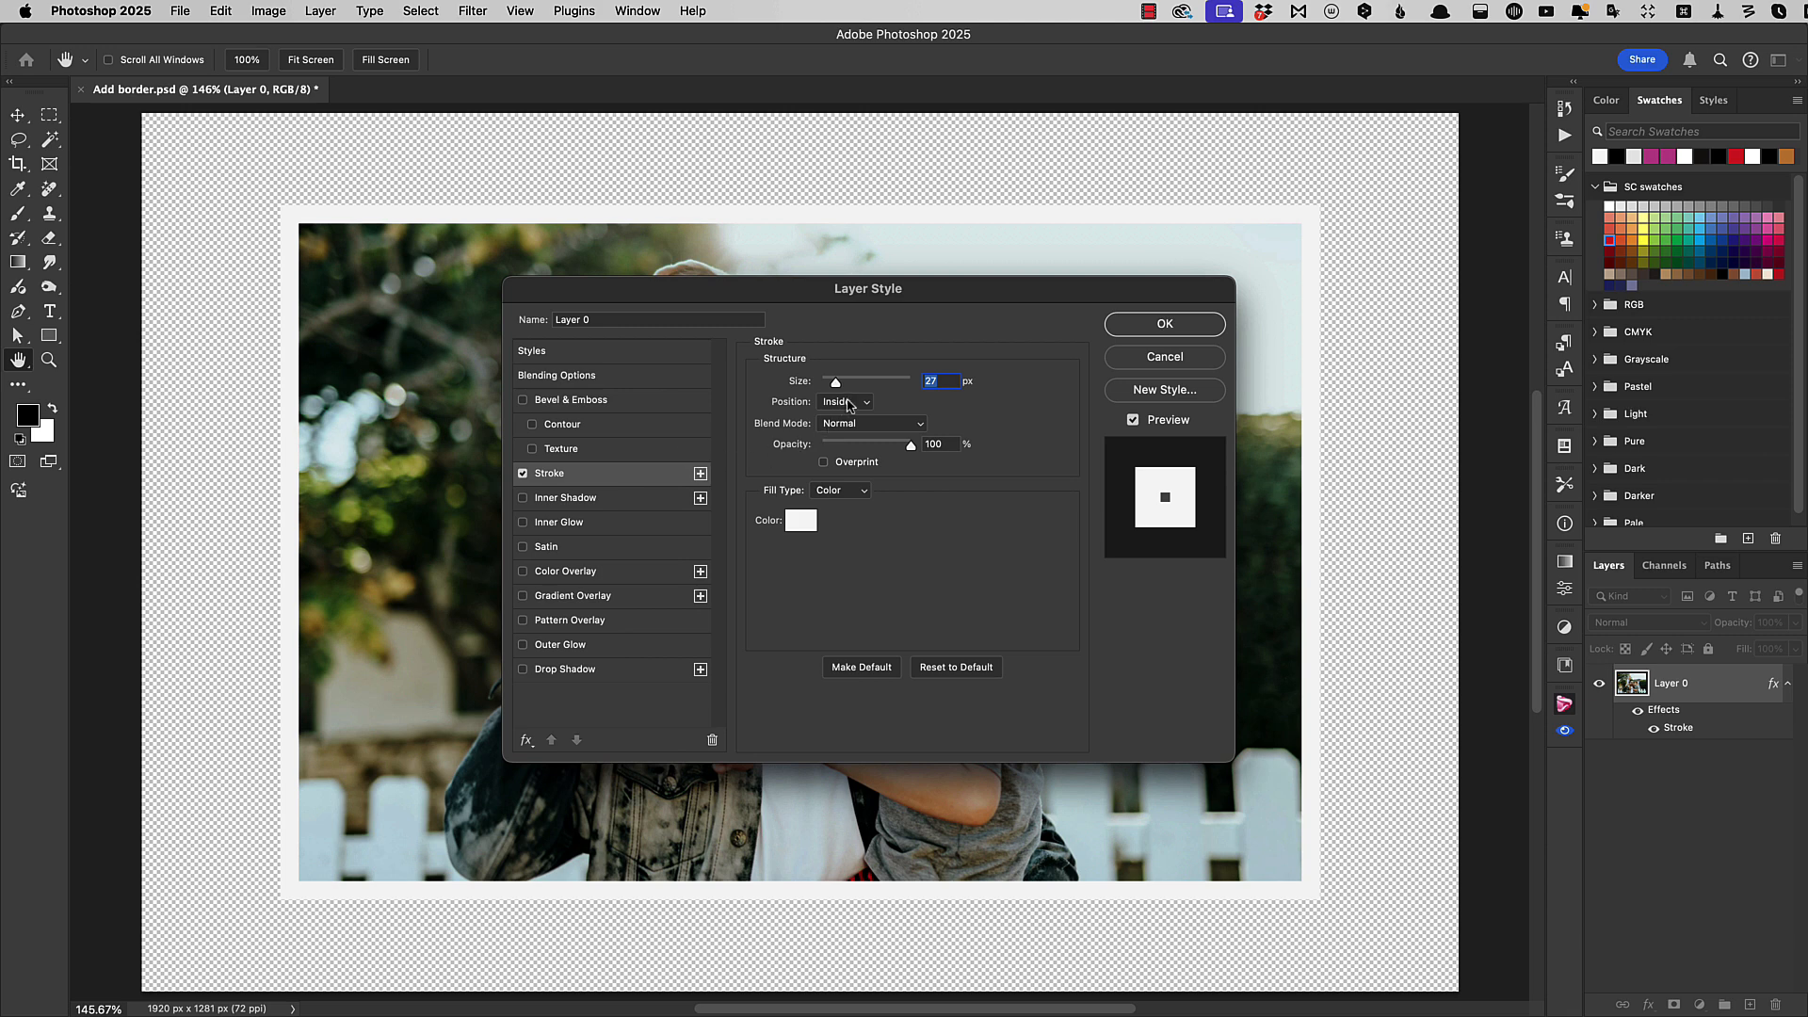
{"action": "left_click", "coordinate": [845, 402]}
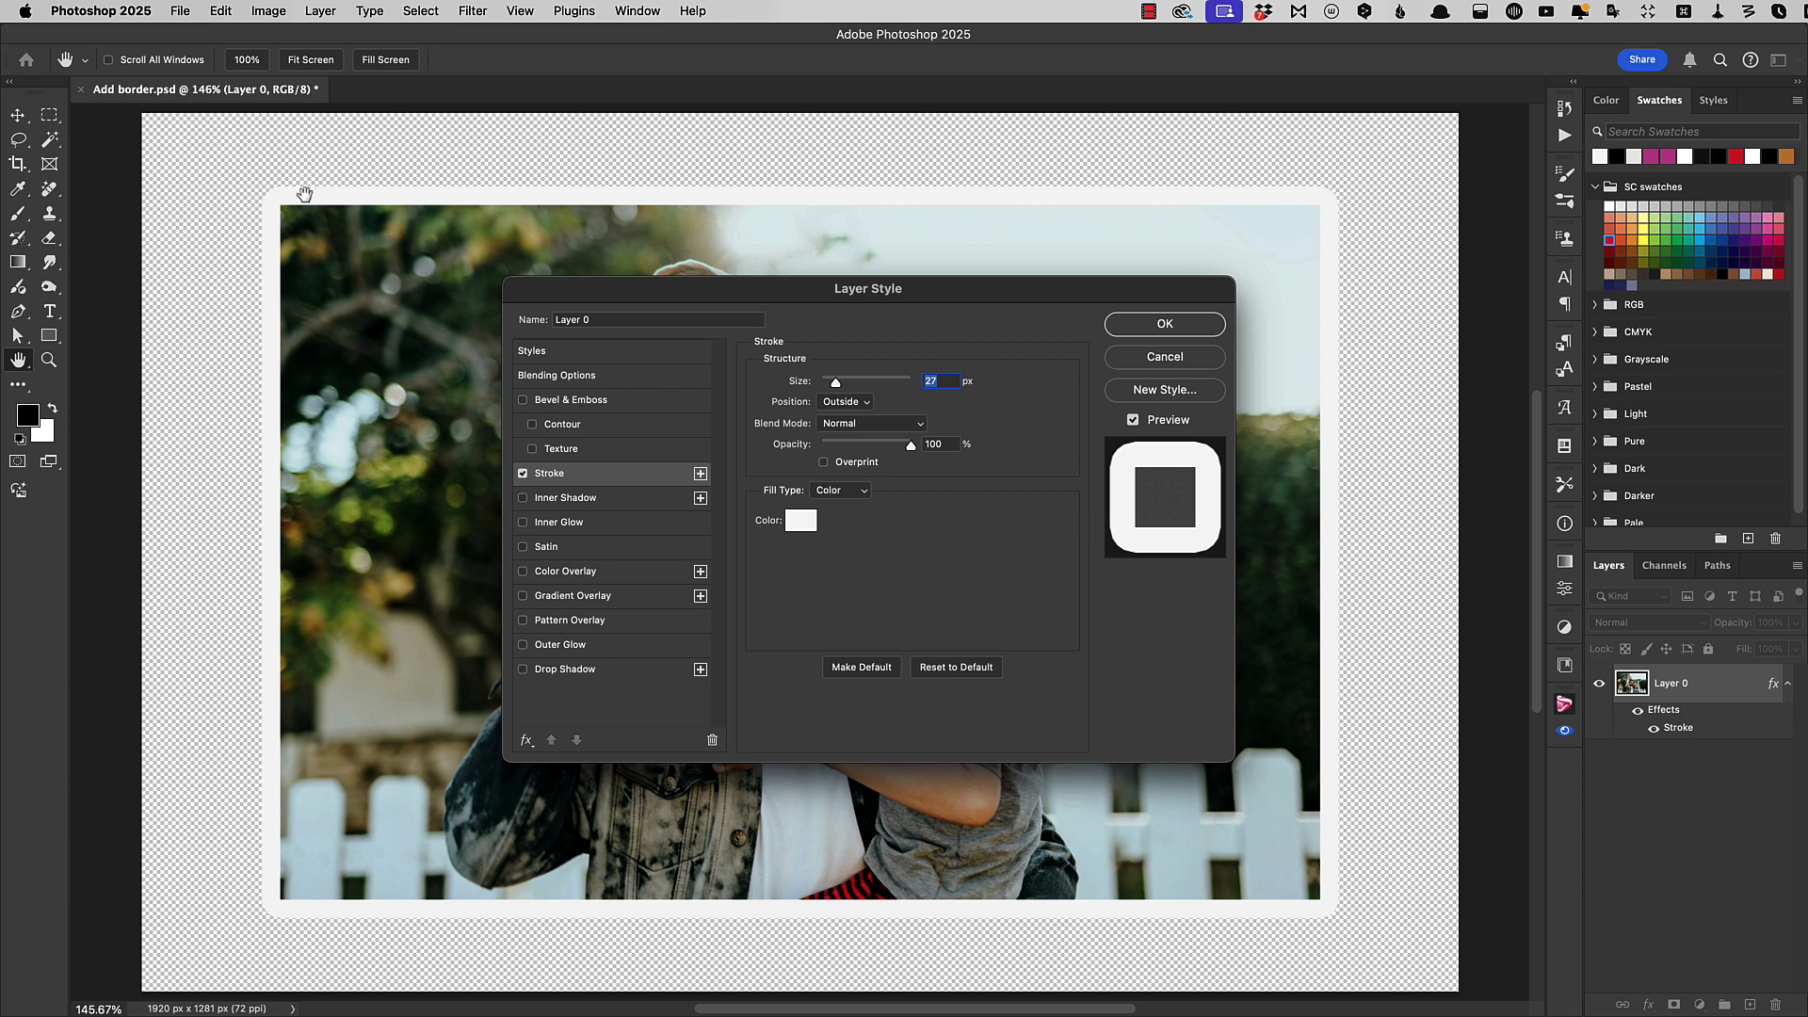
{"action": "mouse_move", "coordinate": [951, 586]}
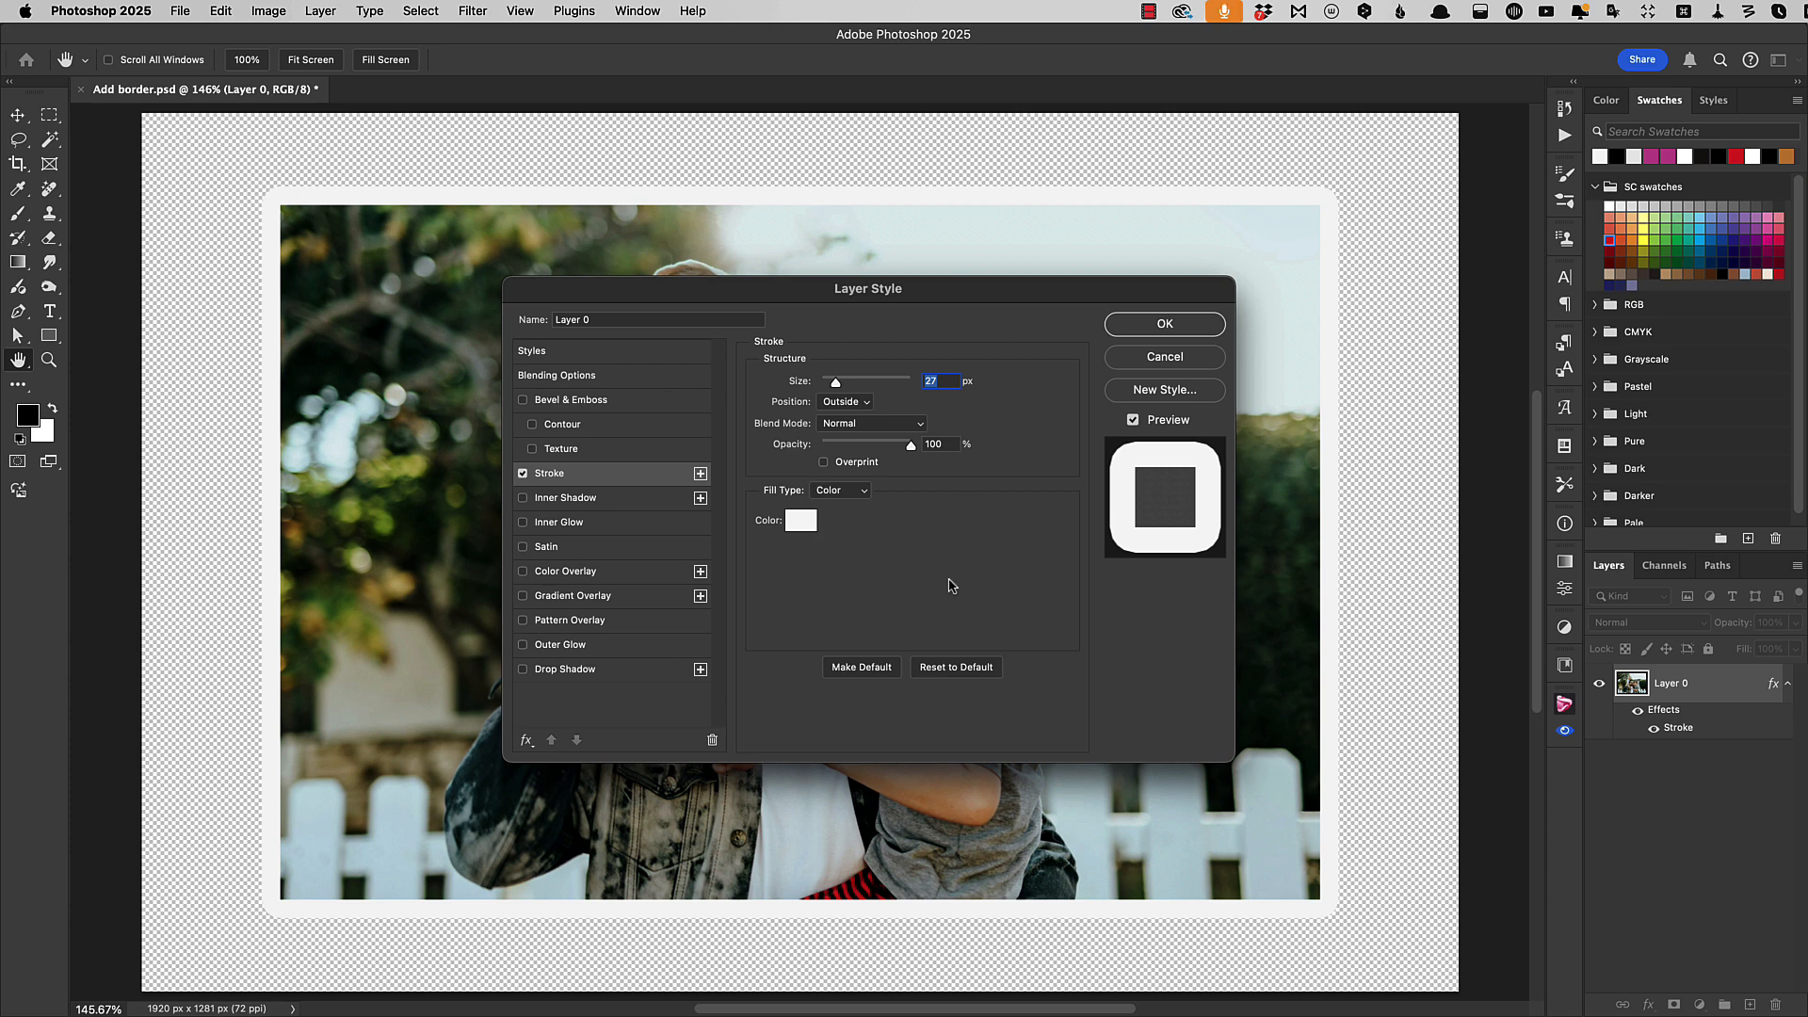
{"action": "mouse_move", "coordinate": [865, 405]}
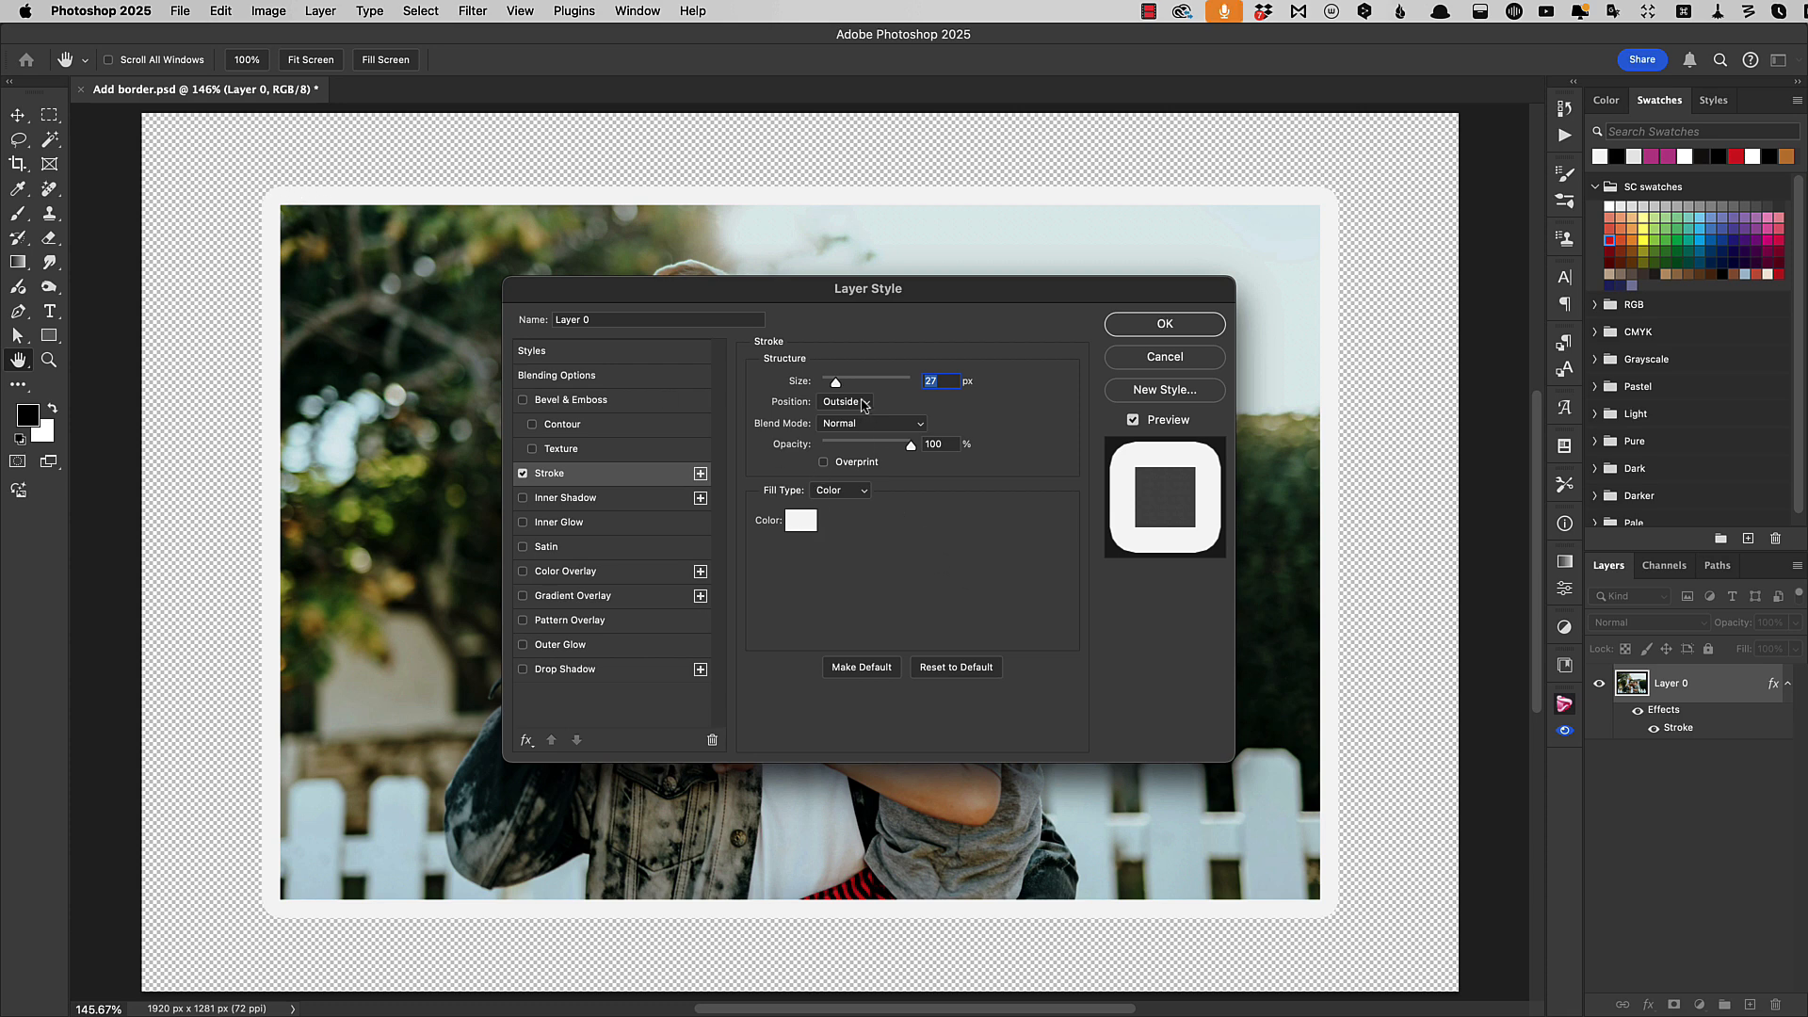
{"action": "left_click", "coordinate": [846, 401]}
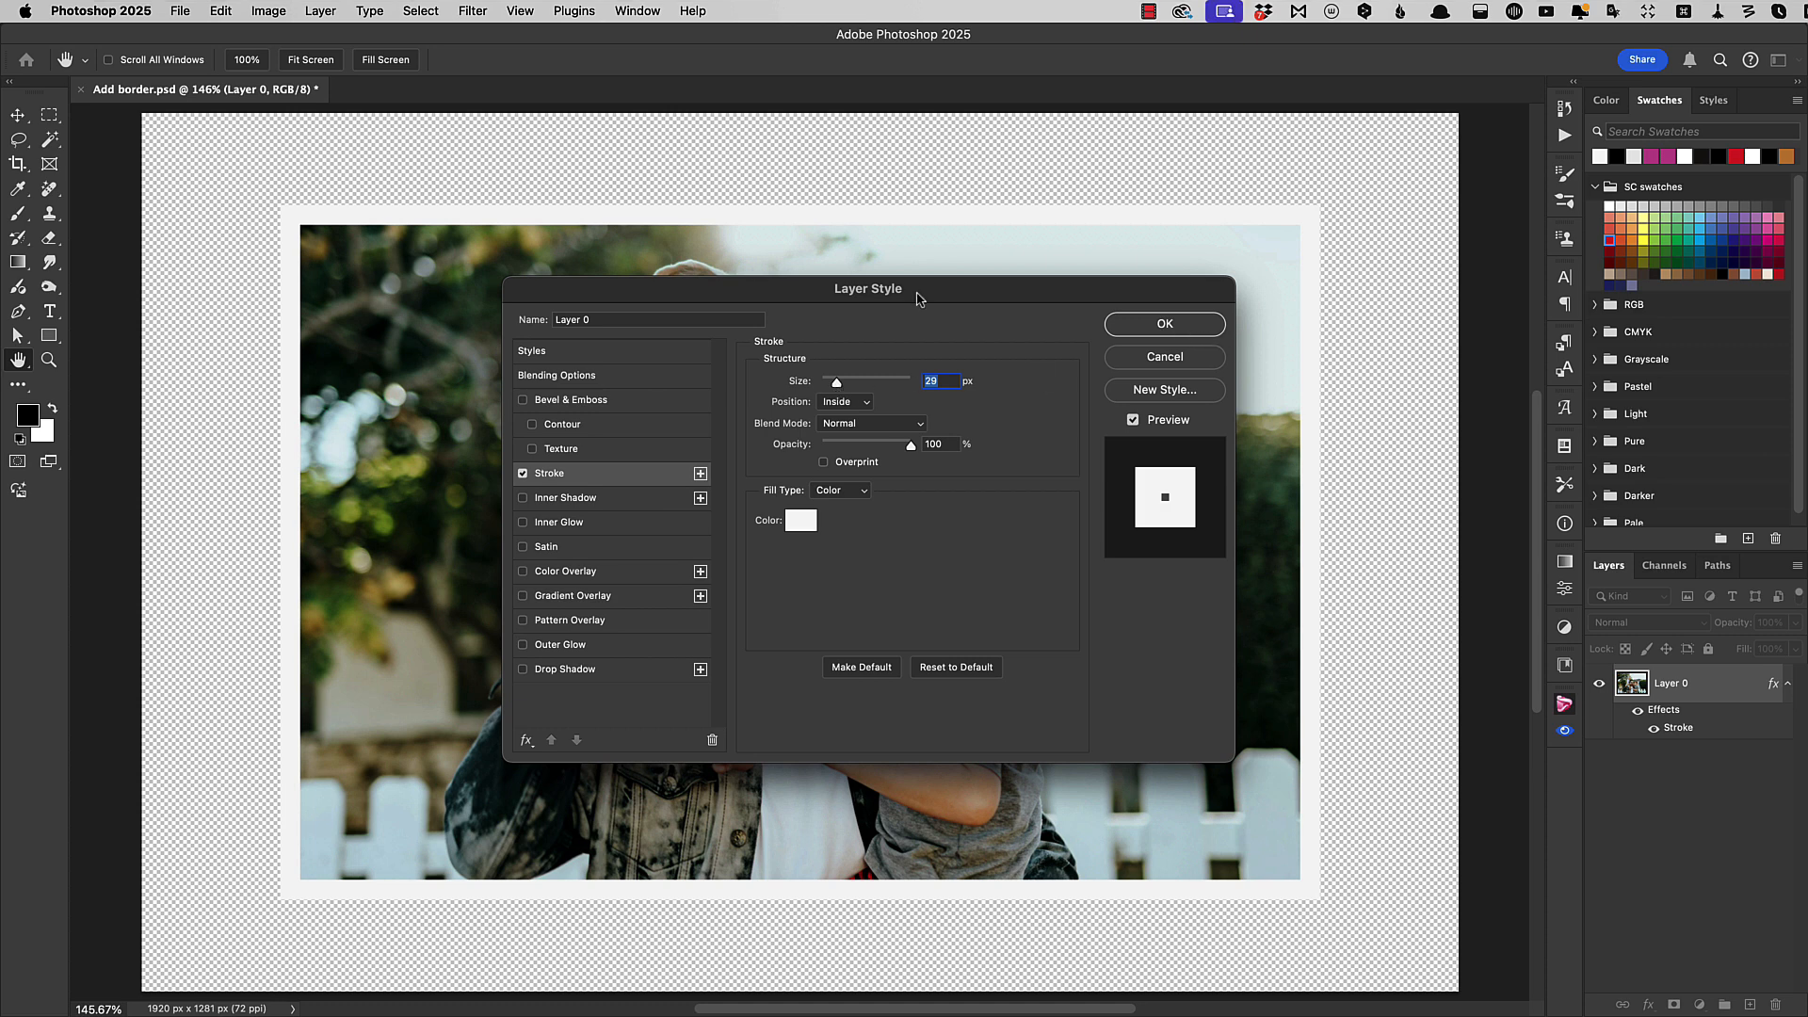
Step: Add a drop shadow (65% opacity, angle 132, distance 15, spread 18, size 29) and confirm
{"action": "left_click", "coordinate": [523, 669]}
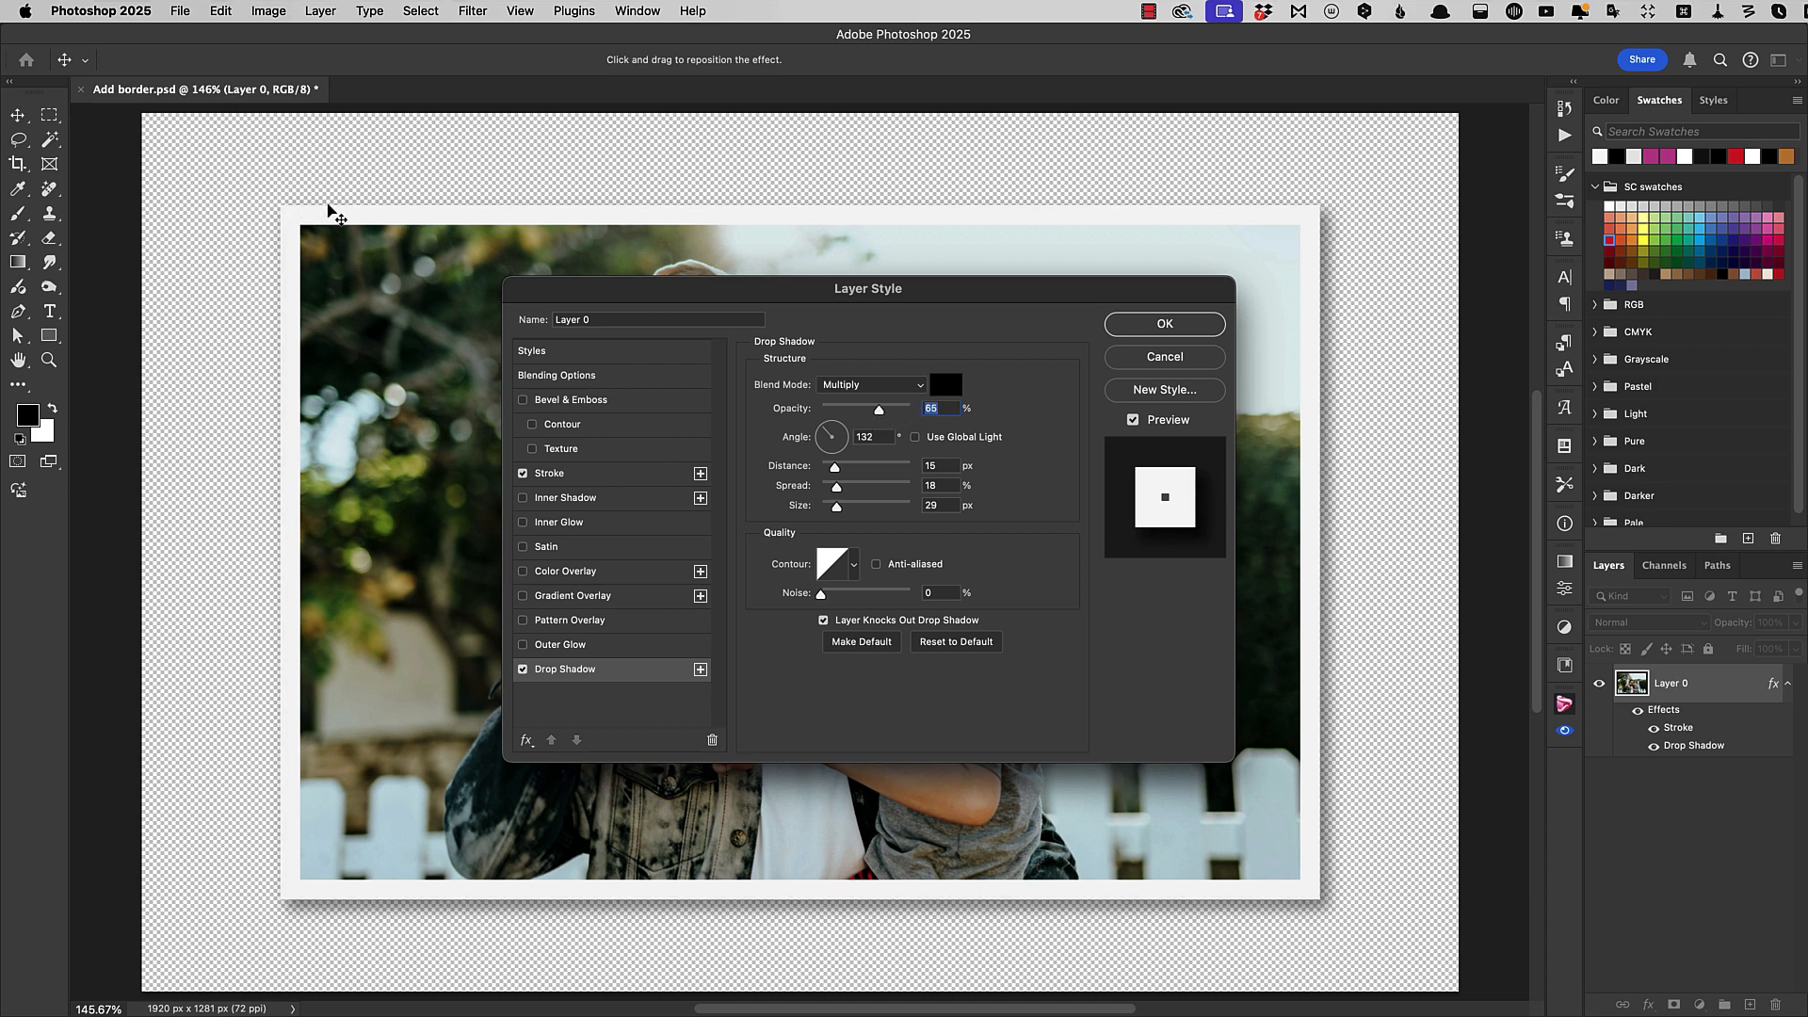
{"action": "mouse_move", "coordinate": [300, 939]}
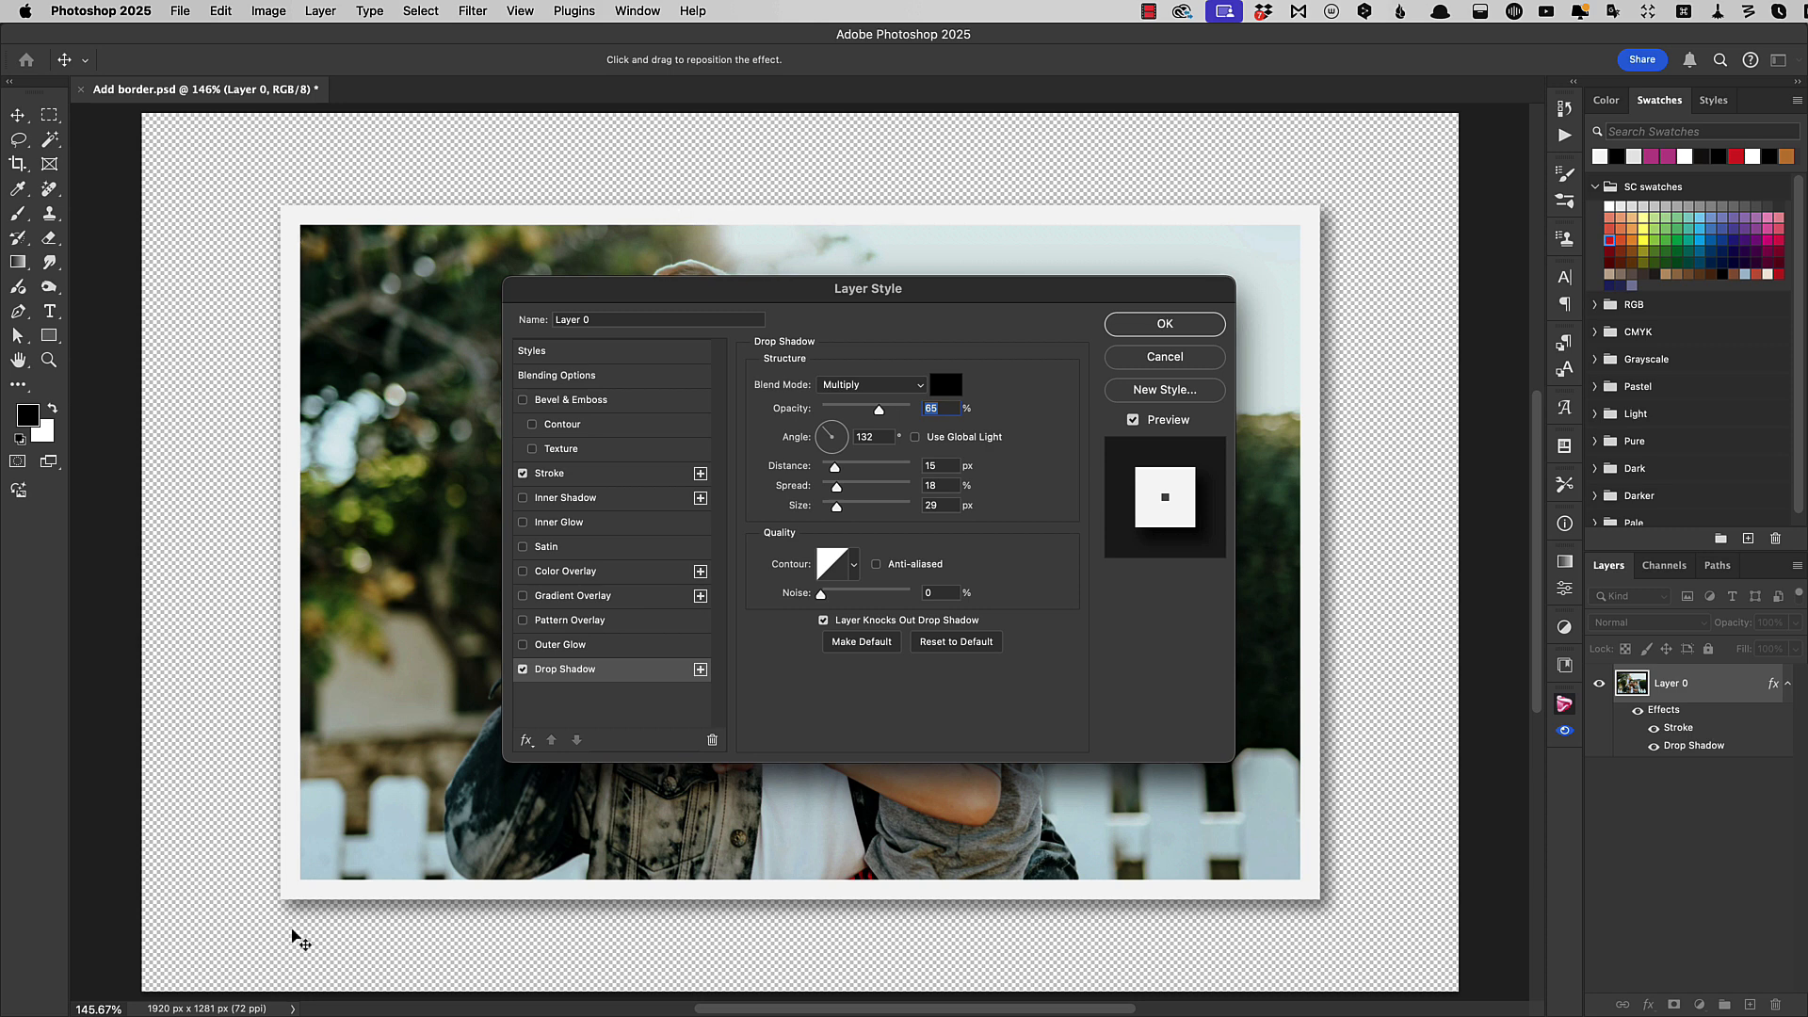
{"action": "mouse_move", "coordinate": [242, 790]}
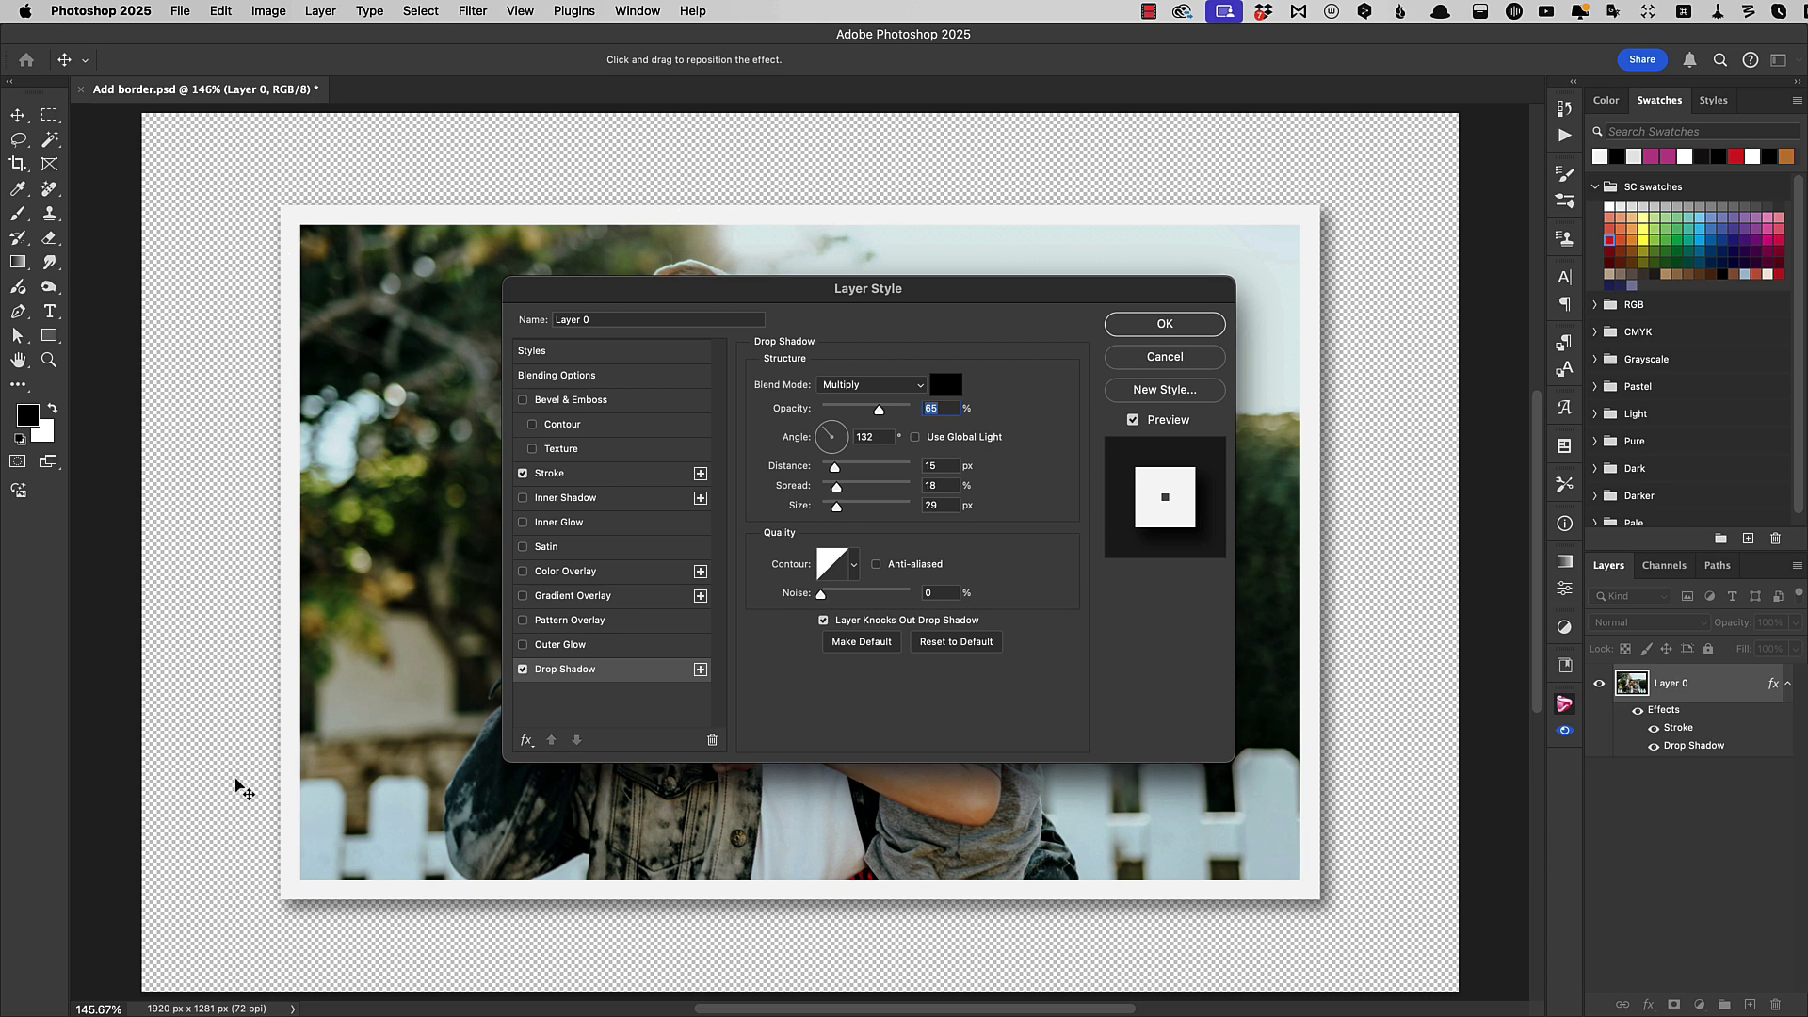
{"action": "mouse_move", "coordinate": [383, 245]}
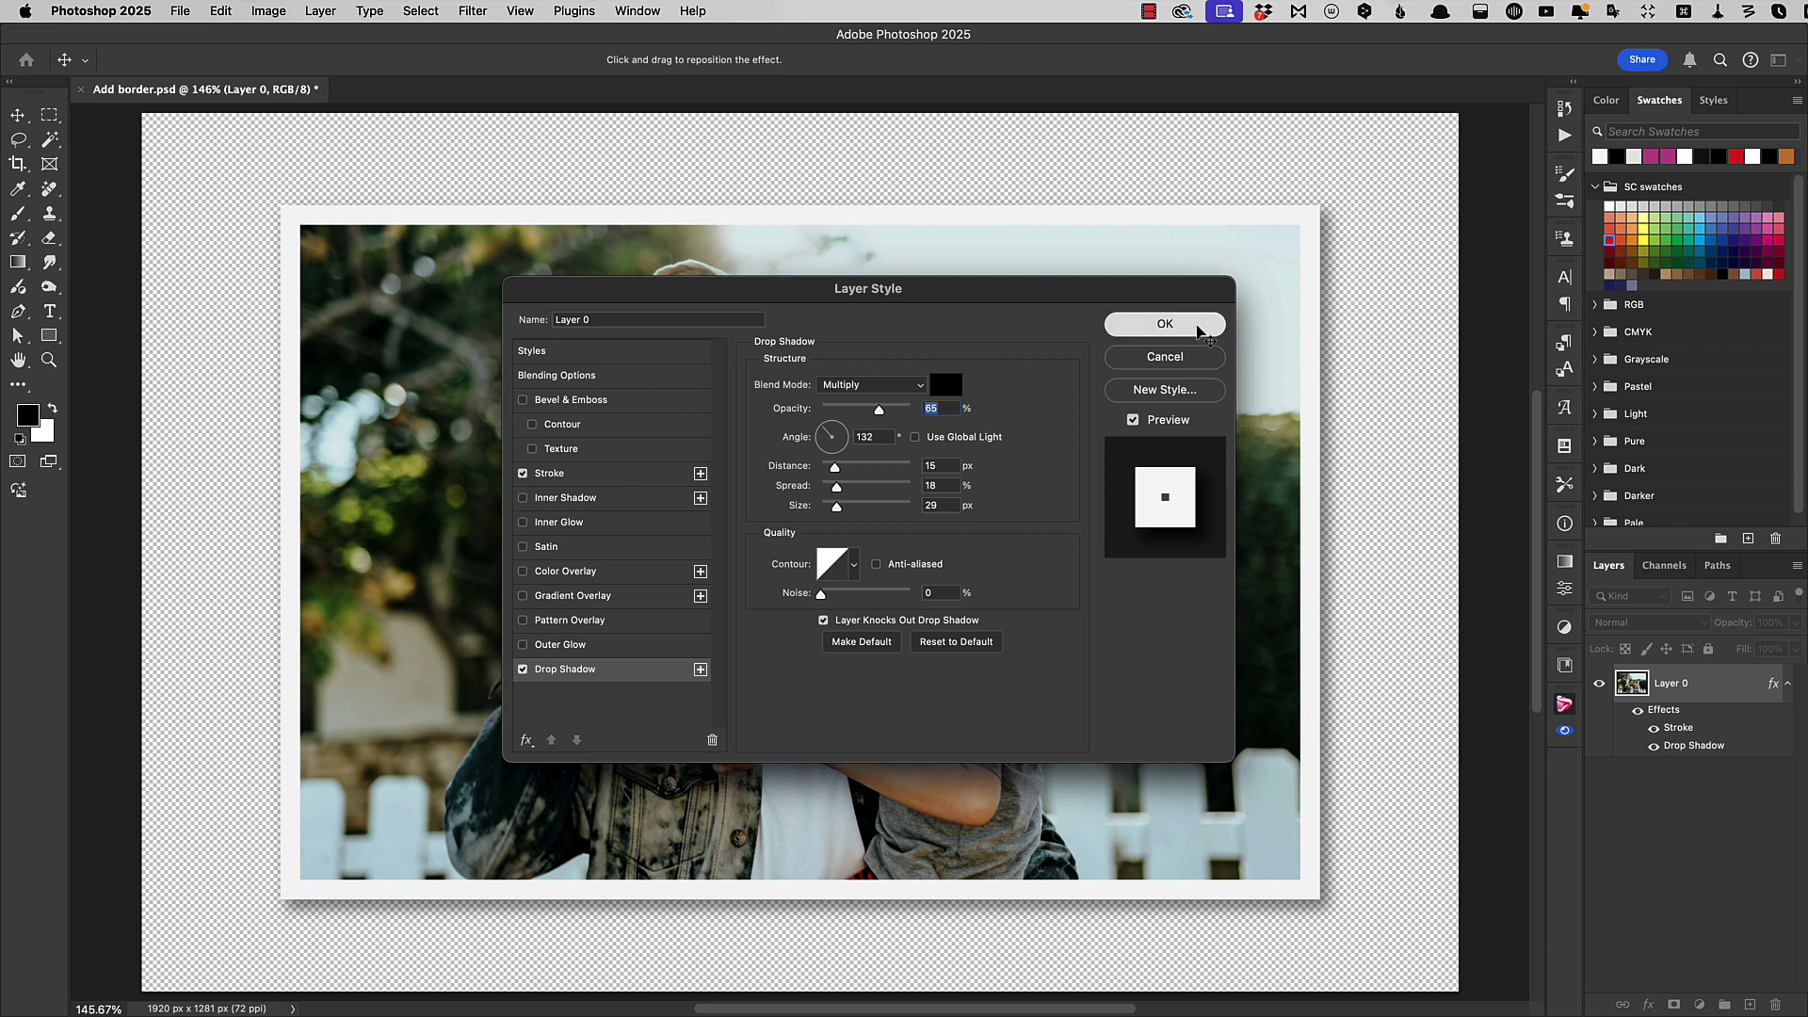
{"action": "left_click", "coordinate": [1165, 324]}
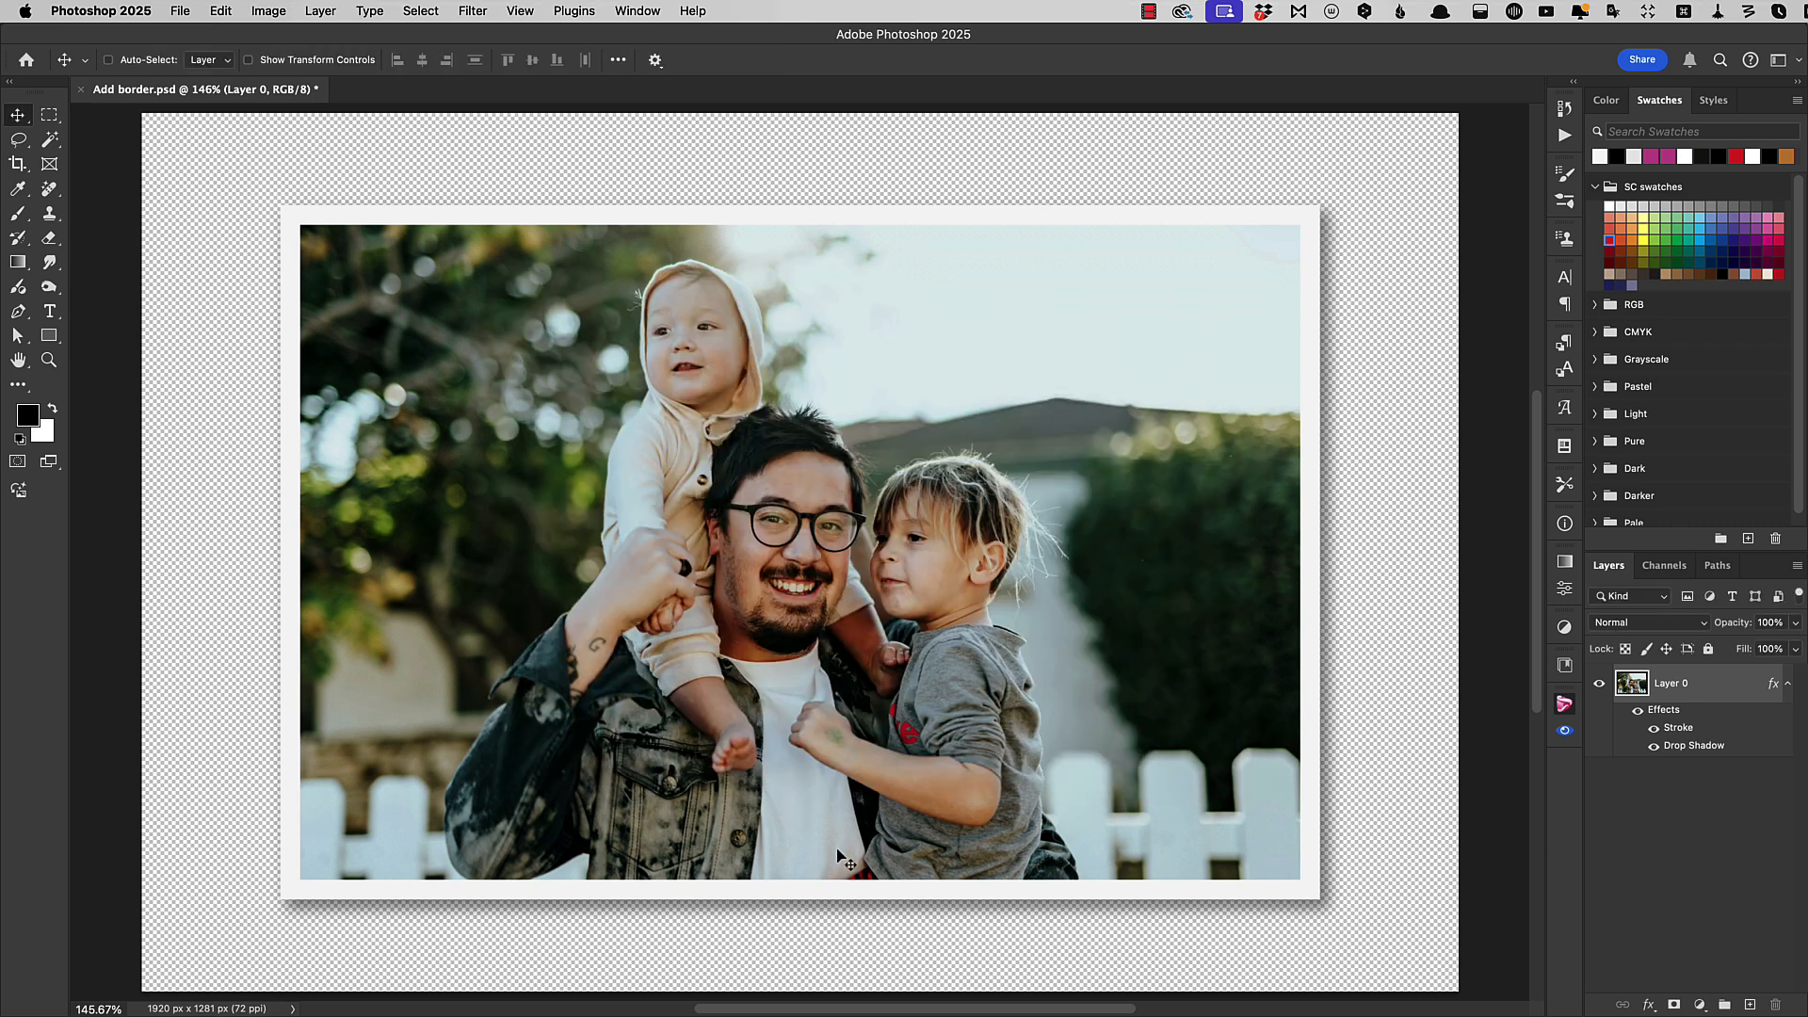
{"action": "mouse_move", "coordinate": [986, 786]}
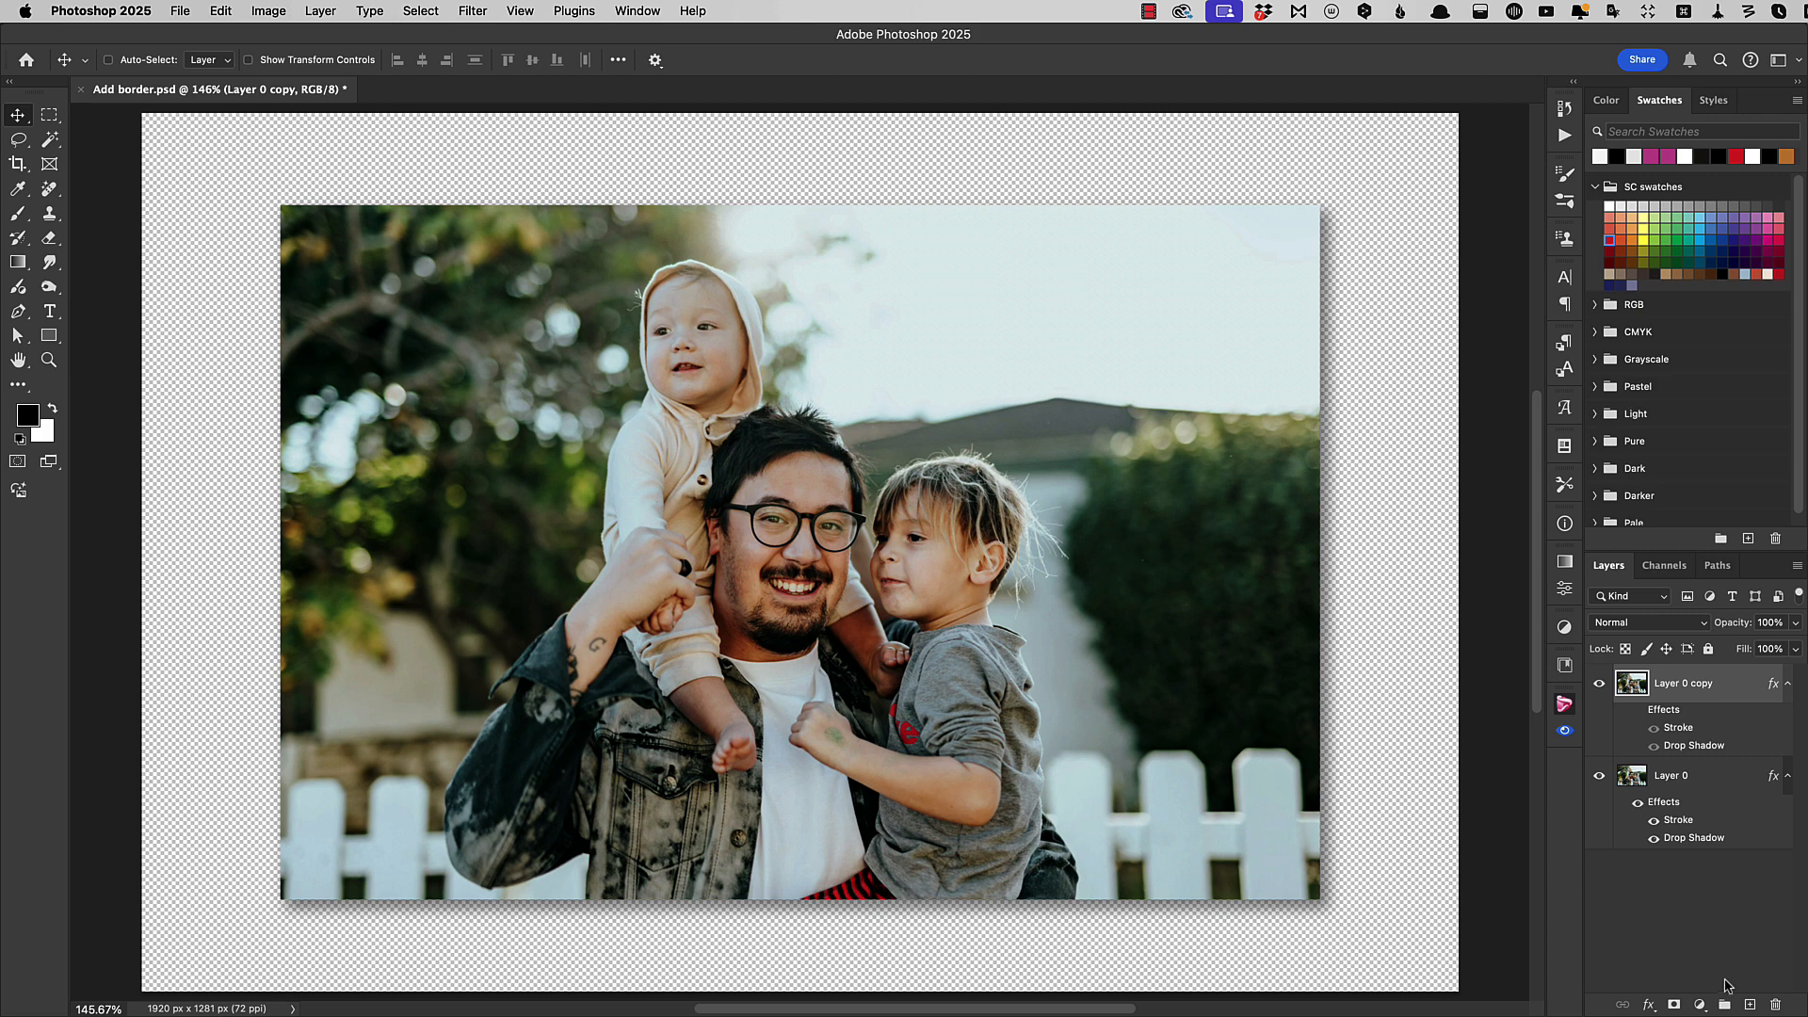
Step: Select the original Layer 0 beneath the duplicated copy
{"action": "left_click", "coordinate": [1671, 775]}
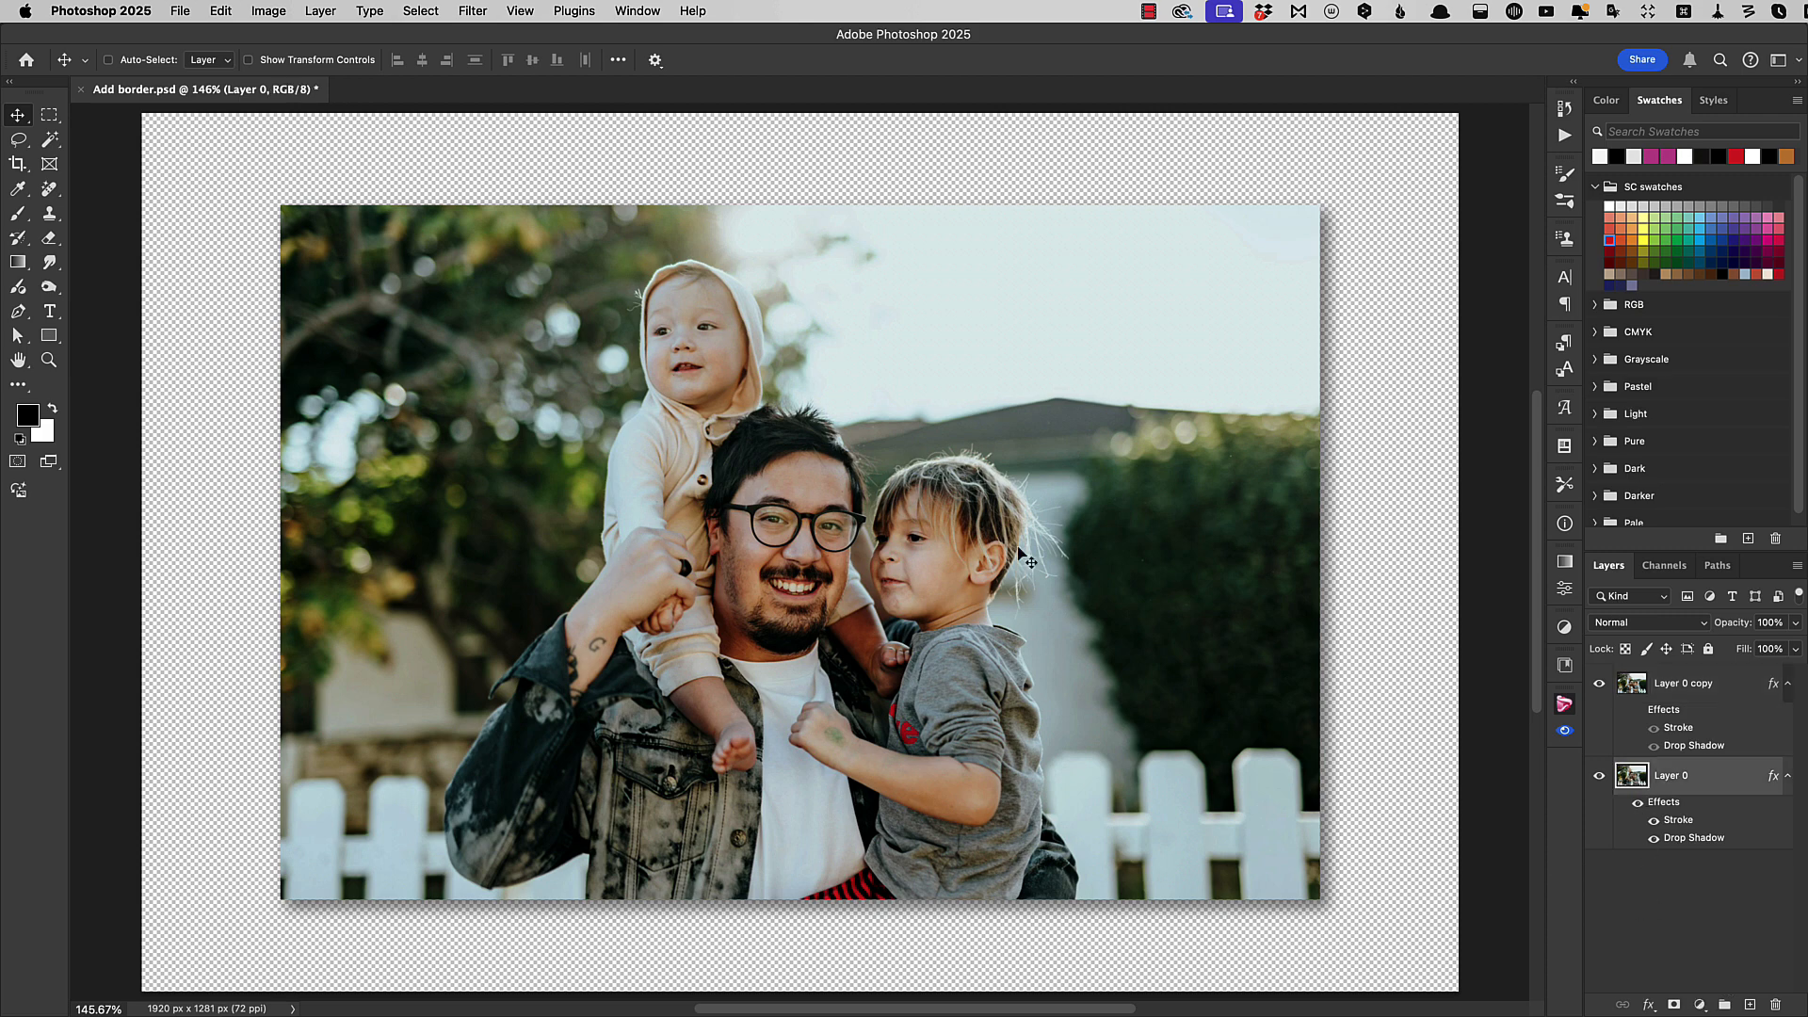
Step: Free Transform Layer 0 to enlarge it proportionally to about 103.72%
{"action": "left_click", "coordinate": [221, 11]}
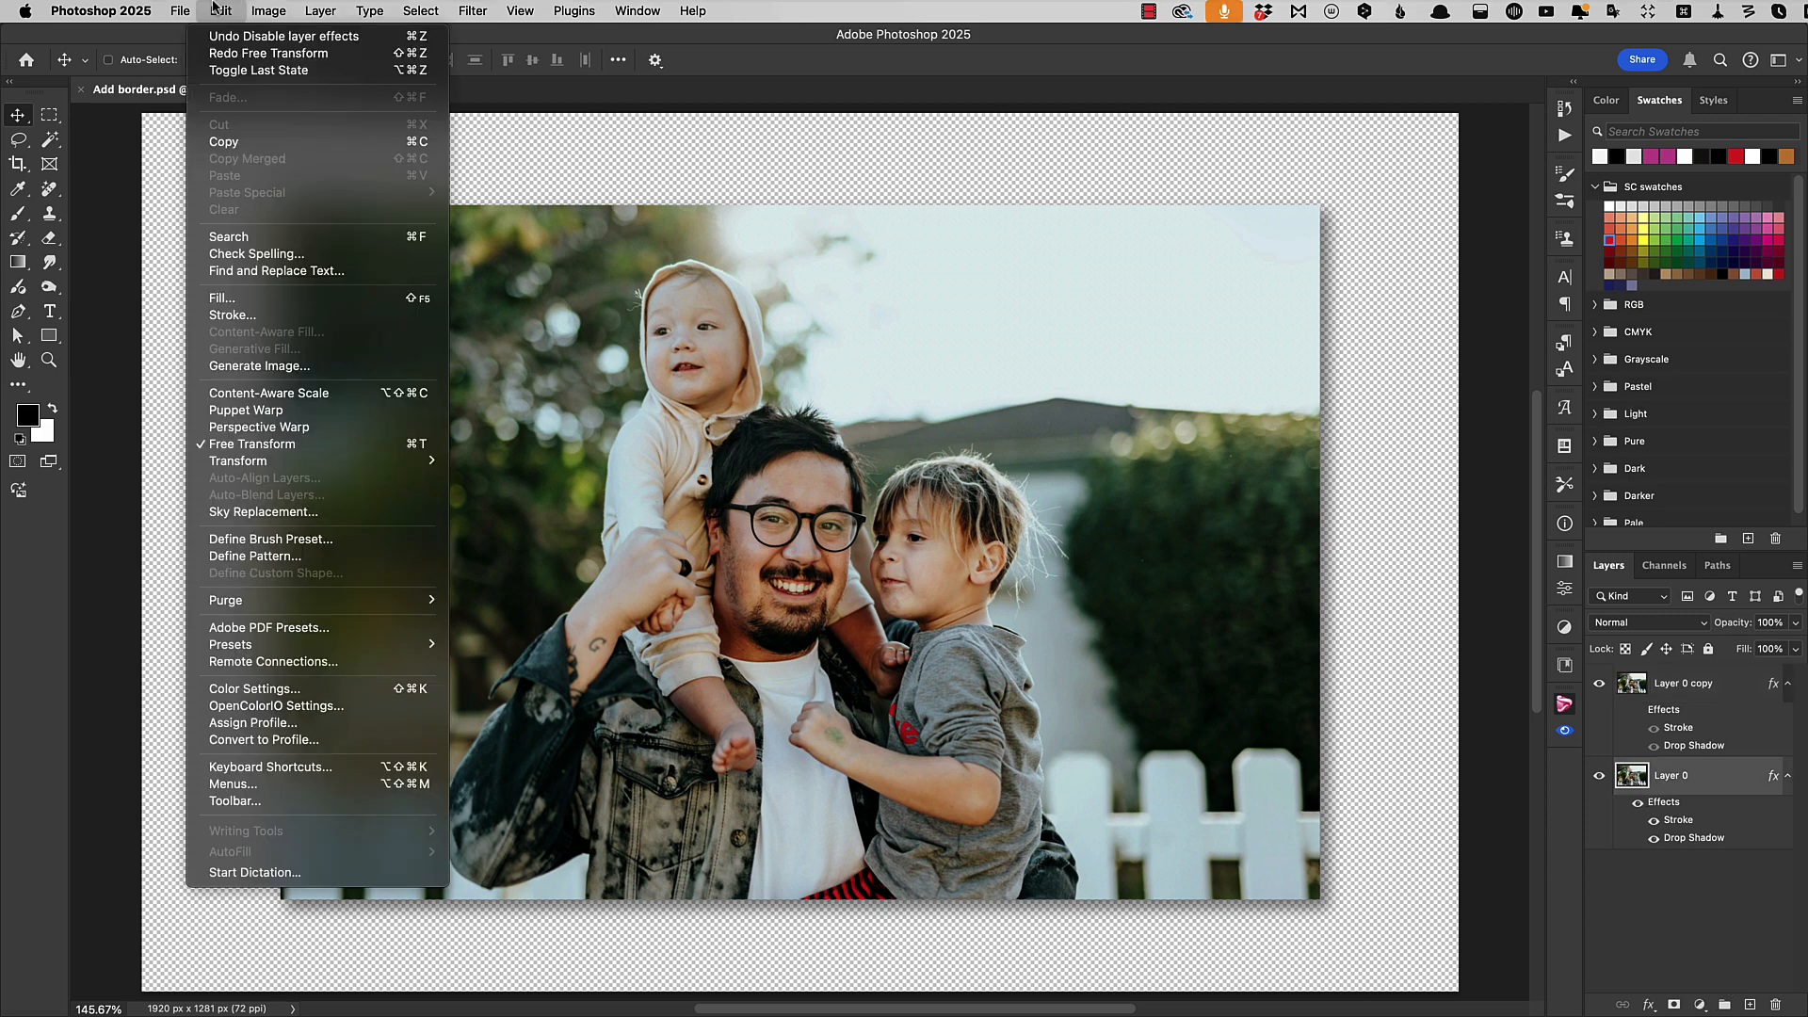
{"action": "mouse_move", "coordinate": [252, 443]}
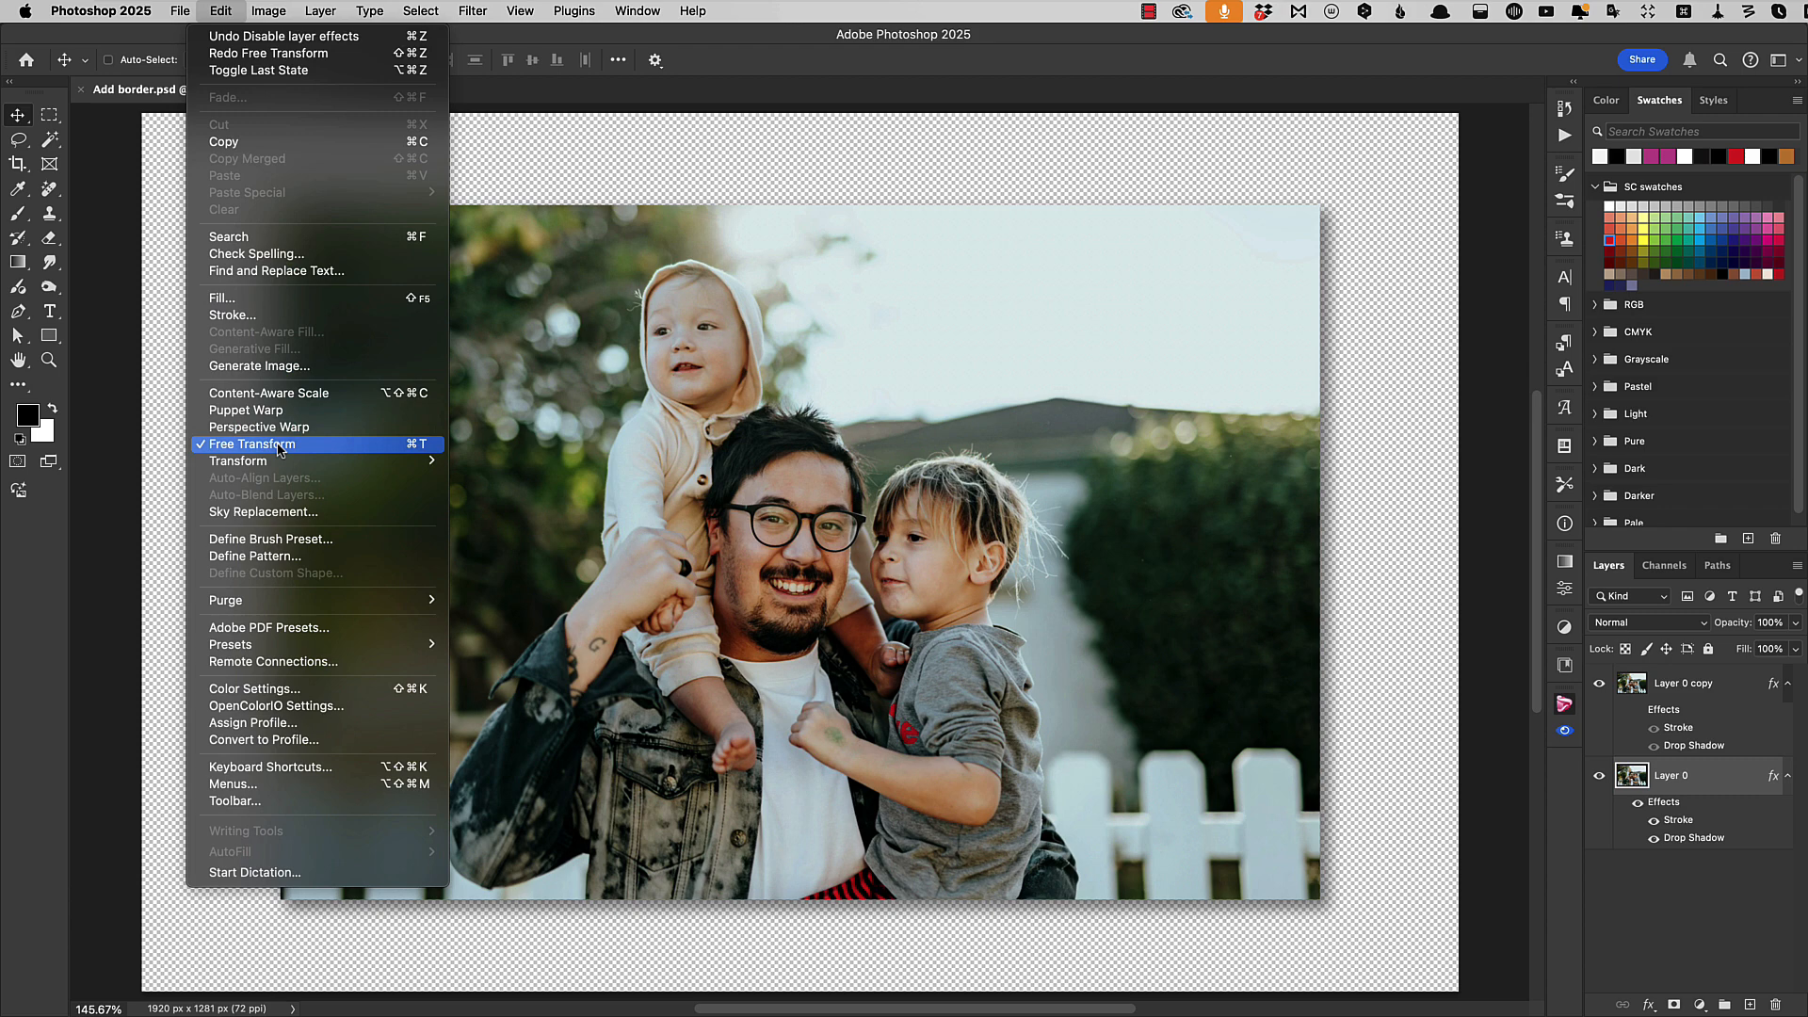
{"action": "left_click", "coordinate": [251, 444]}
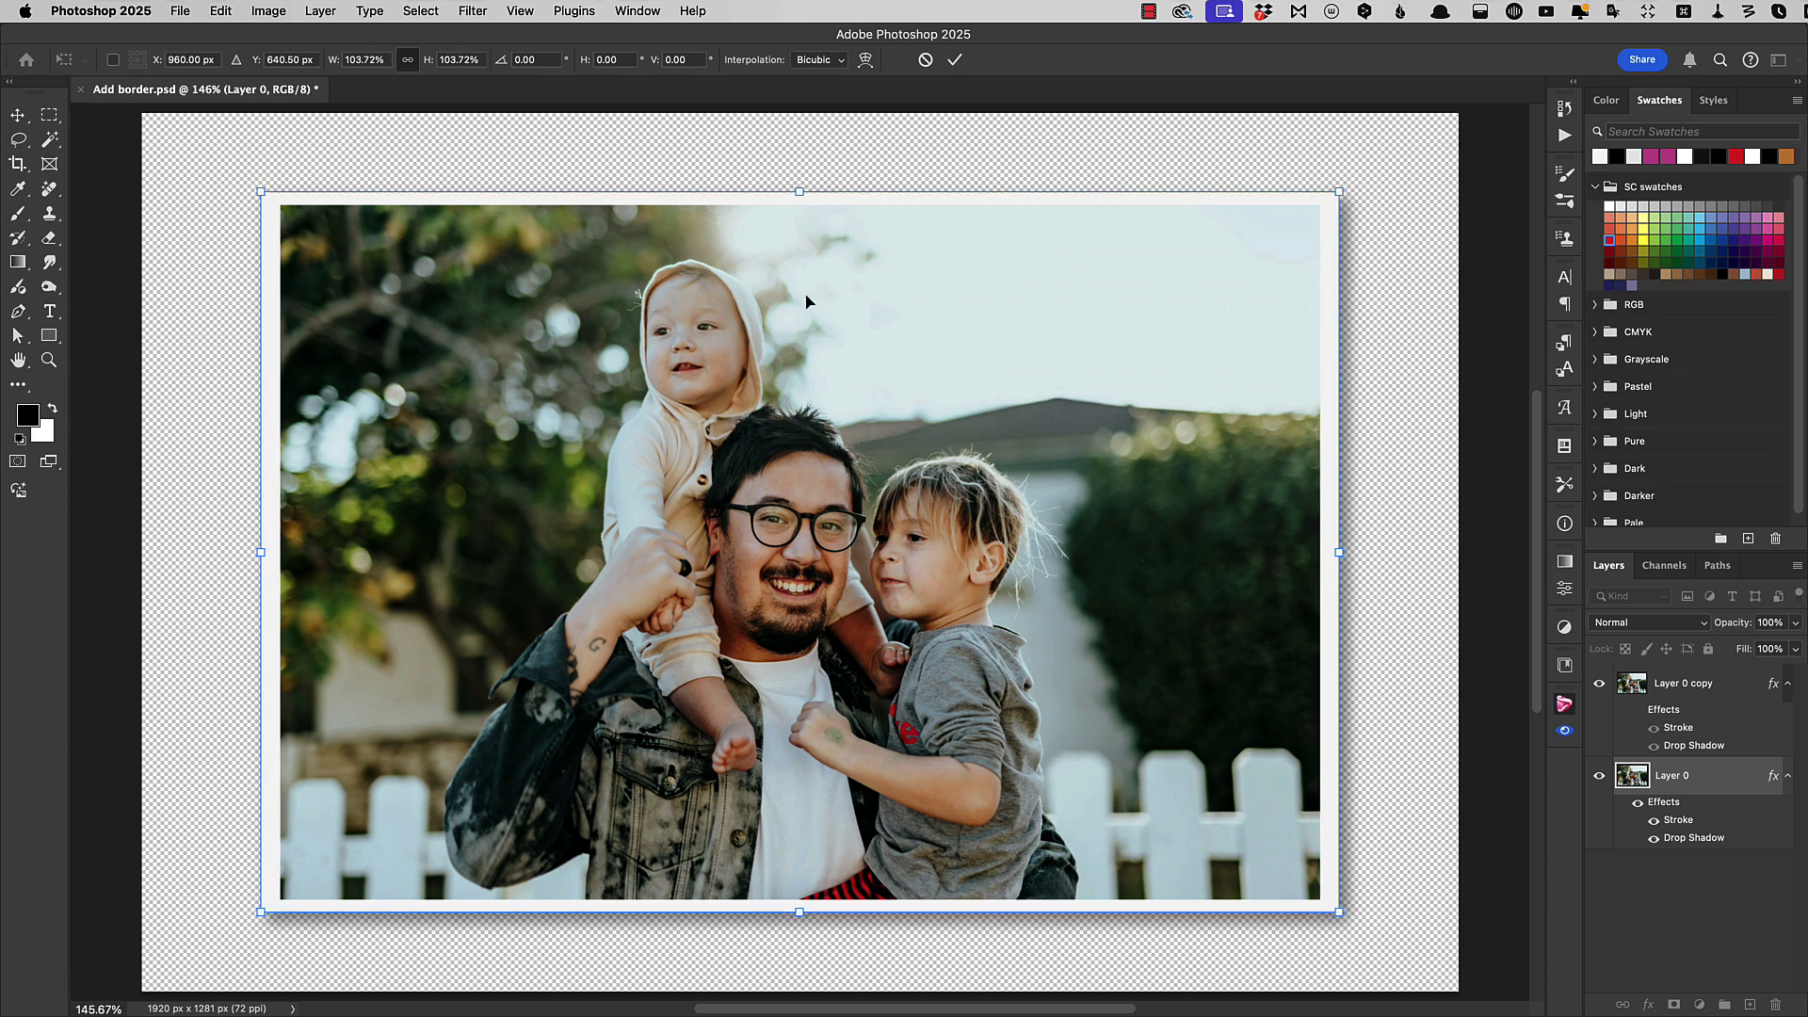
{"action": "mouse_move", "coordinate": [288, 314]}
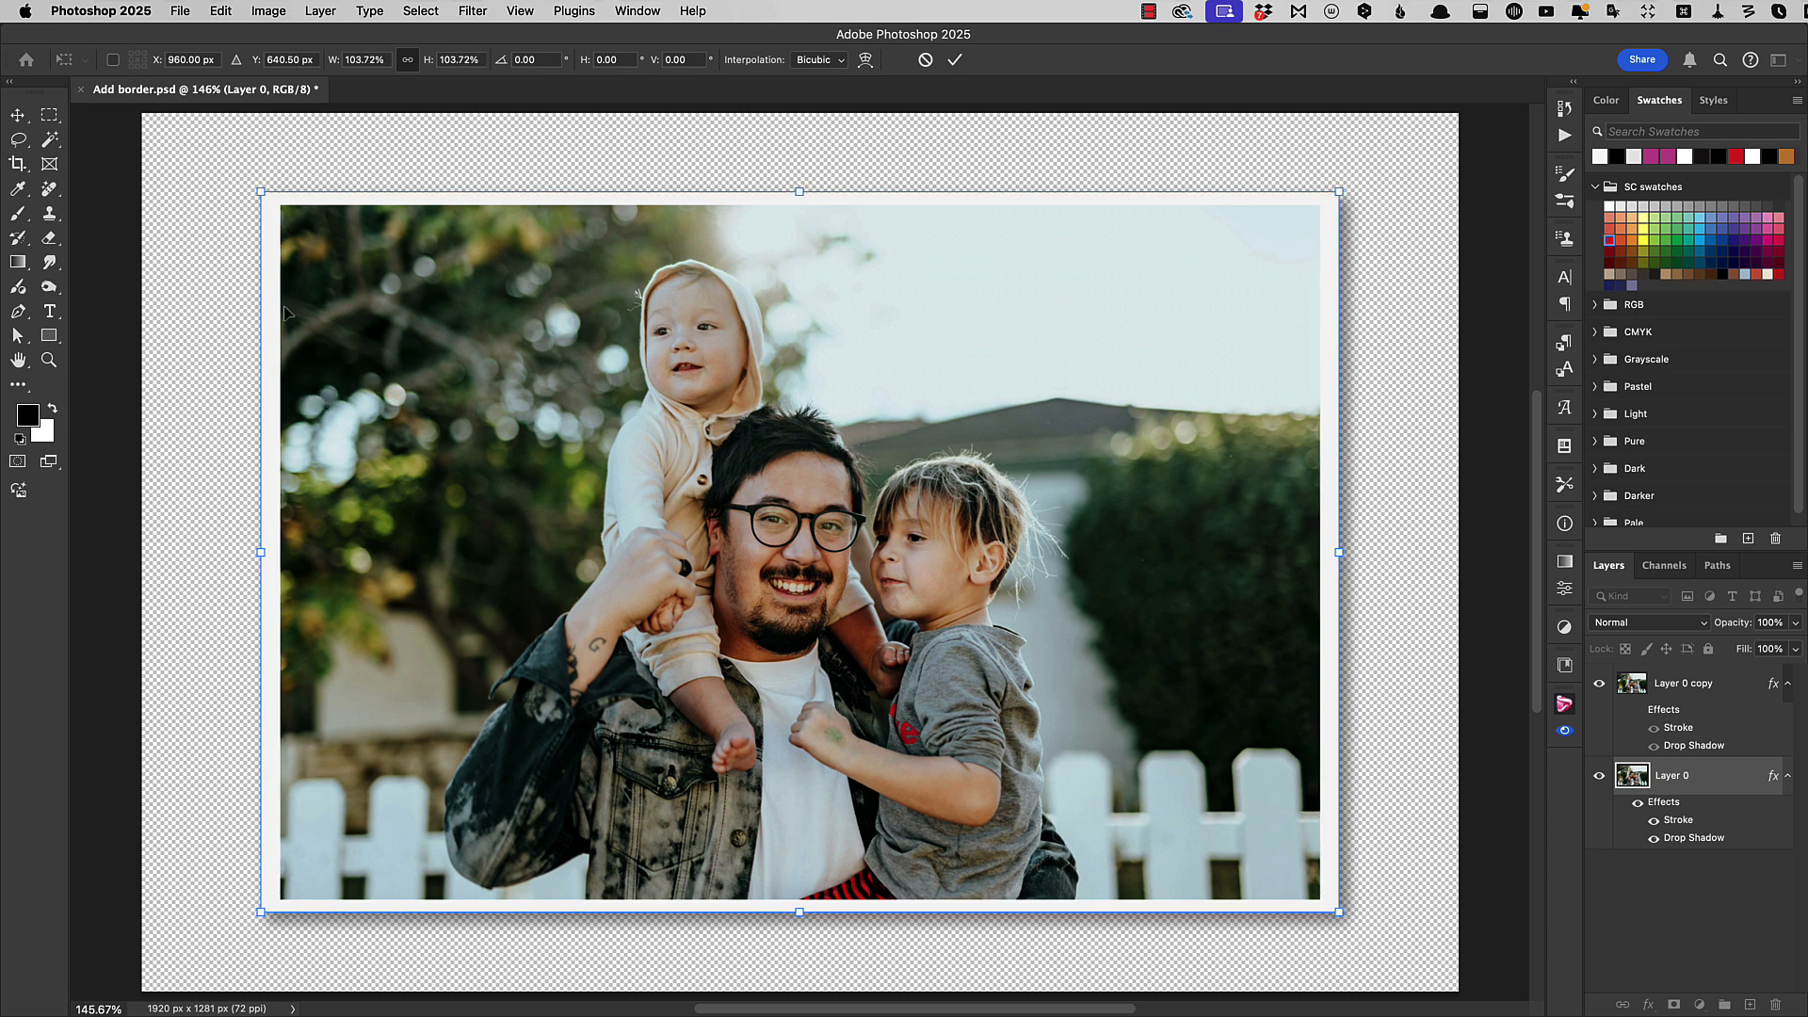
{"action": "mouse_move", "coordinate": [870, 267]}
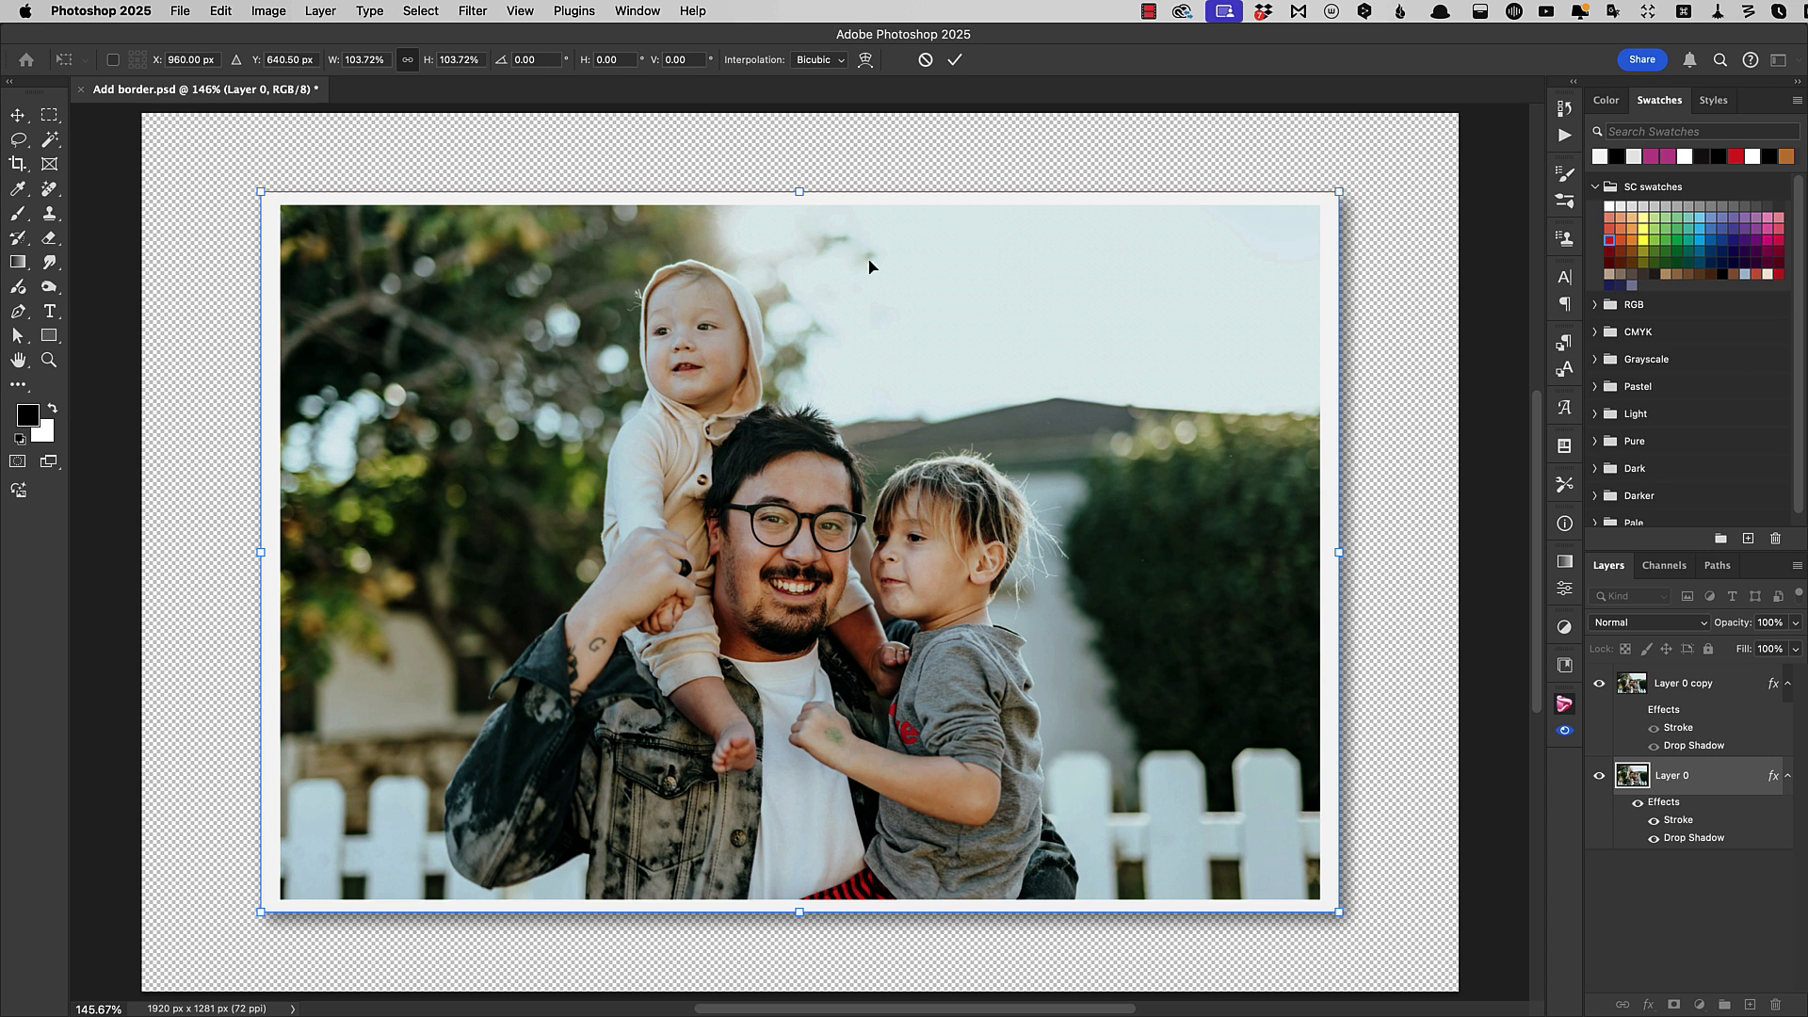
{"action": "mouse_move", "coordinate": [842, 337]}
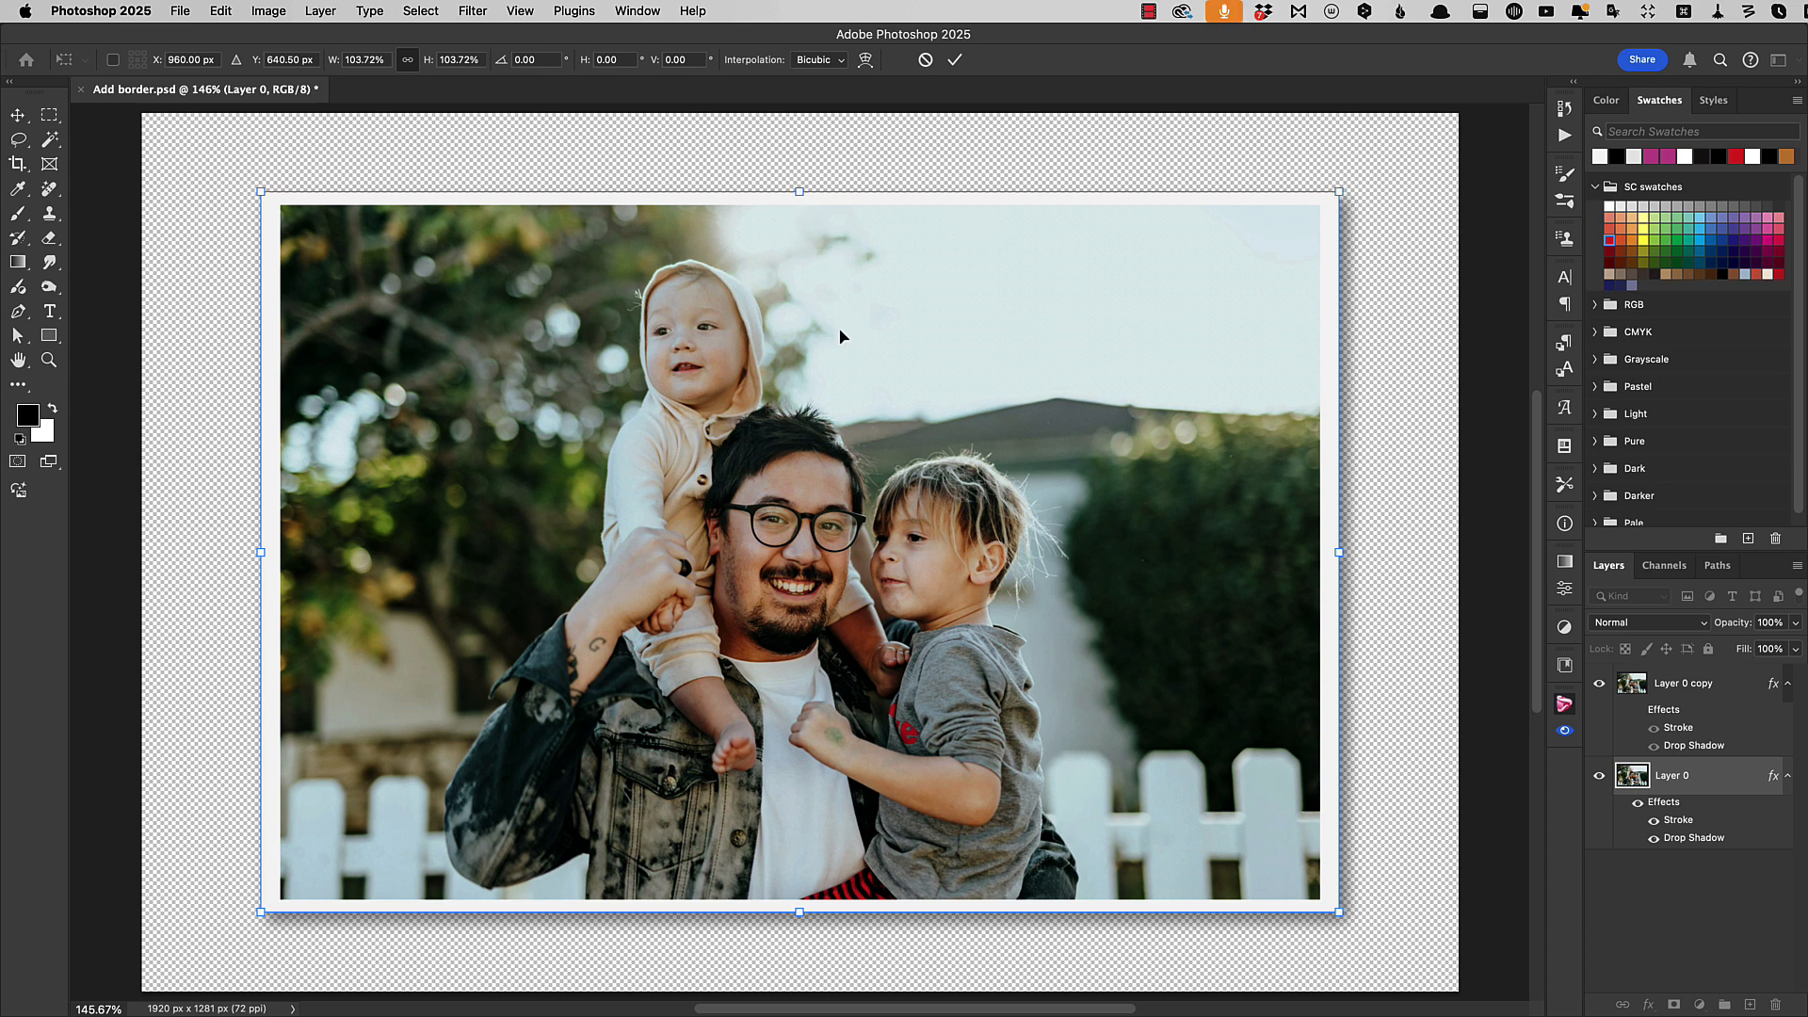
{"action": "mouse_move", "coordinate": [806, 191]}
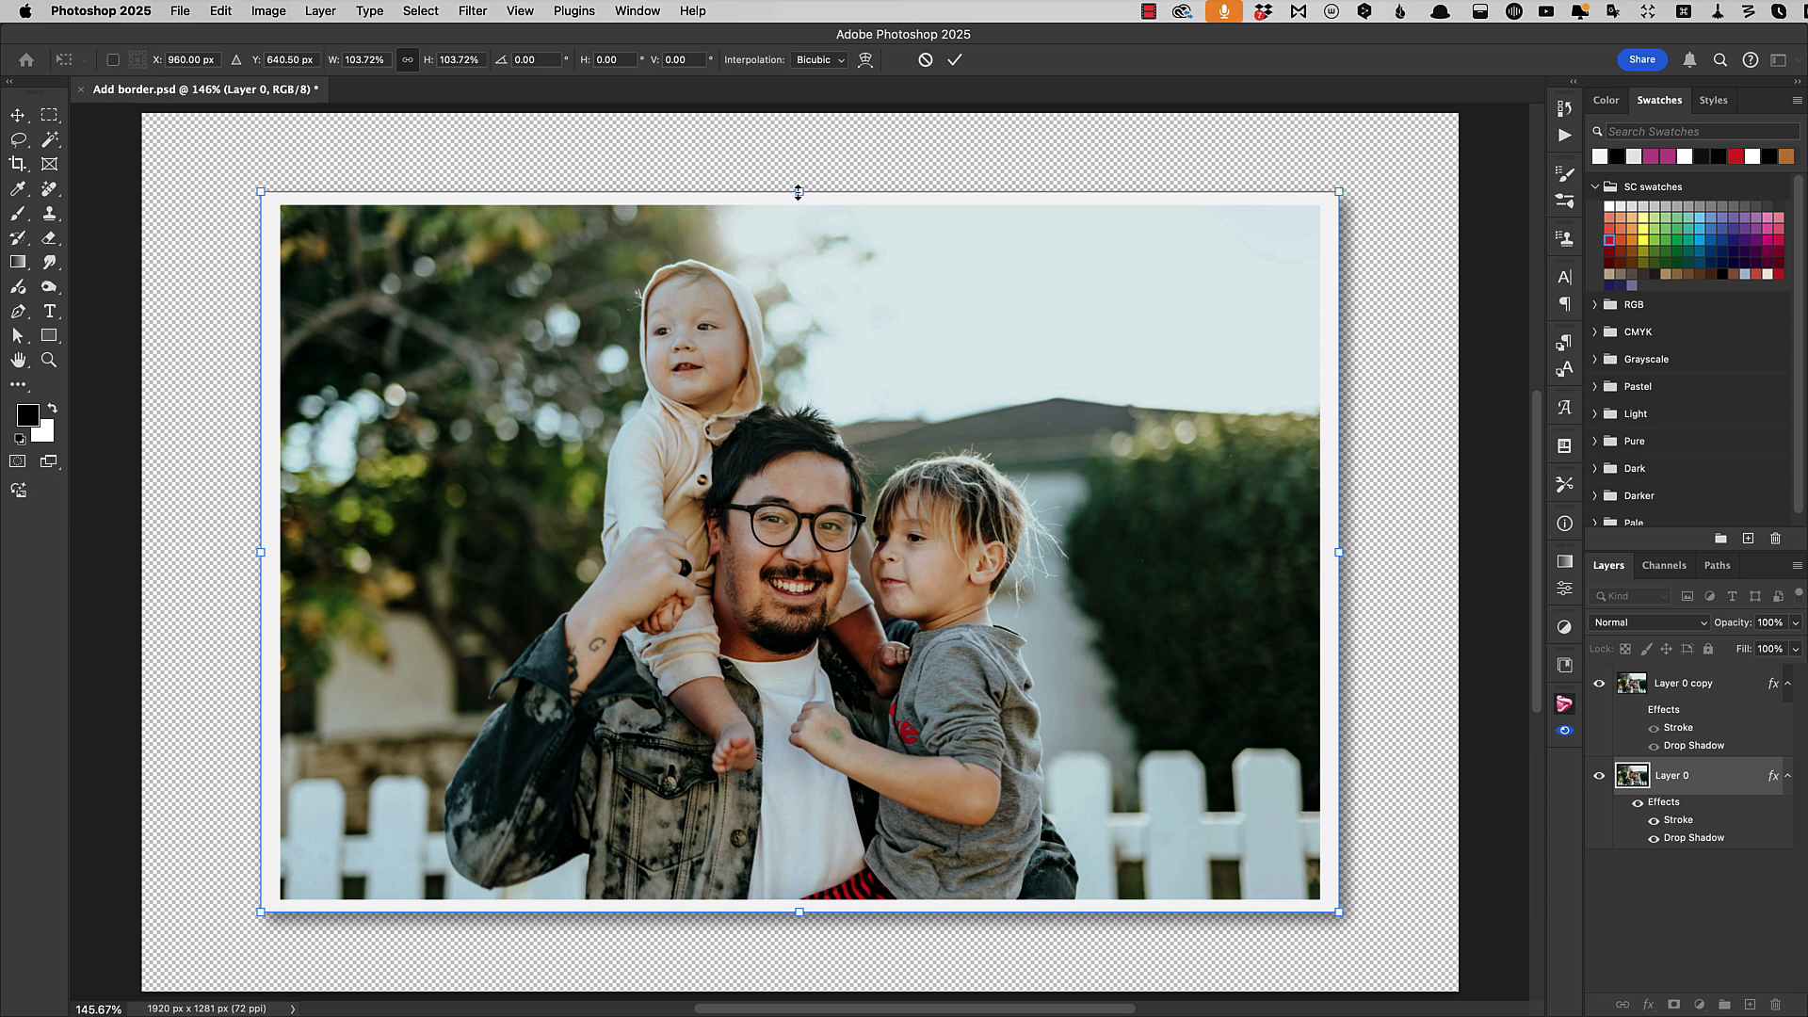
Step: Stretch Layer 0 upward from the top handle to about 105.4% height
{"action": "left_click_drag", "start_coordinate": [797, 189], "coordinate": [797, 185]}
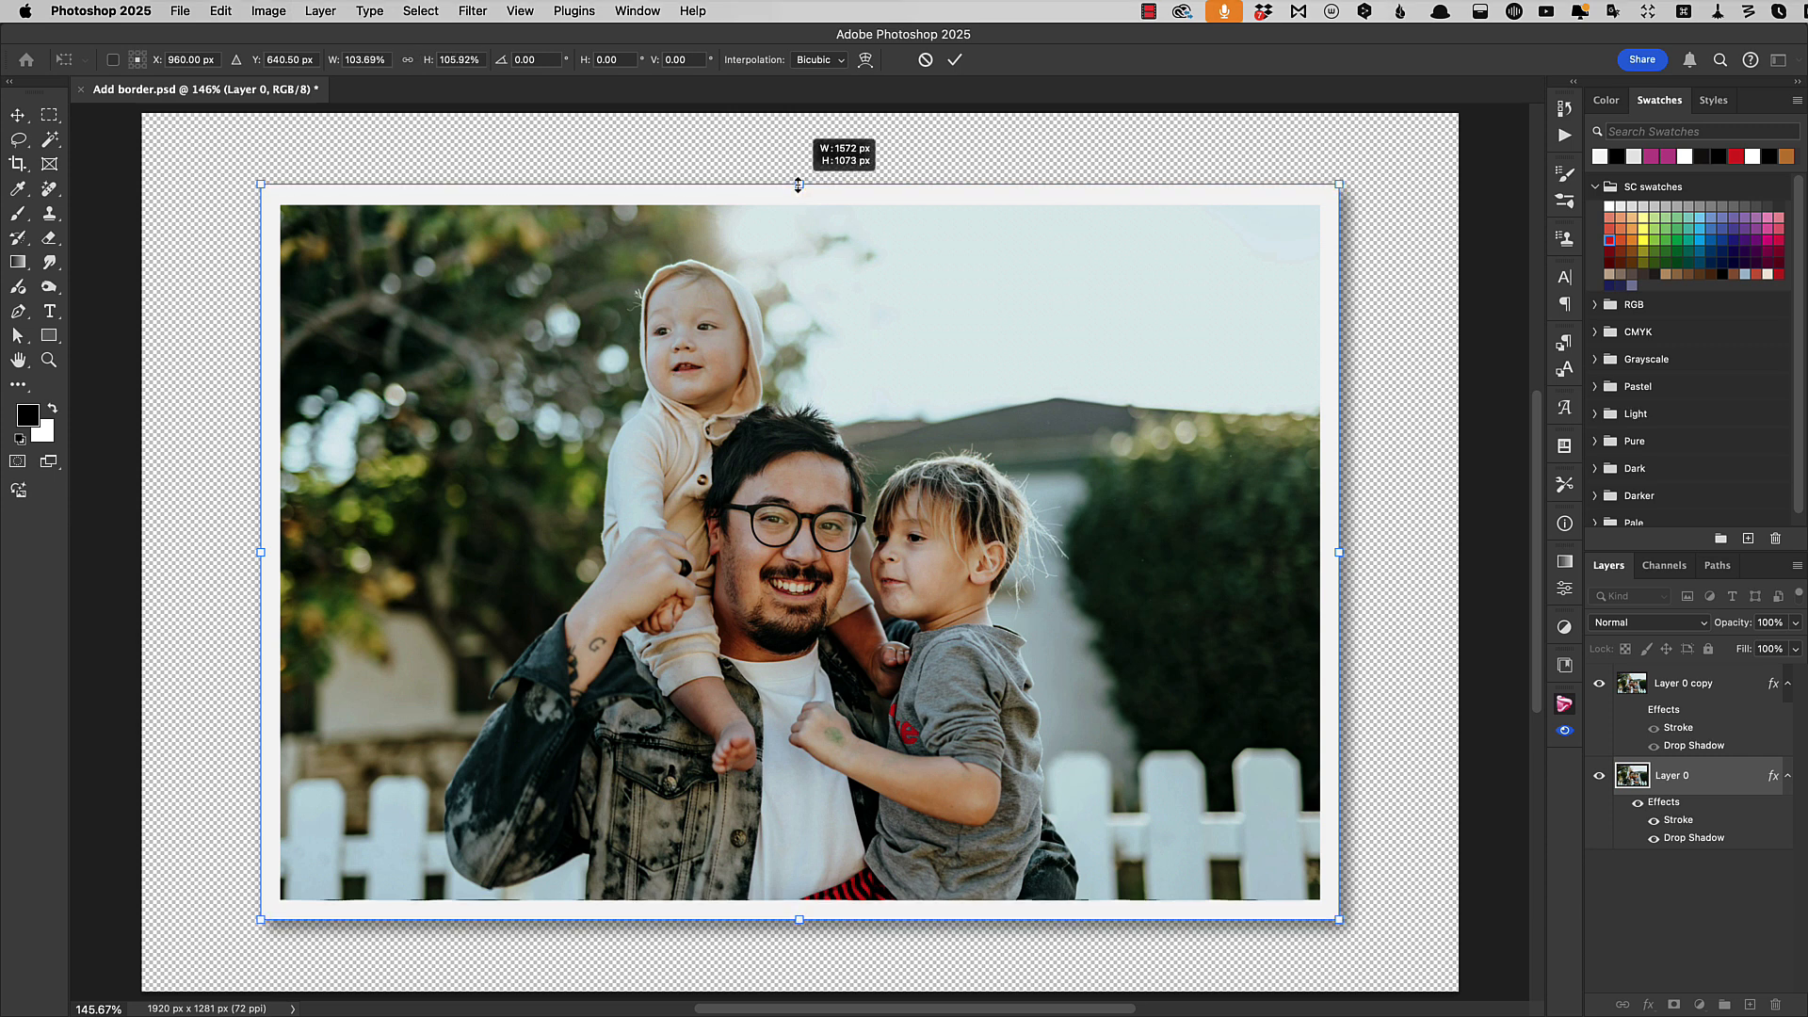
{"action": "left_click_drag", "start_coordinate": [796, 185], "coordinate": [796, 182]}
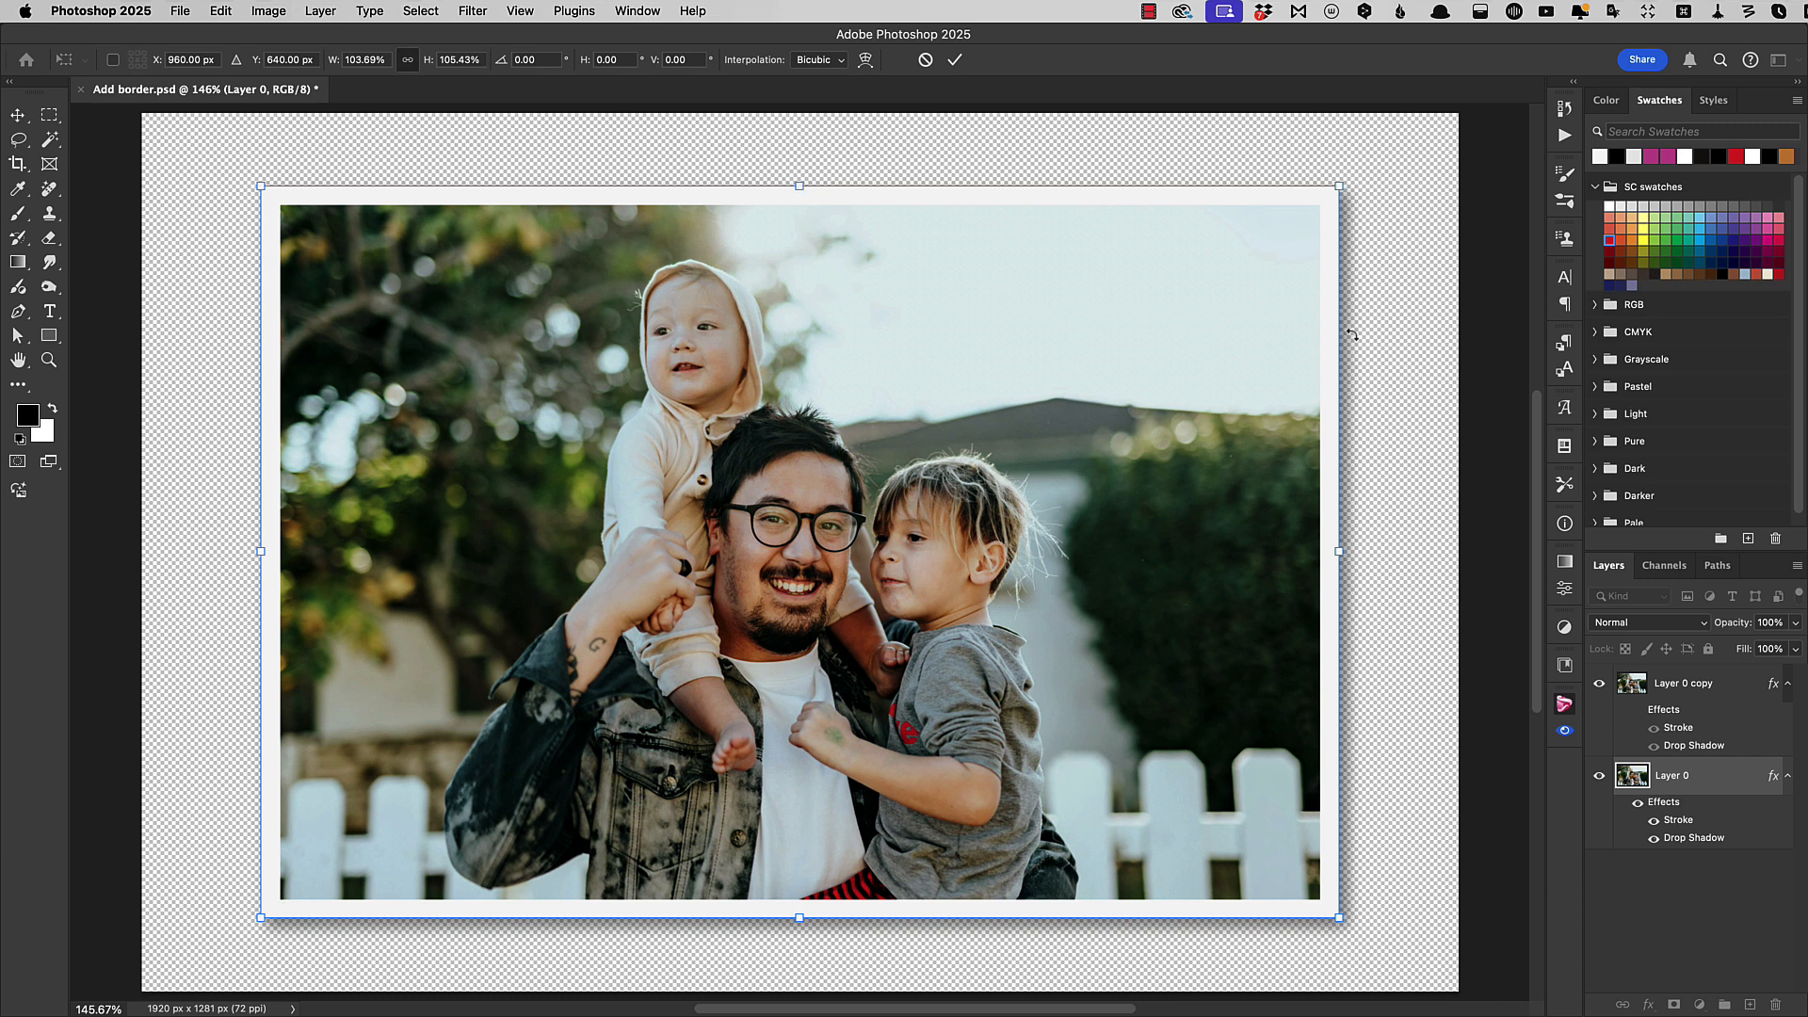
{"action": "mouse_move", "coordinate": [1093, 570]}
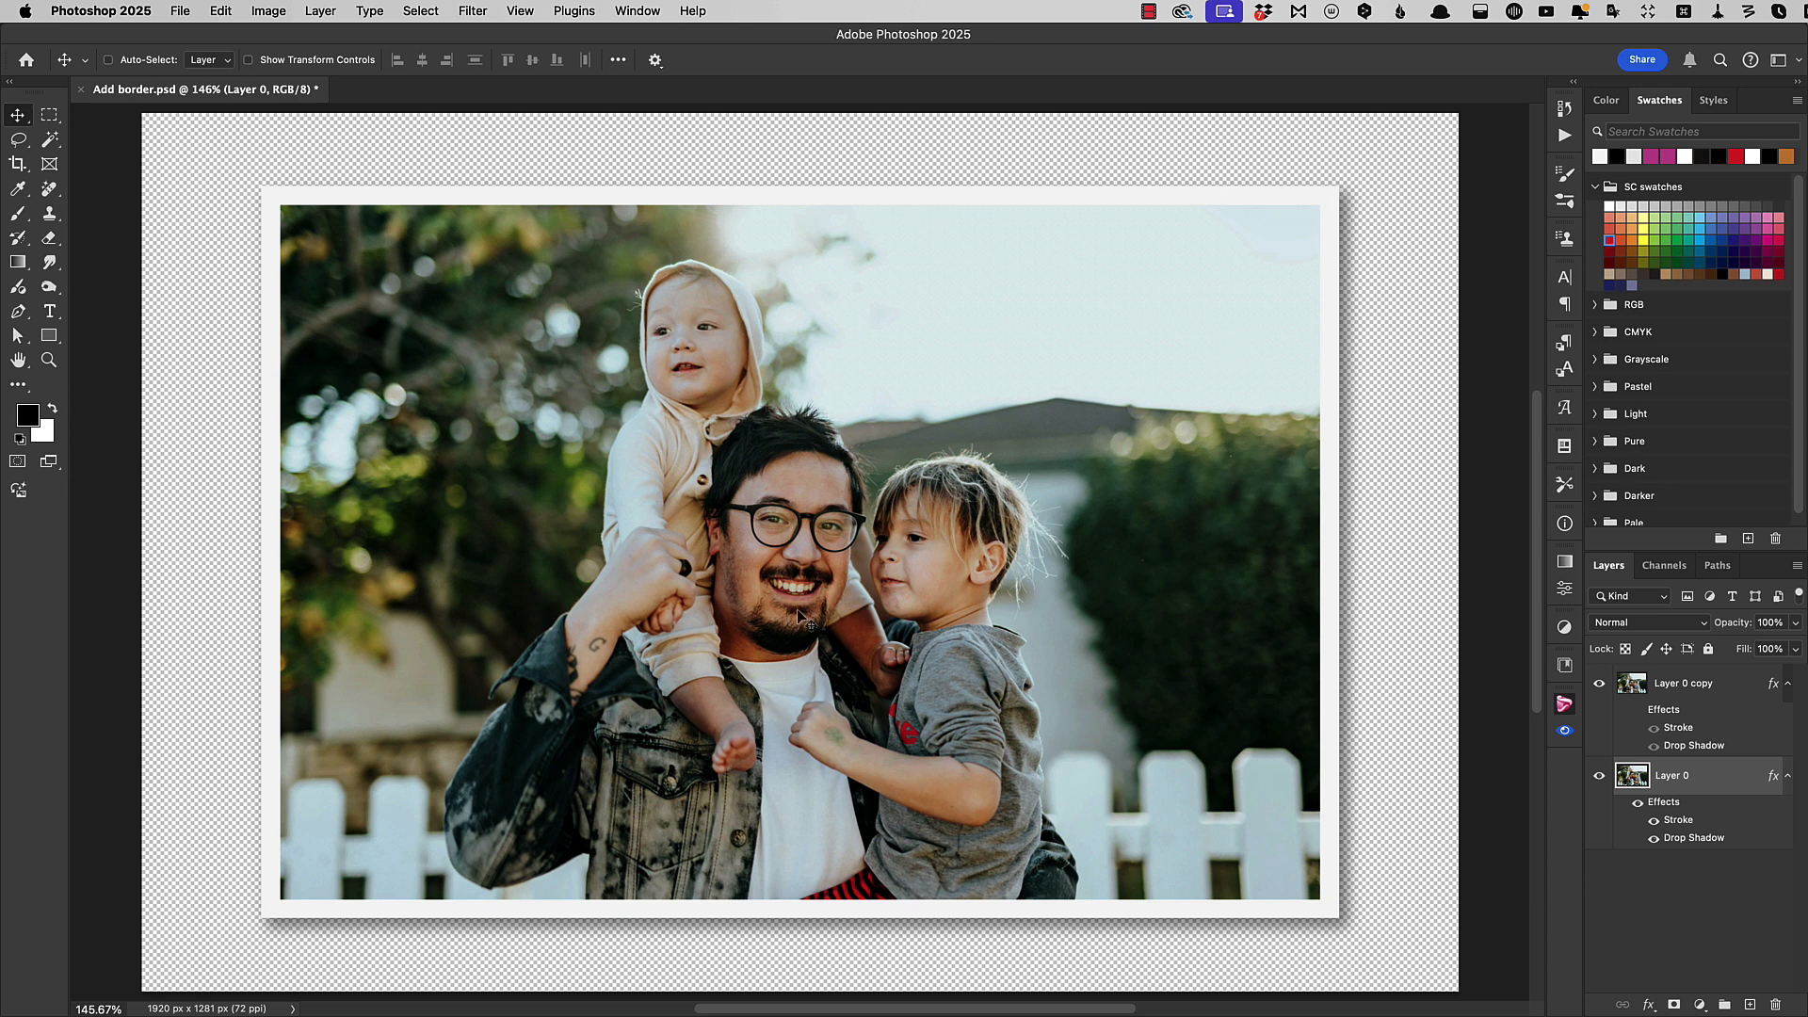
{"action": "mouse_move", "coordinate": [1289, 762]}
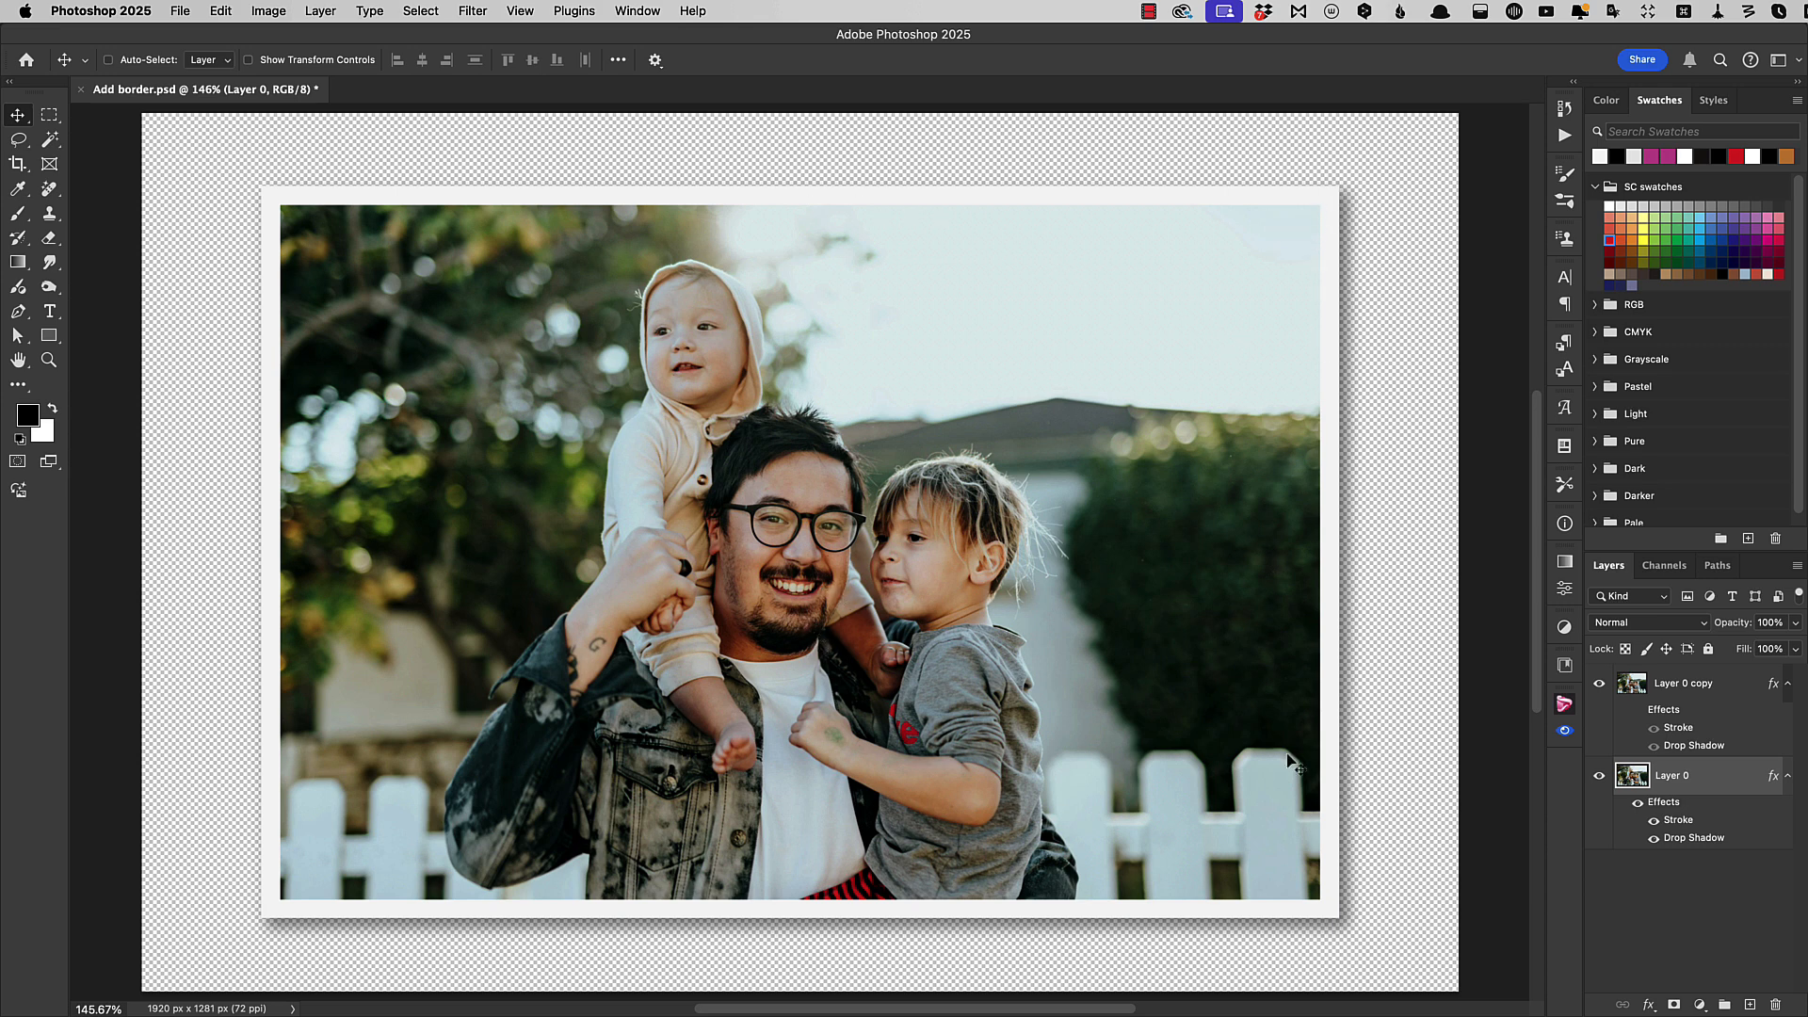
{"action": "mouse_move", "coordinate": [1369, 596]}
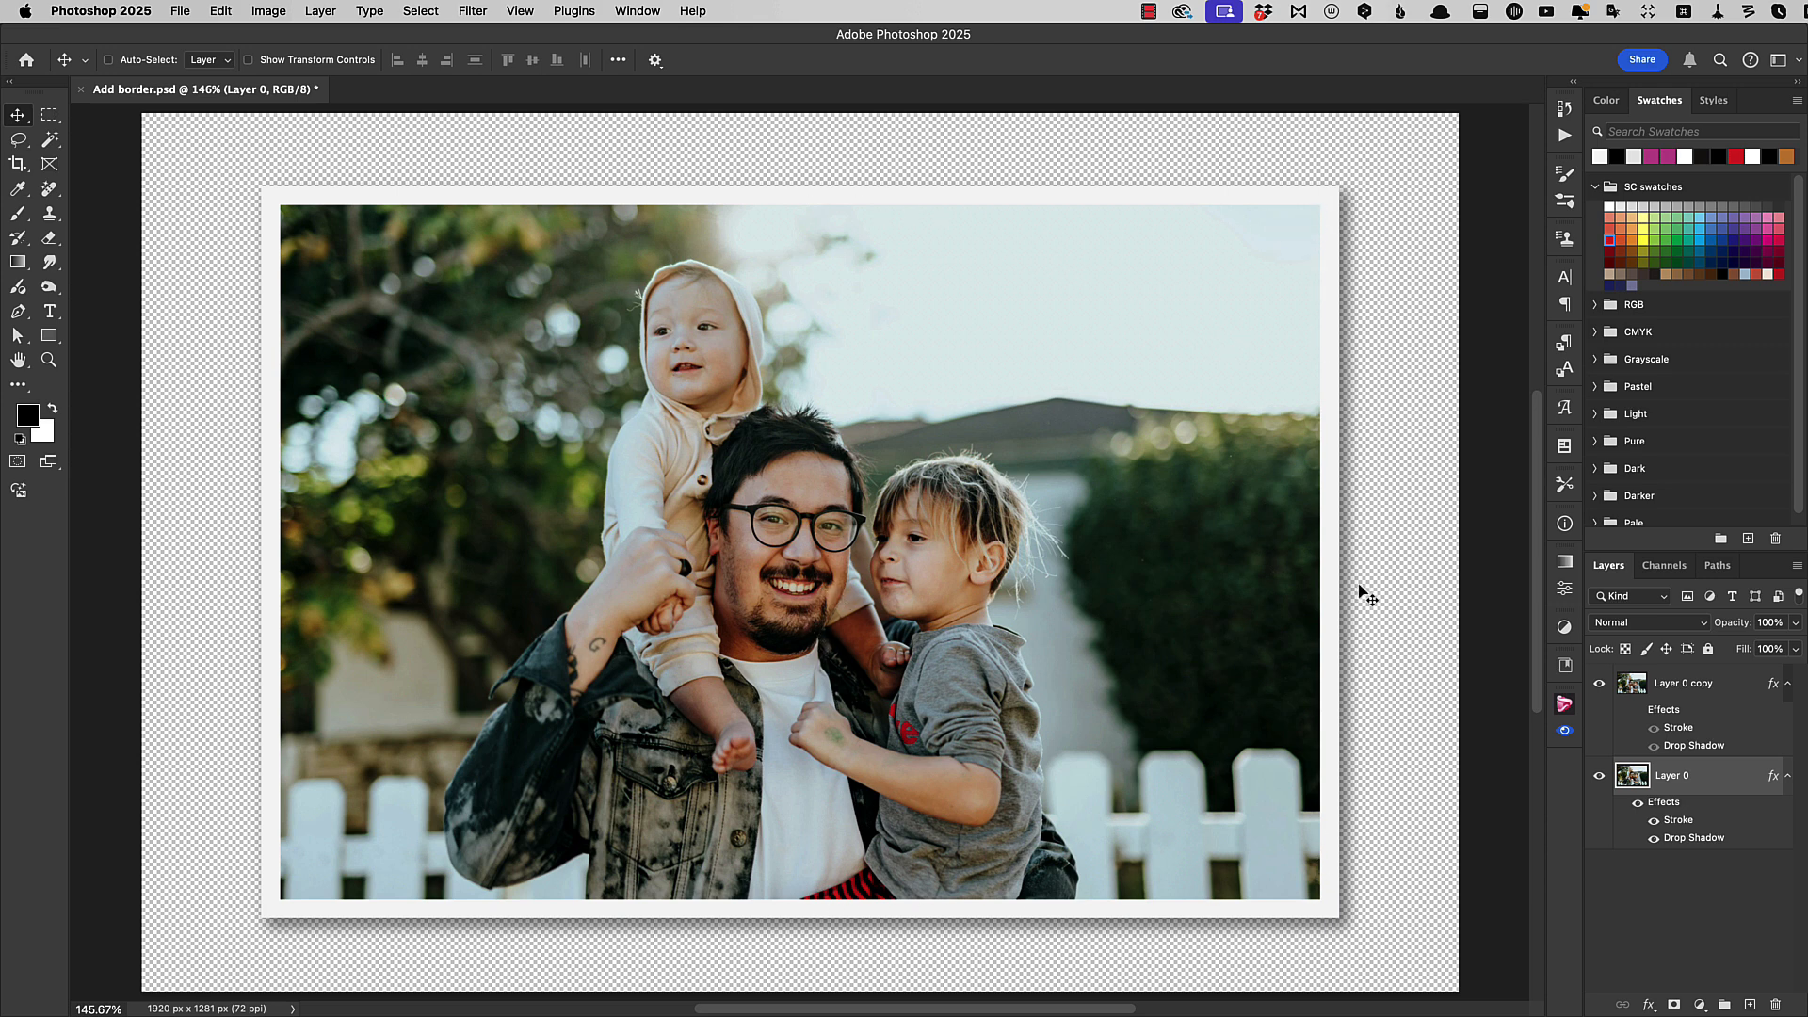
{"action": "mouse_move", "coordinate": [1433, 873]}
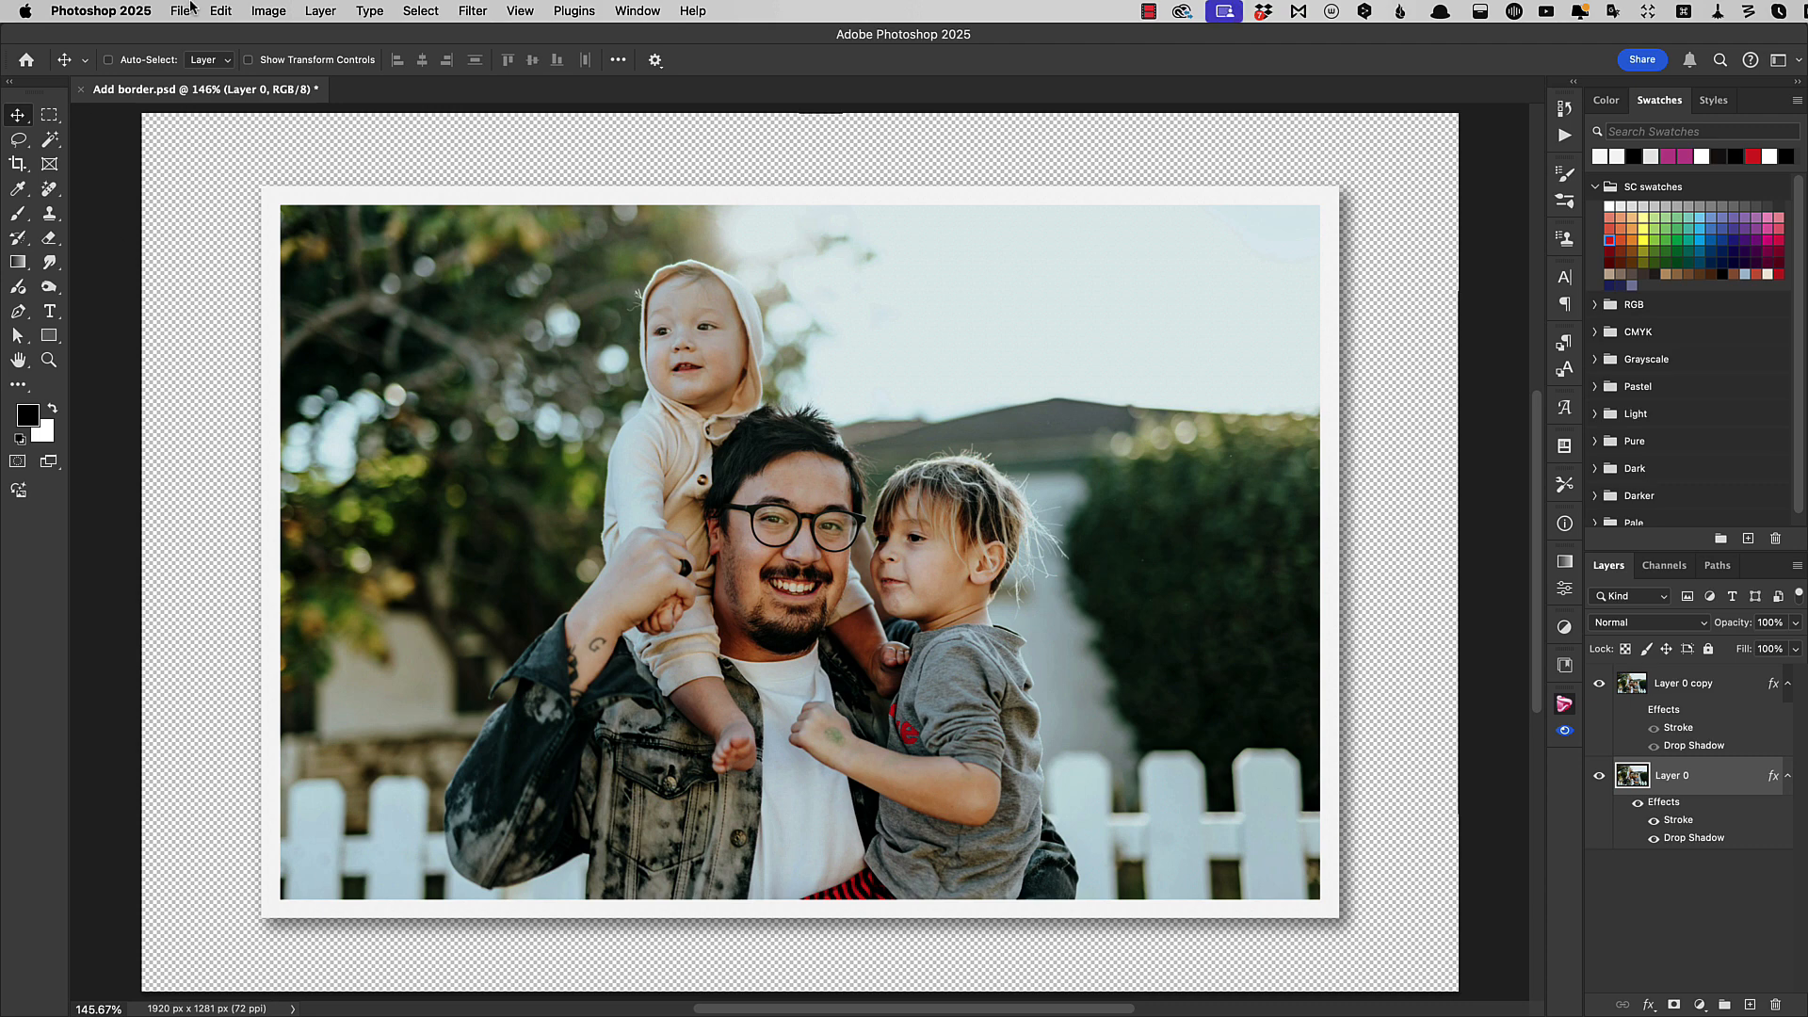
Step: Revert the file to its saved, unbordered single-layer photo
{"action": "left_click", "coordinate": [180, 10]}
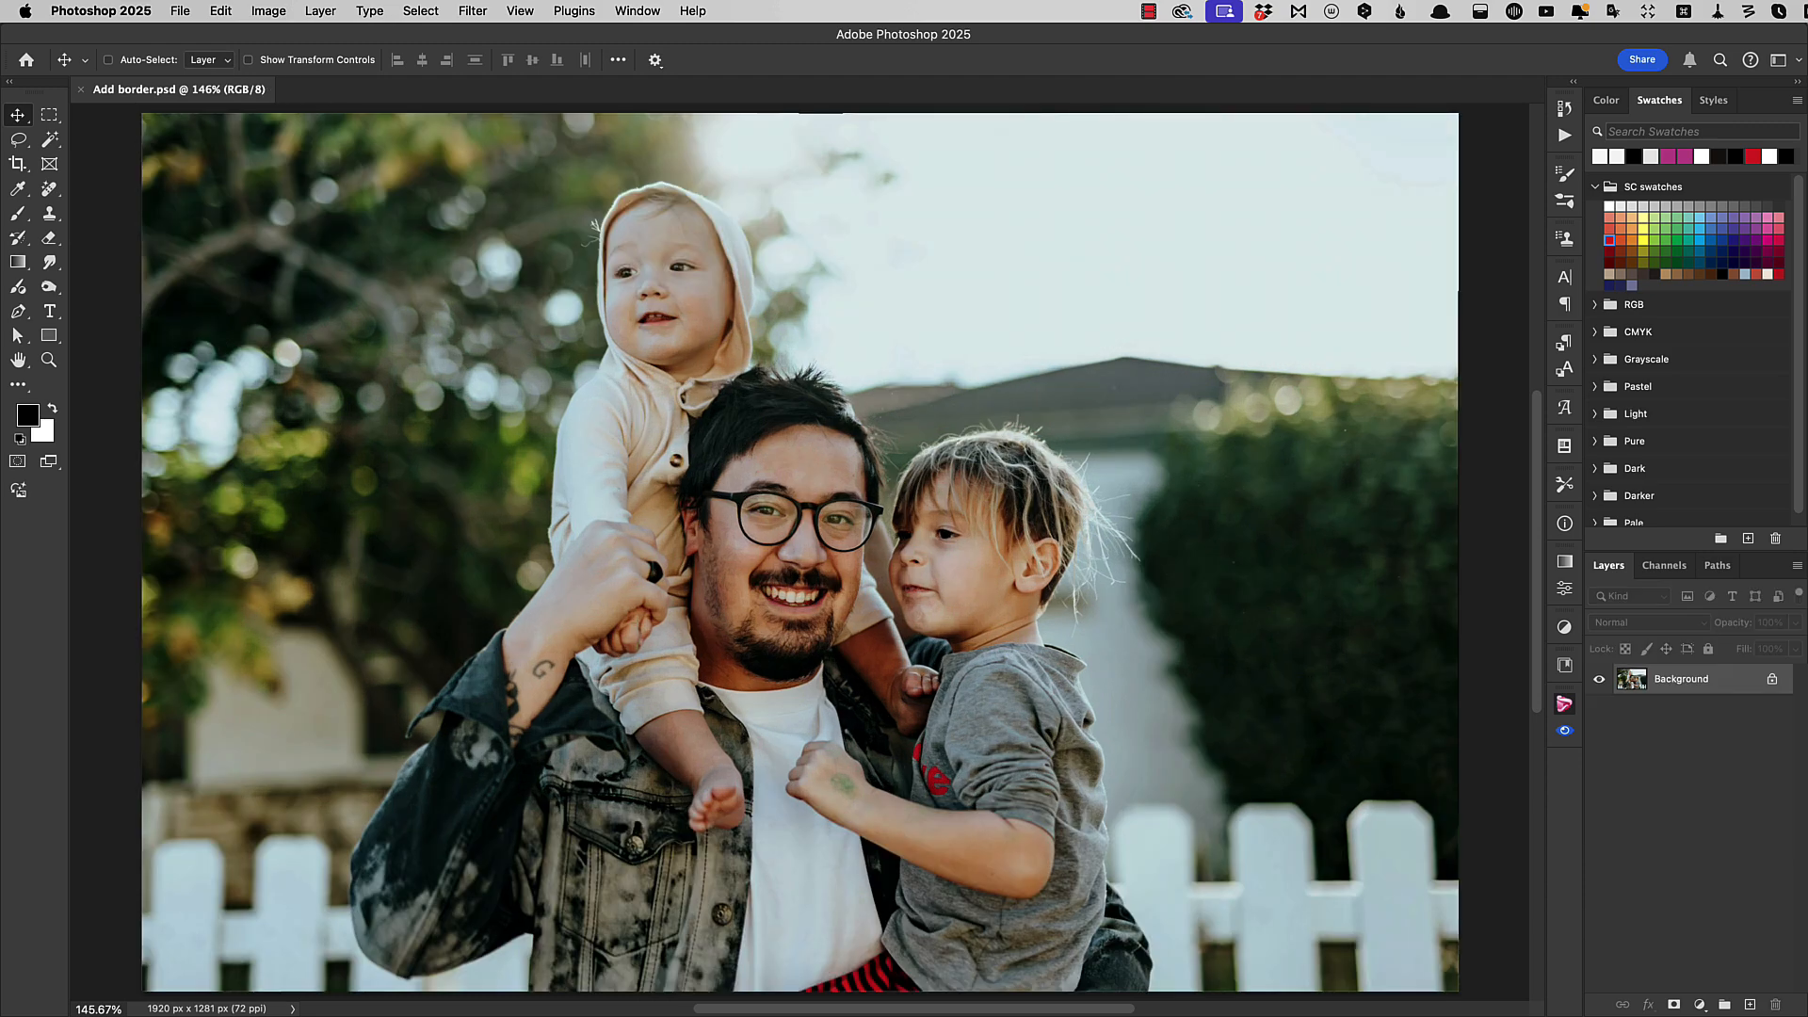
{"action": "mouse_move", "coordinate": [274, 50]}
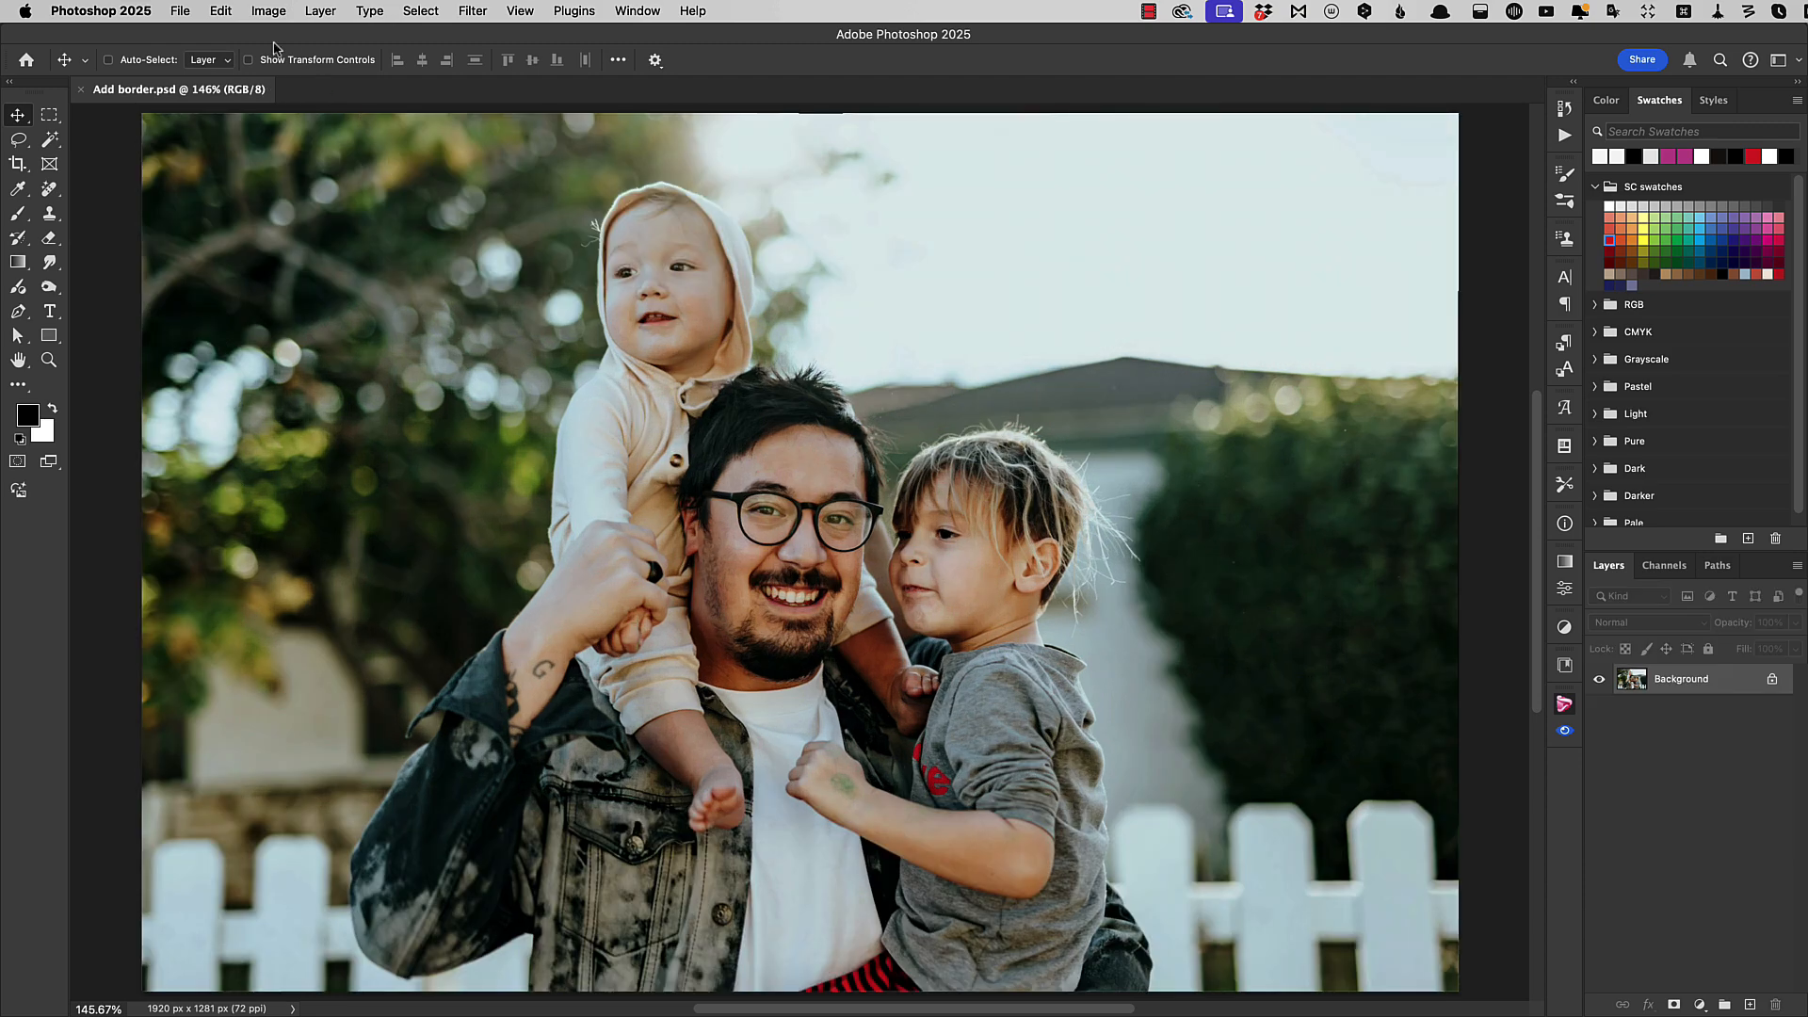
{"action": "left_click", "coordinate": [268, 10]}
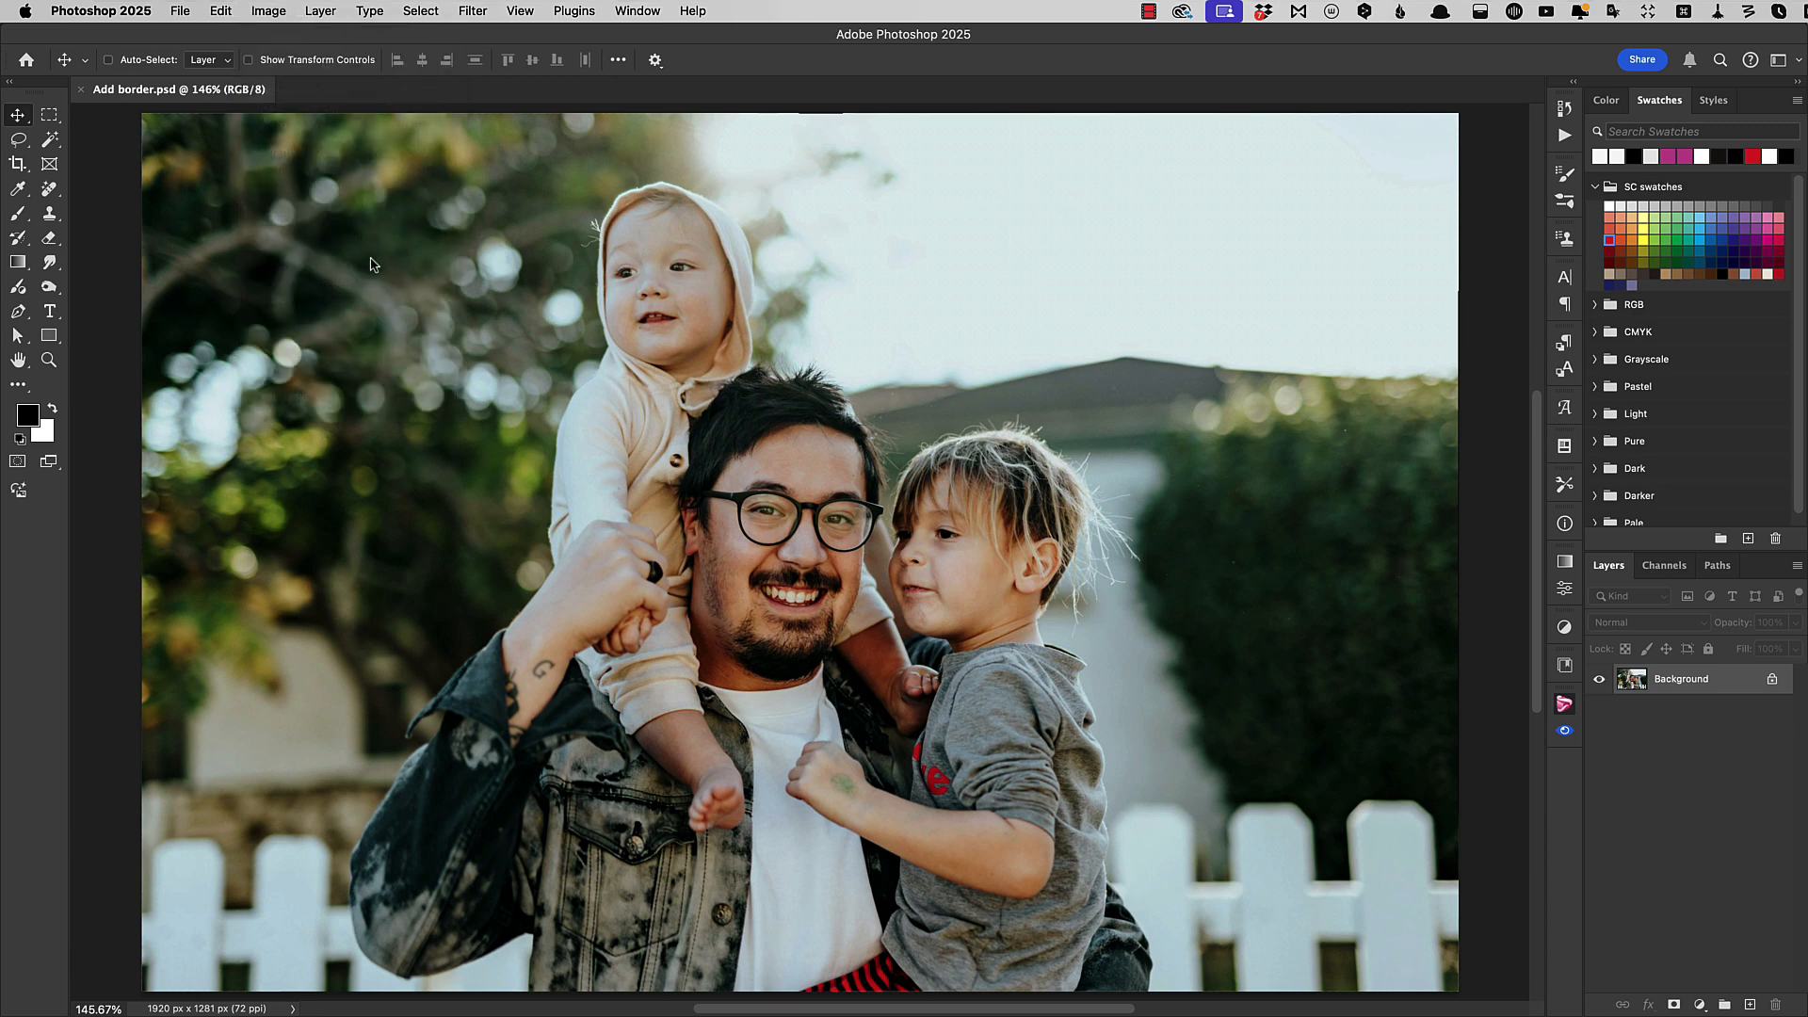
Step: Set Canvas Size to 1980 × 1341 pixels with a #f9f9f9 extension colour and apply
{"action": "left_click", "coordinate": [268, 10]}
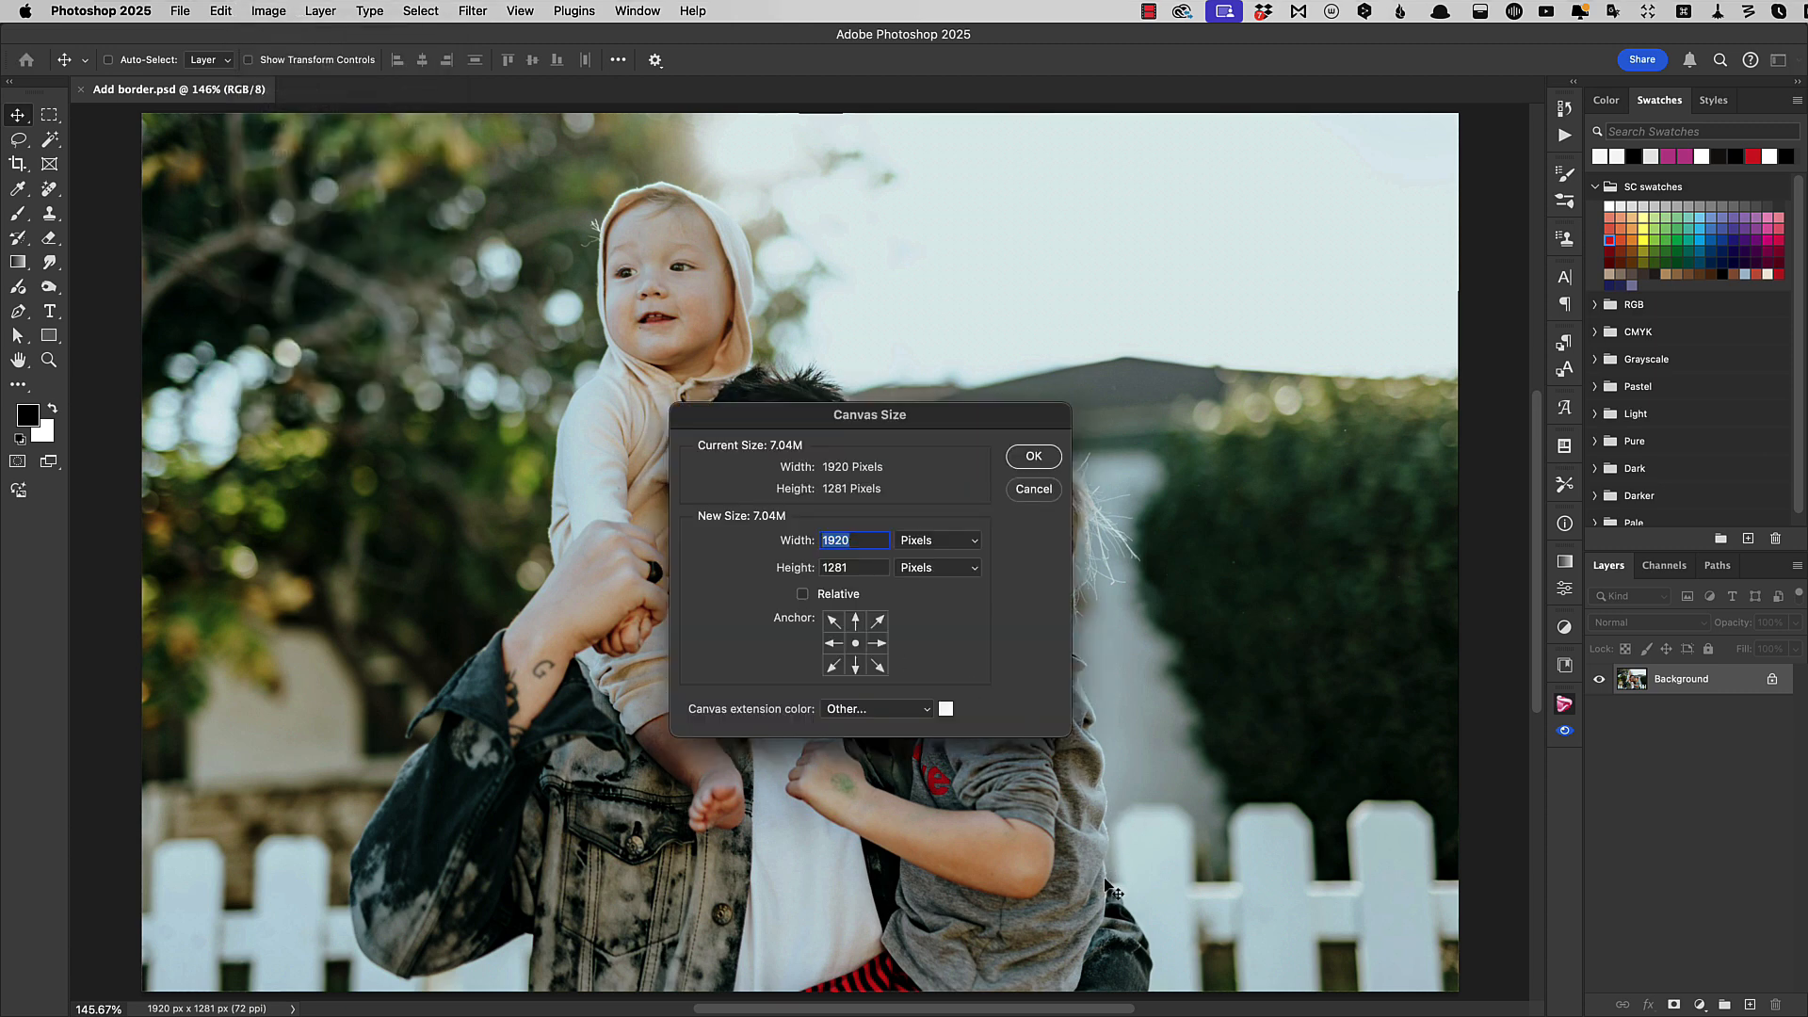
{"action": "mouse_move", "coordinate": [1121, 854]}
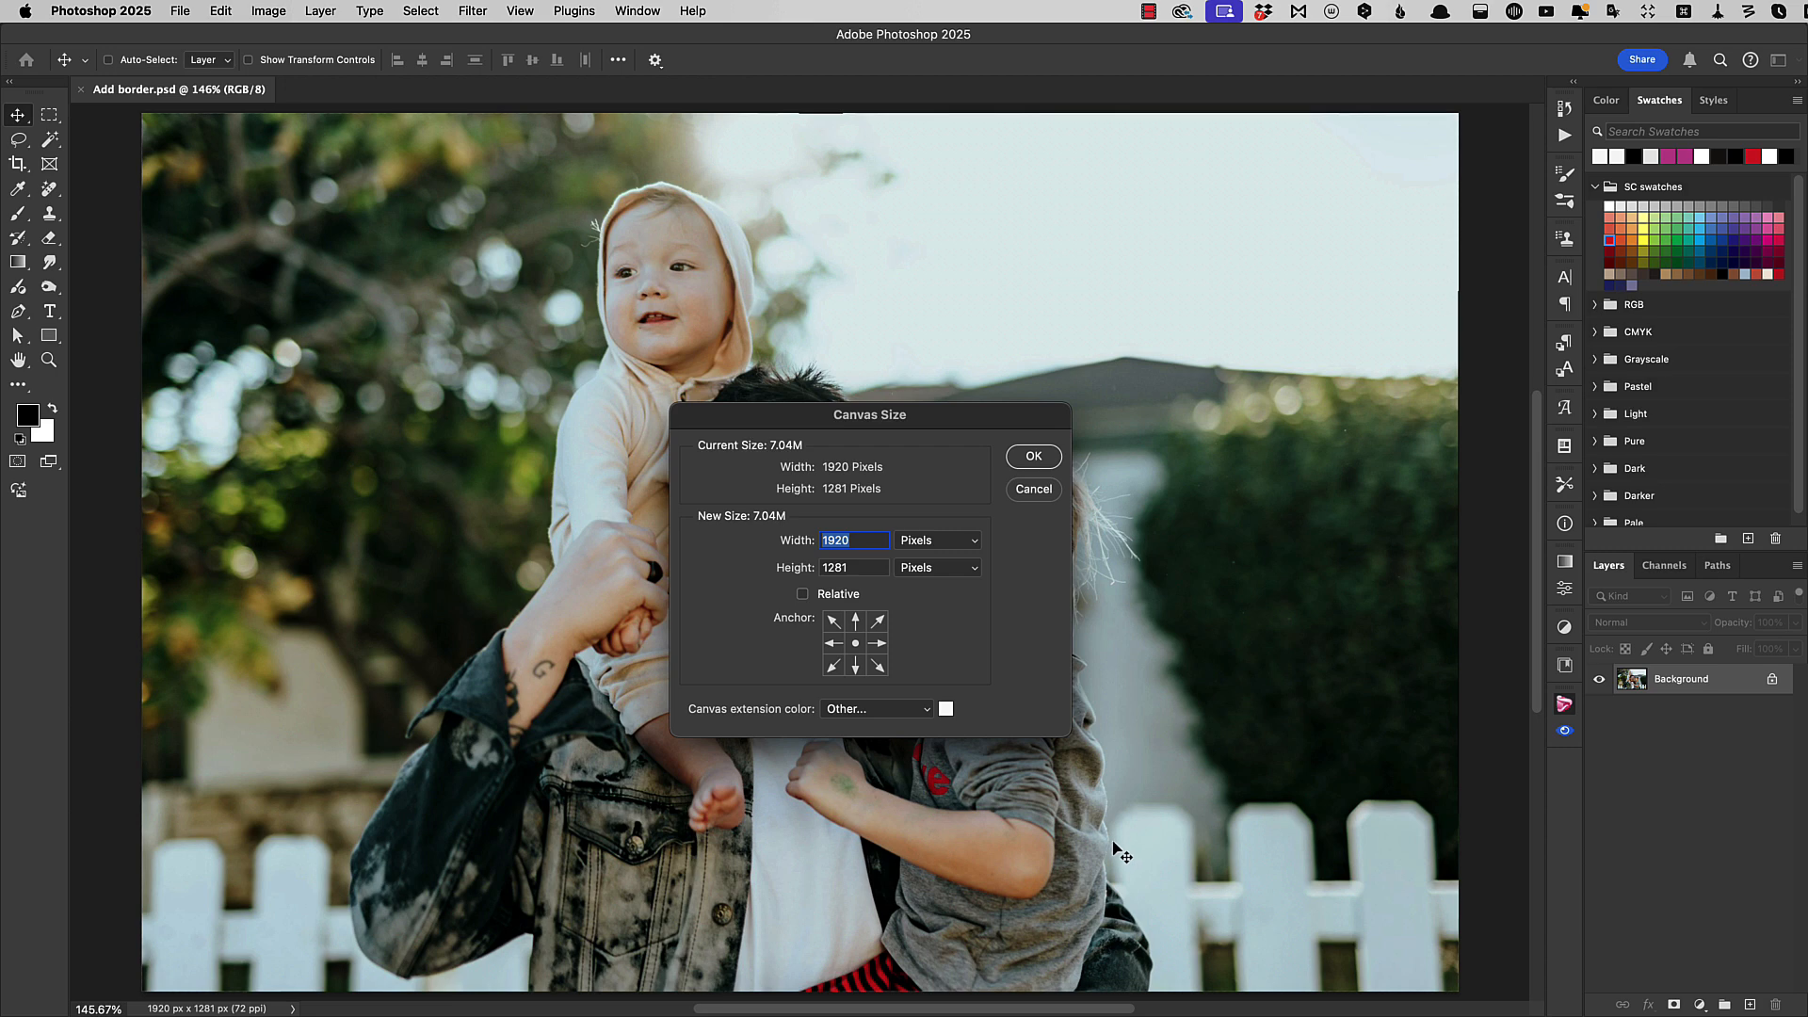
{"action": "mouse_move", "coordinate": [1096, 843]}
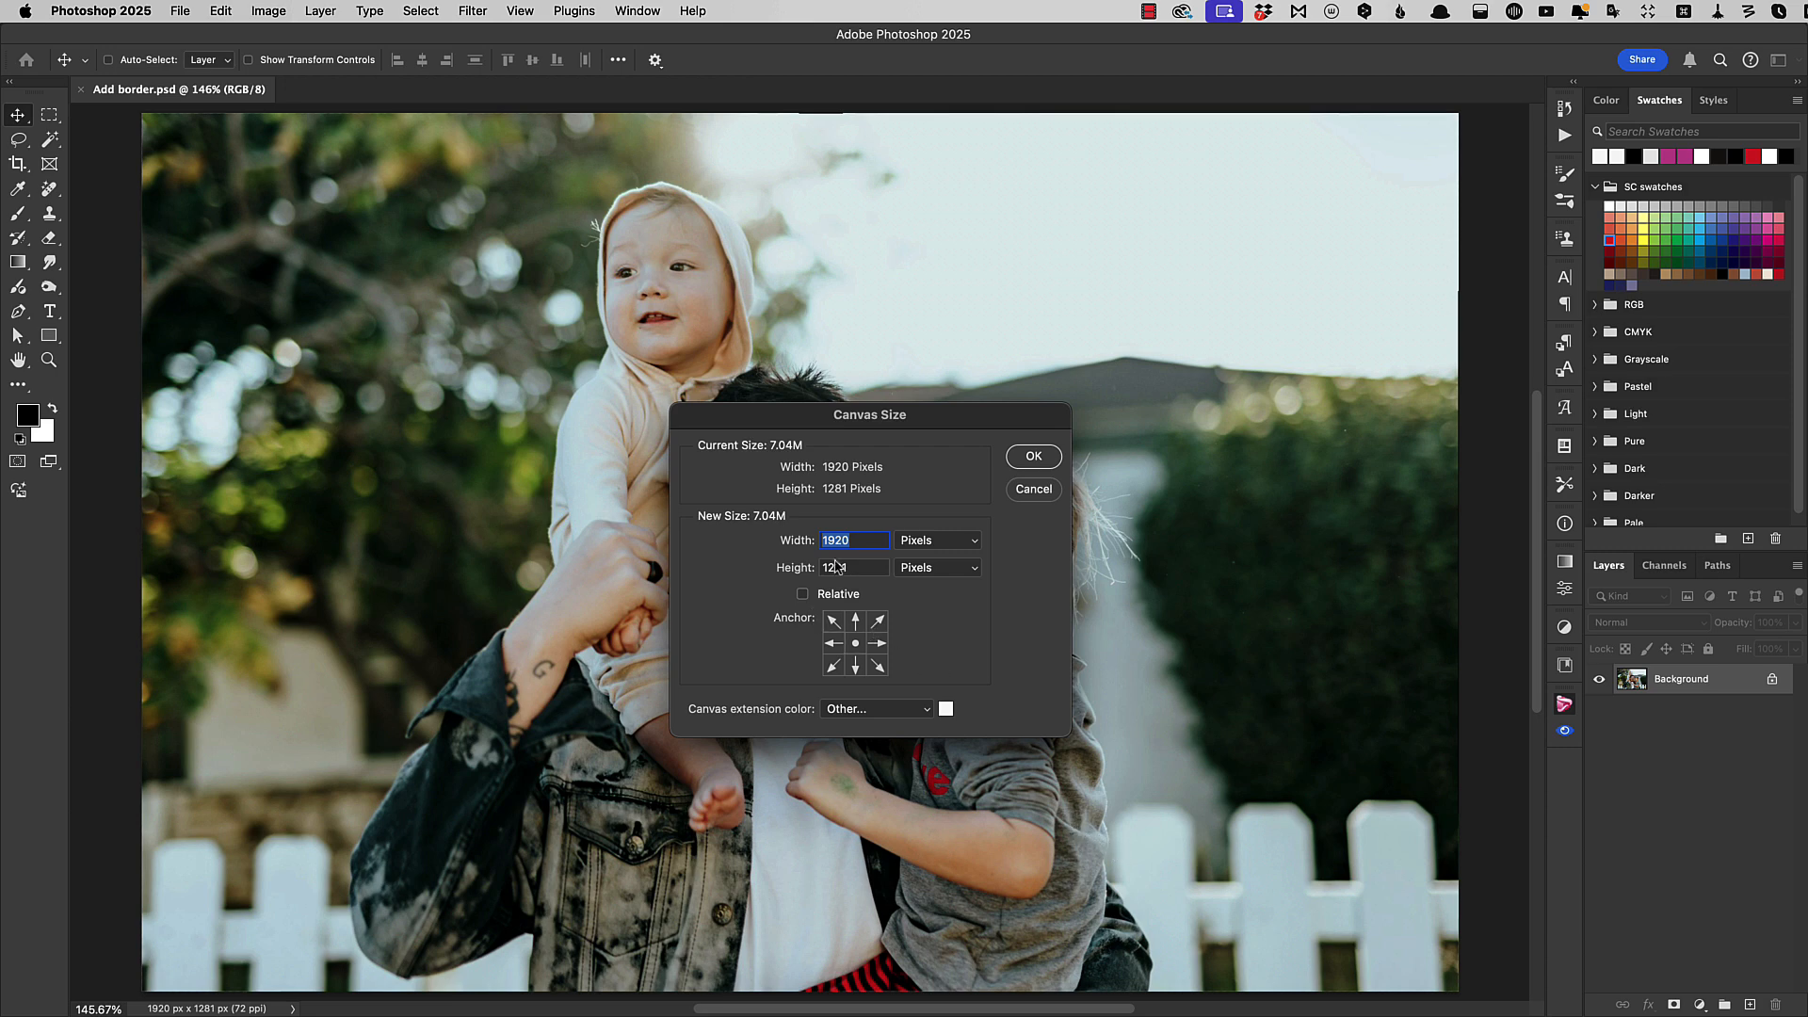
{"action": "left_click", "coordinate": [938, 540]}
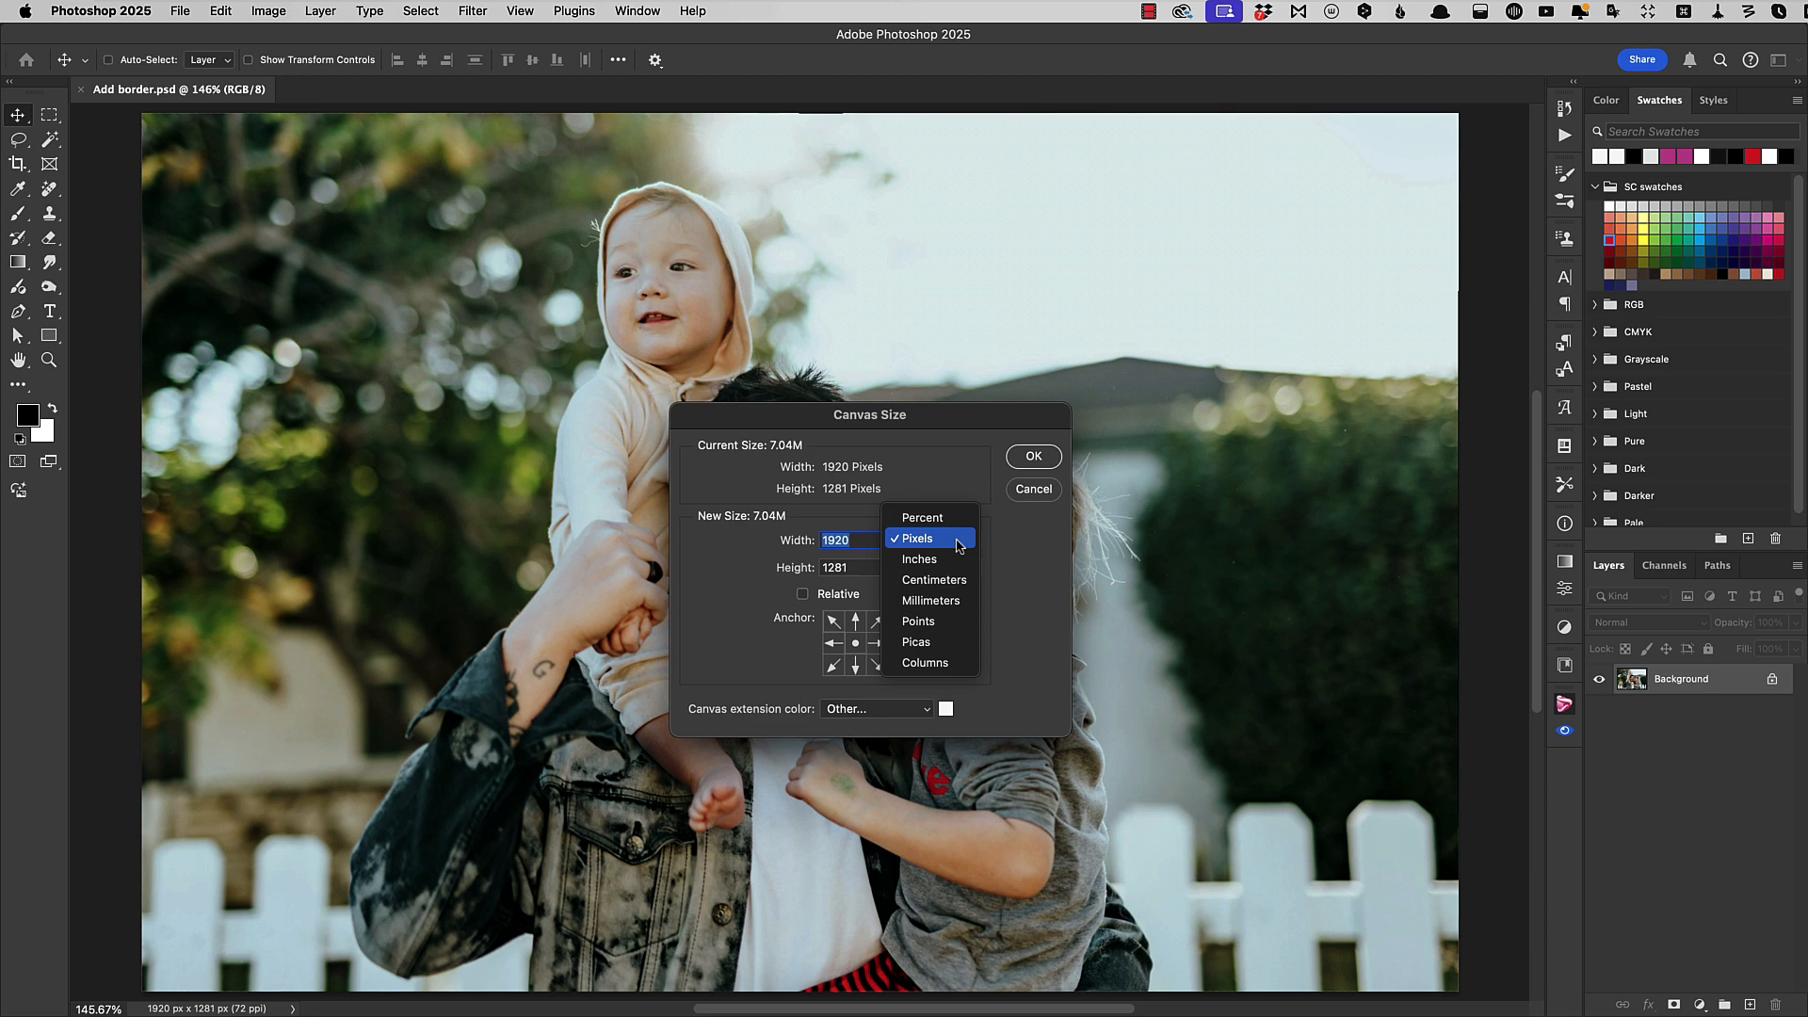
{"action": "mouse_move", "coordinate": [920, 559]}
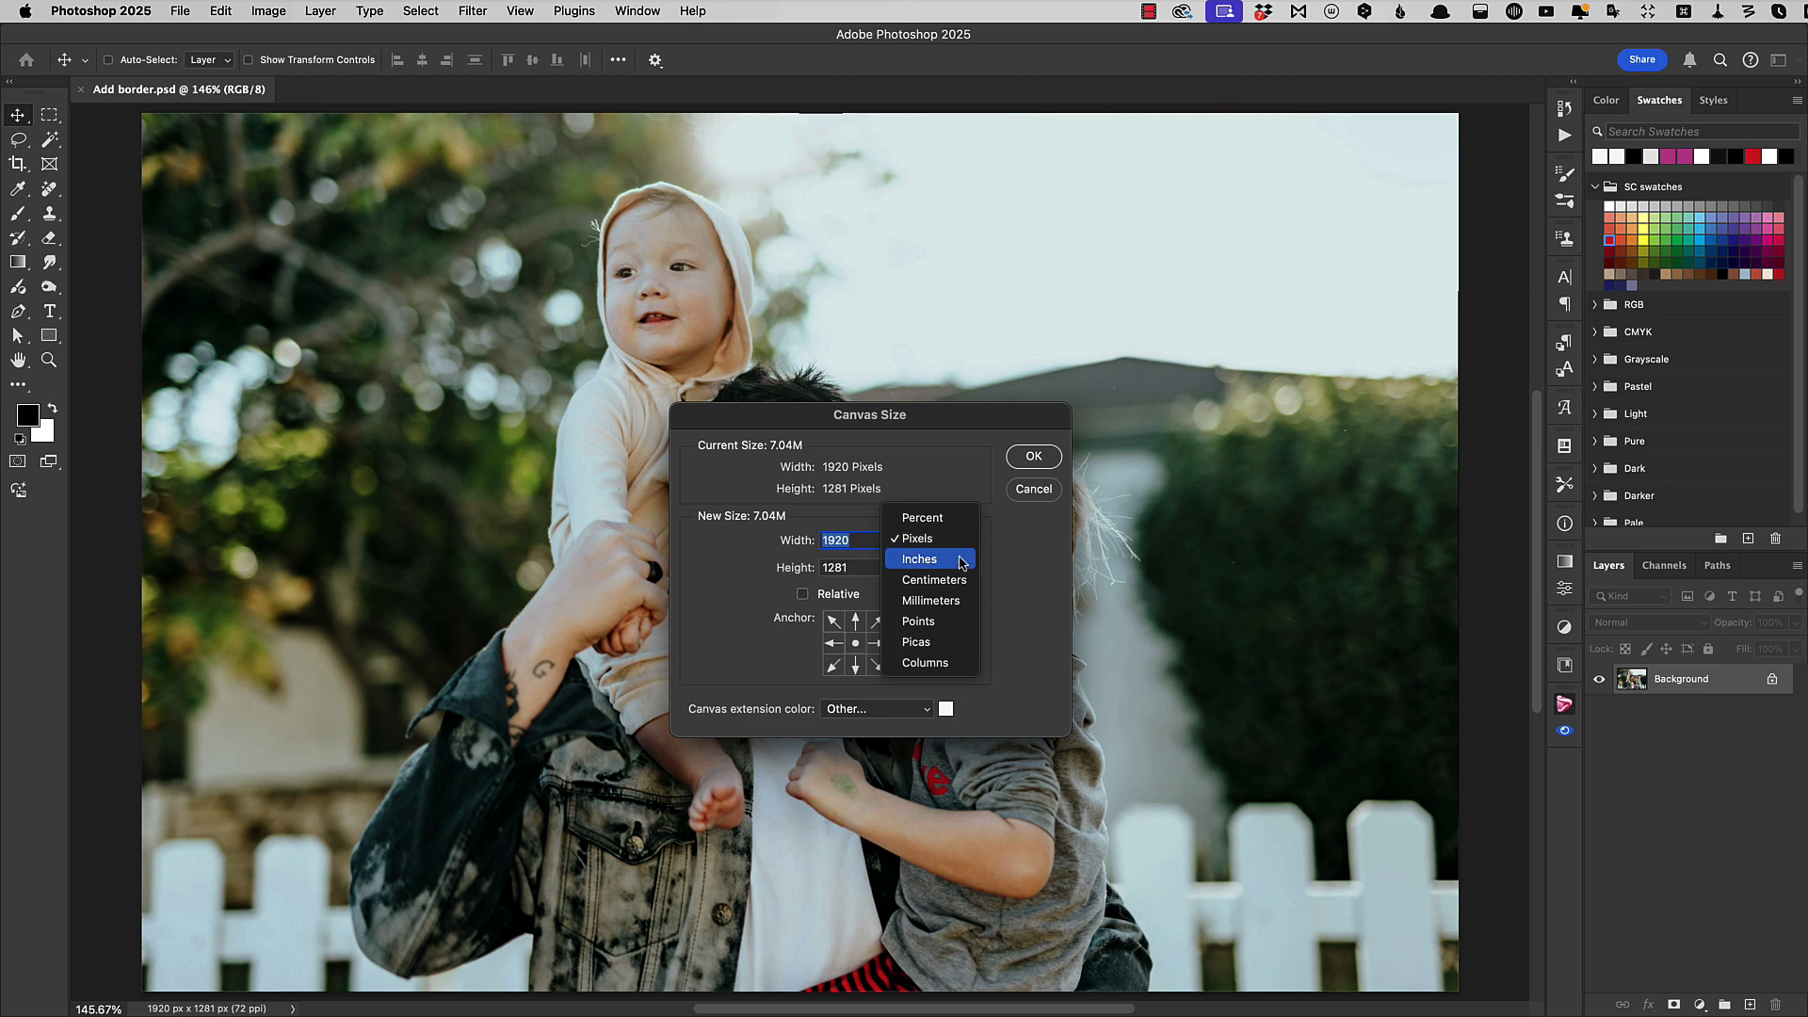
{"action": "left_click", "coordinate": [921, 560]}
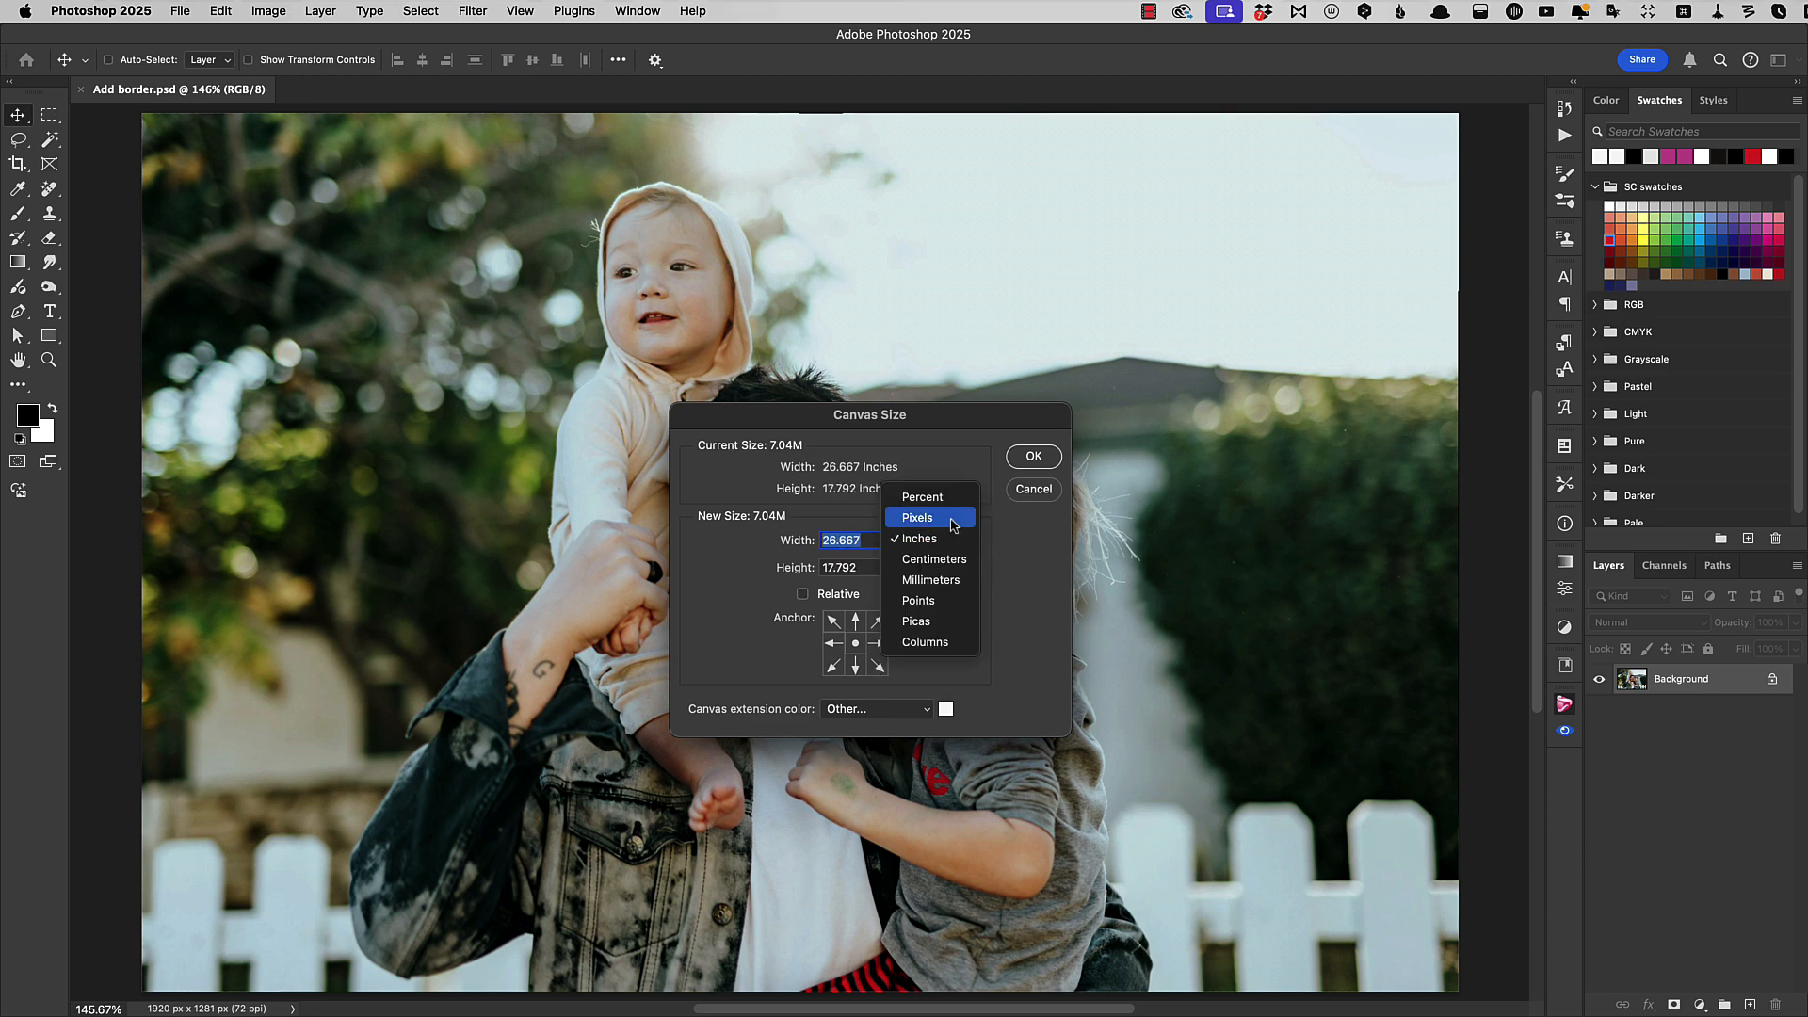
{"action": "left_click", "coordinate": [916, 517]}
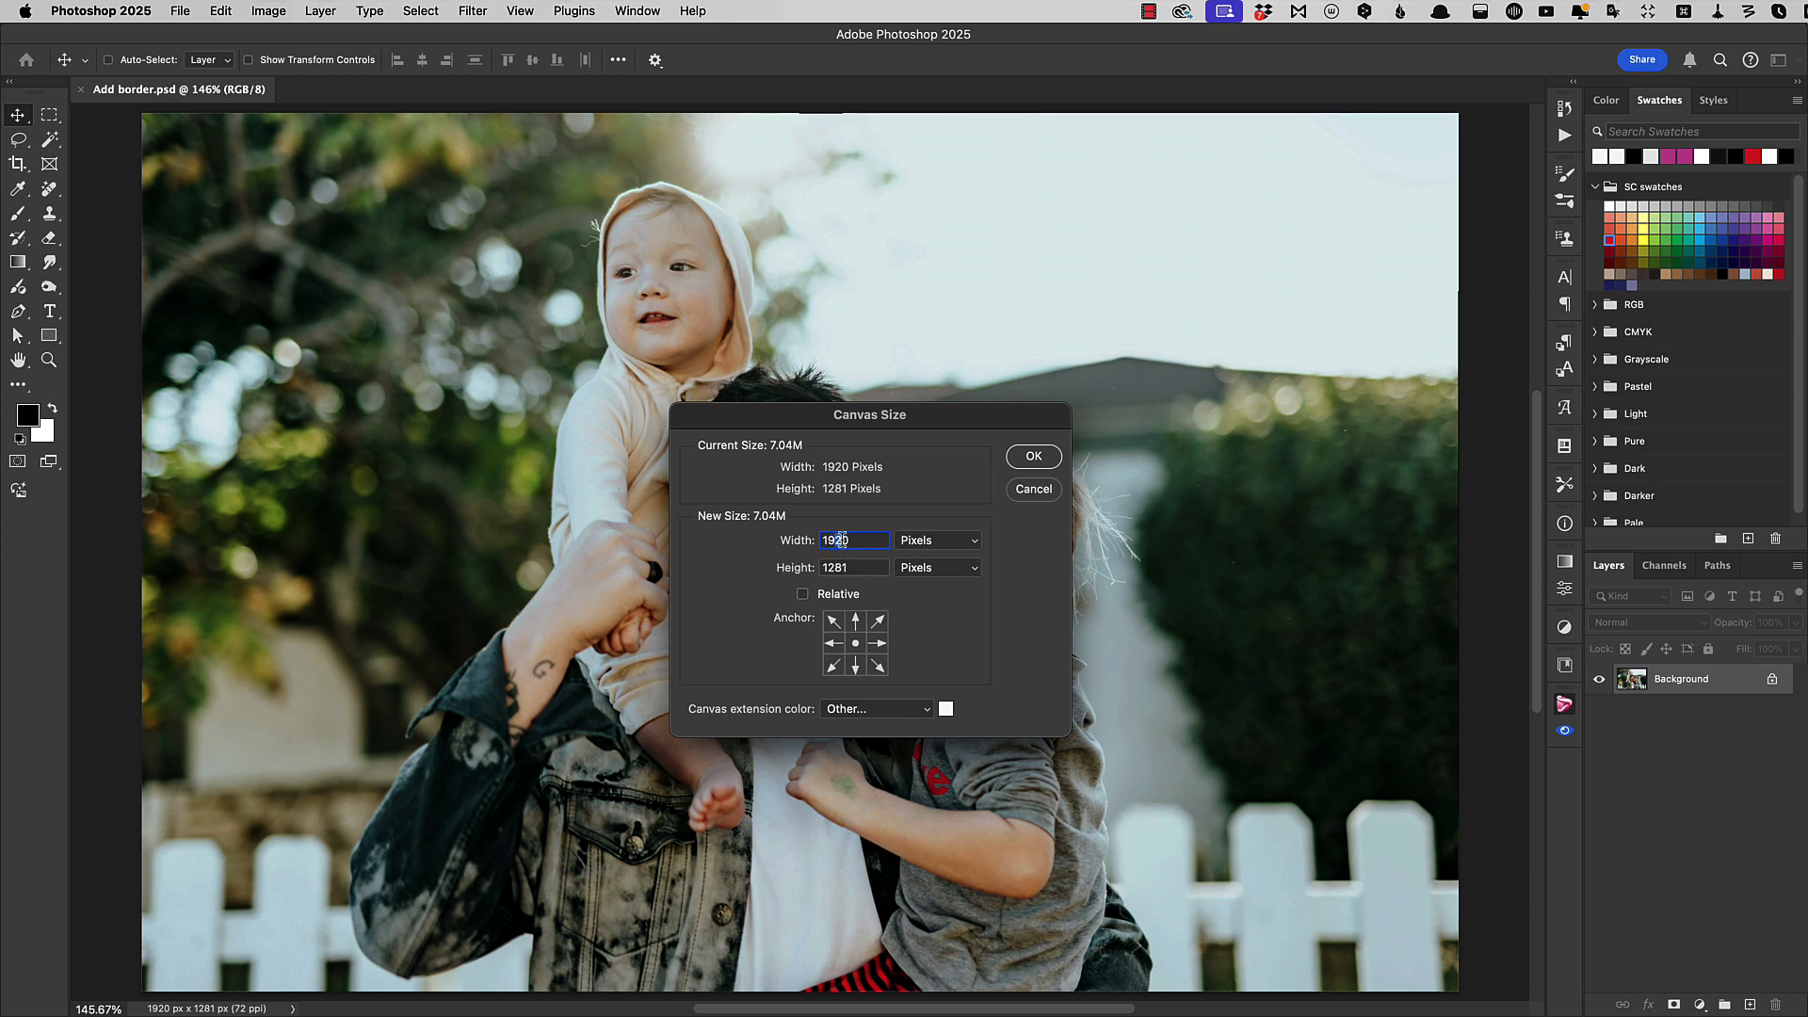
{"action": "type", "text": "1980"}
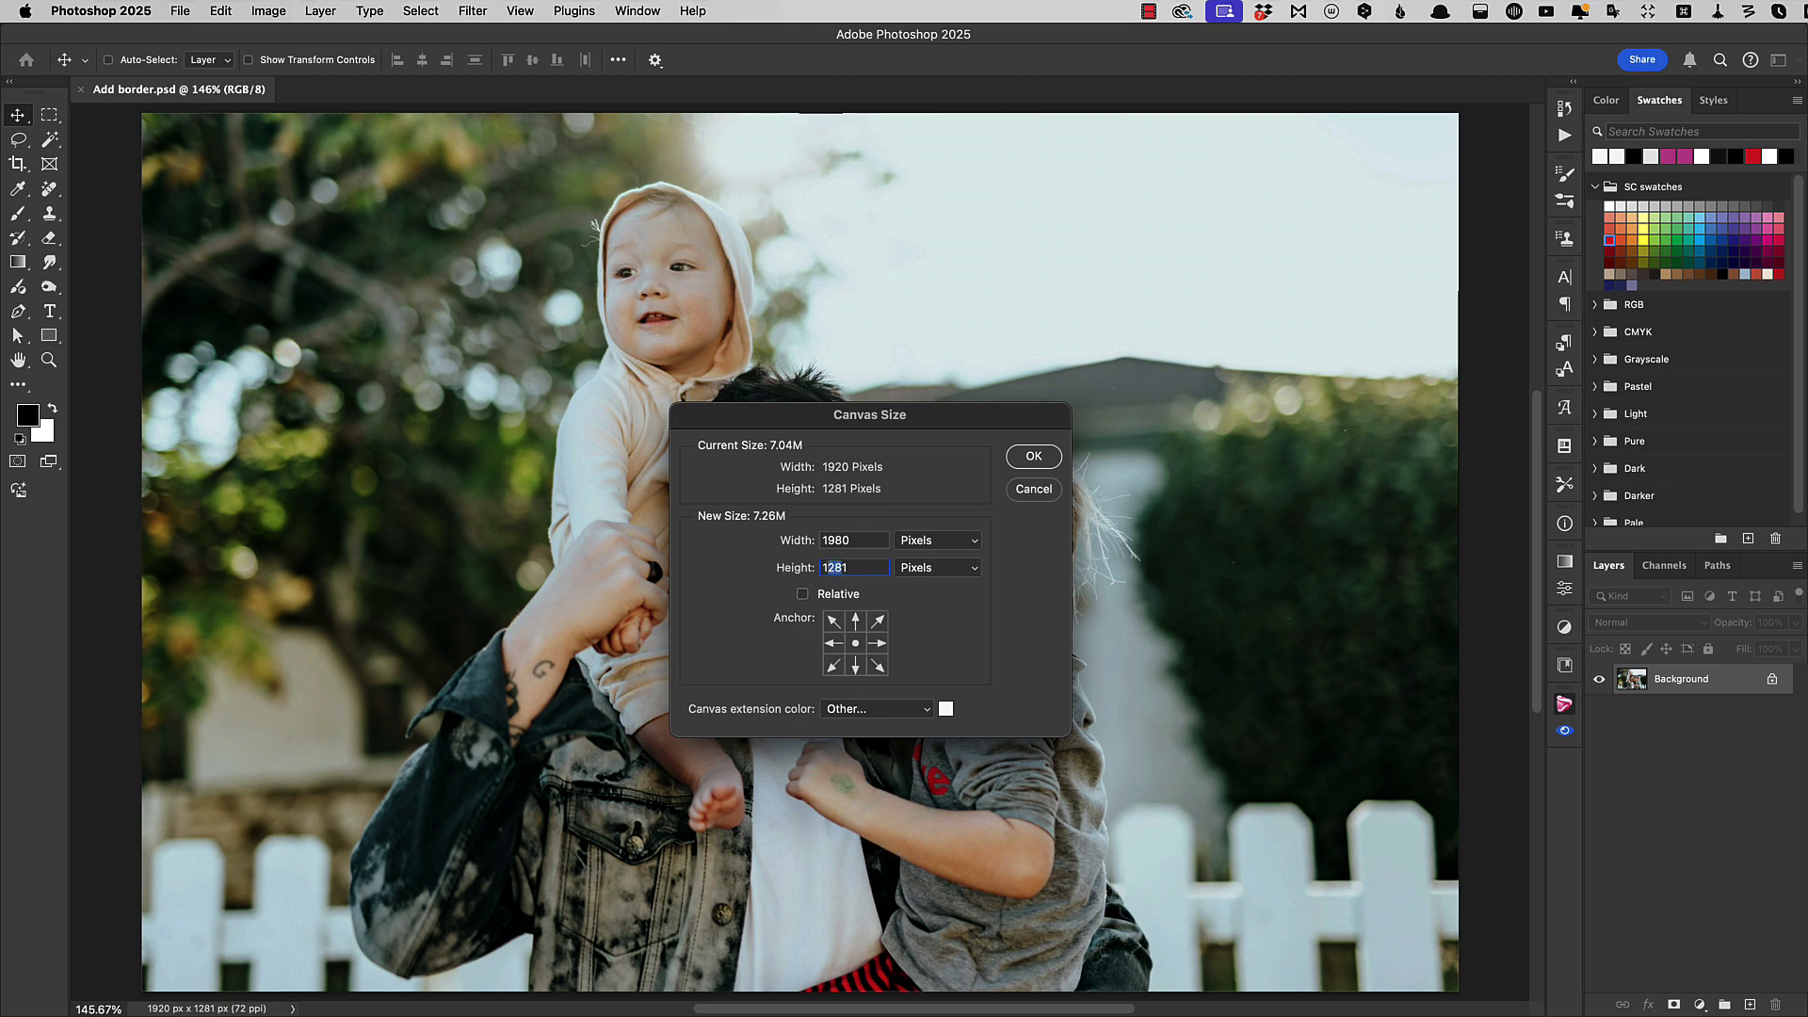
{"action": "type", "text": "1341"}
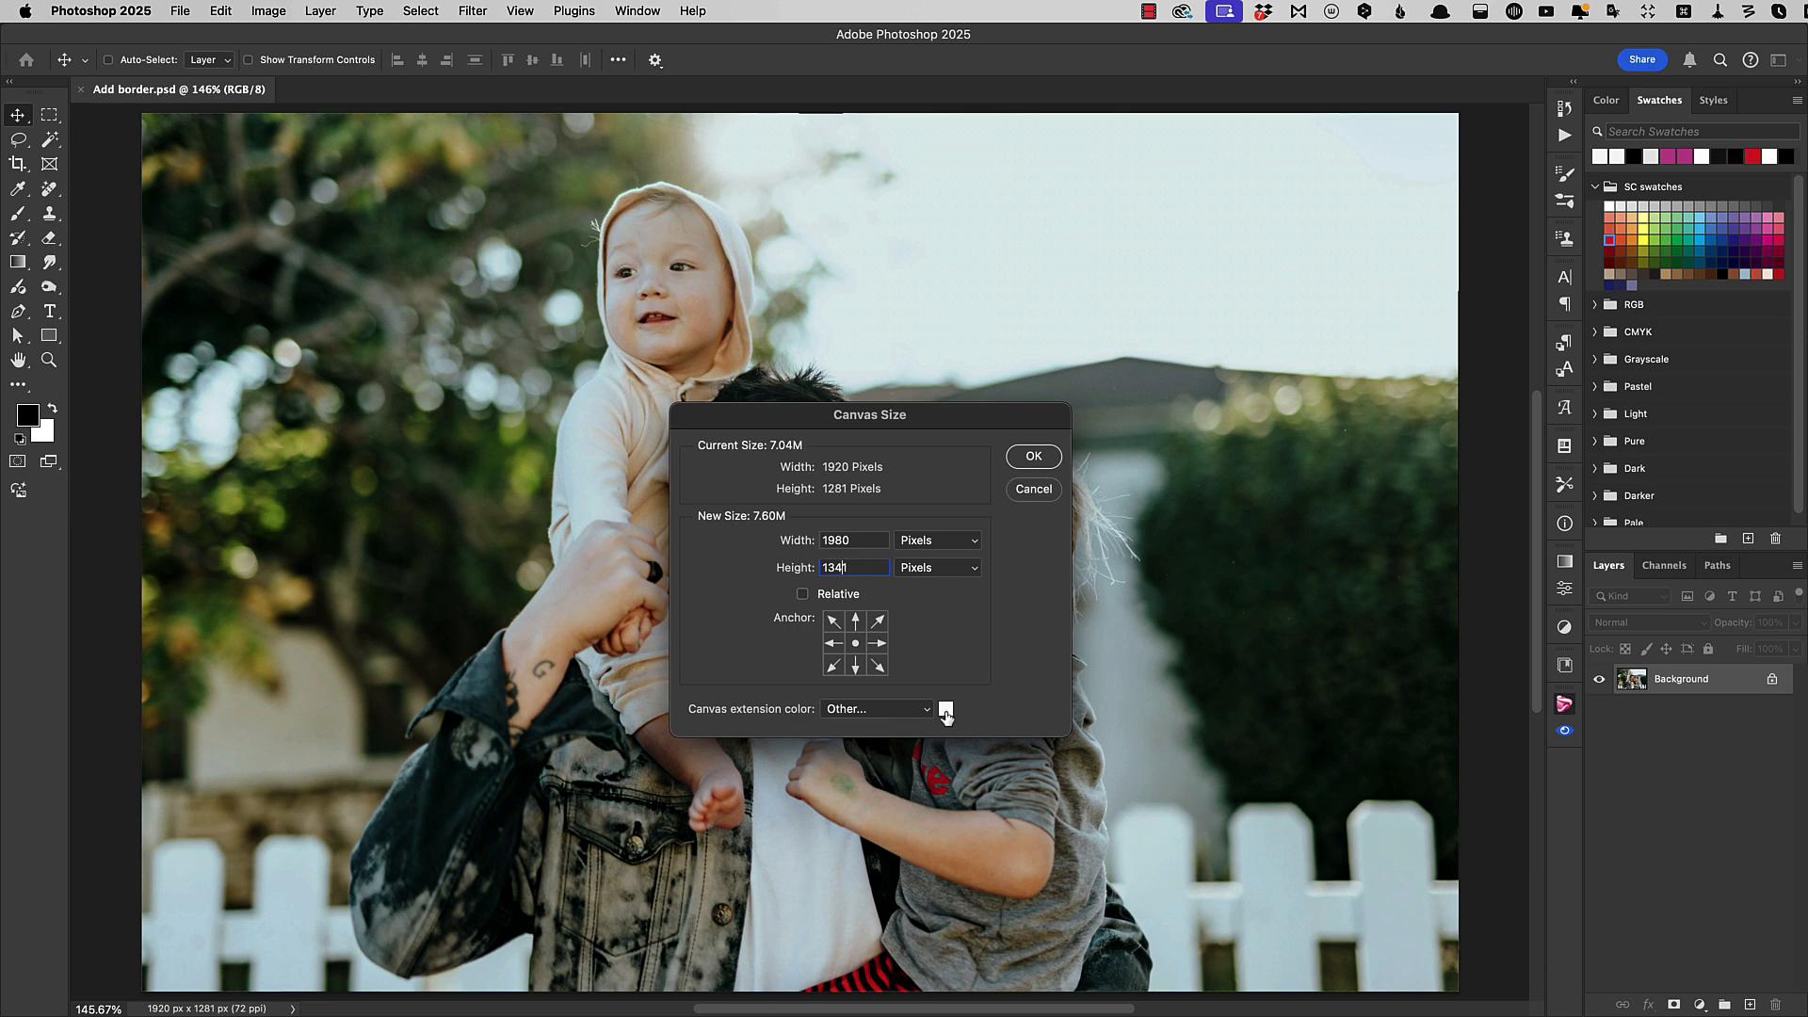
{"action": "left_click", "coordinate": [945, 709]}
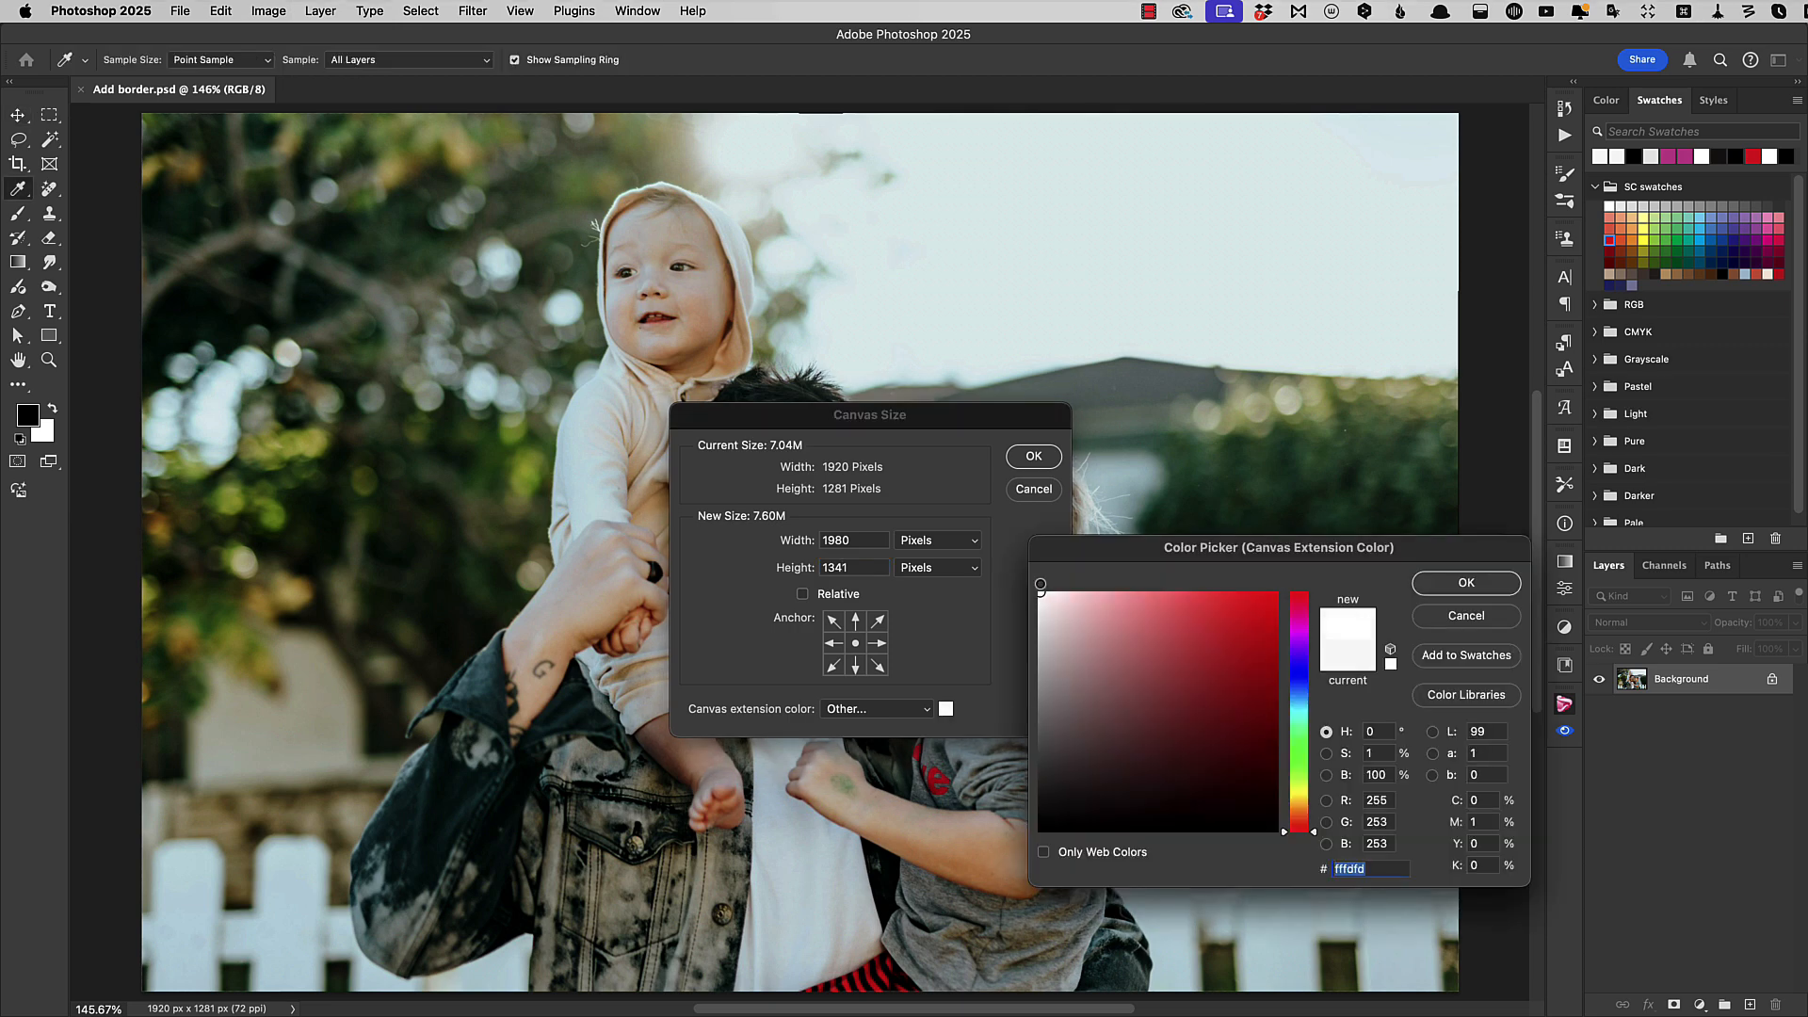
{"action": "left_click", "coordinate": [1039, 597]}
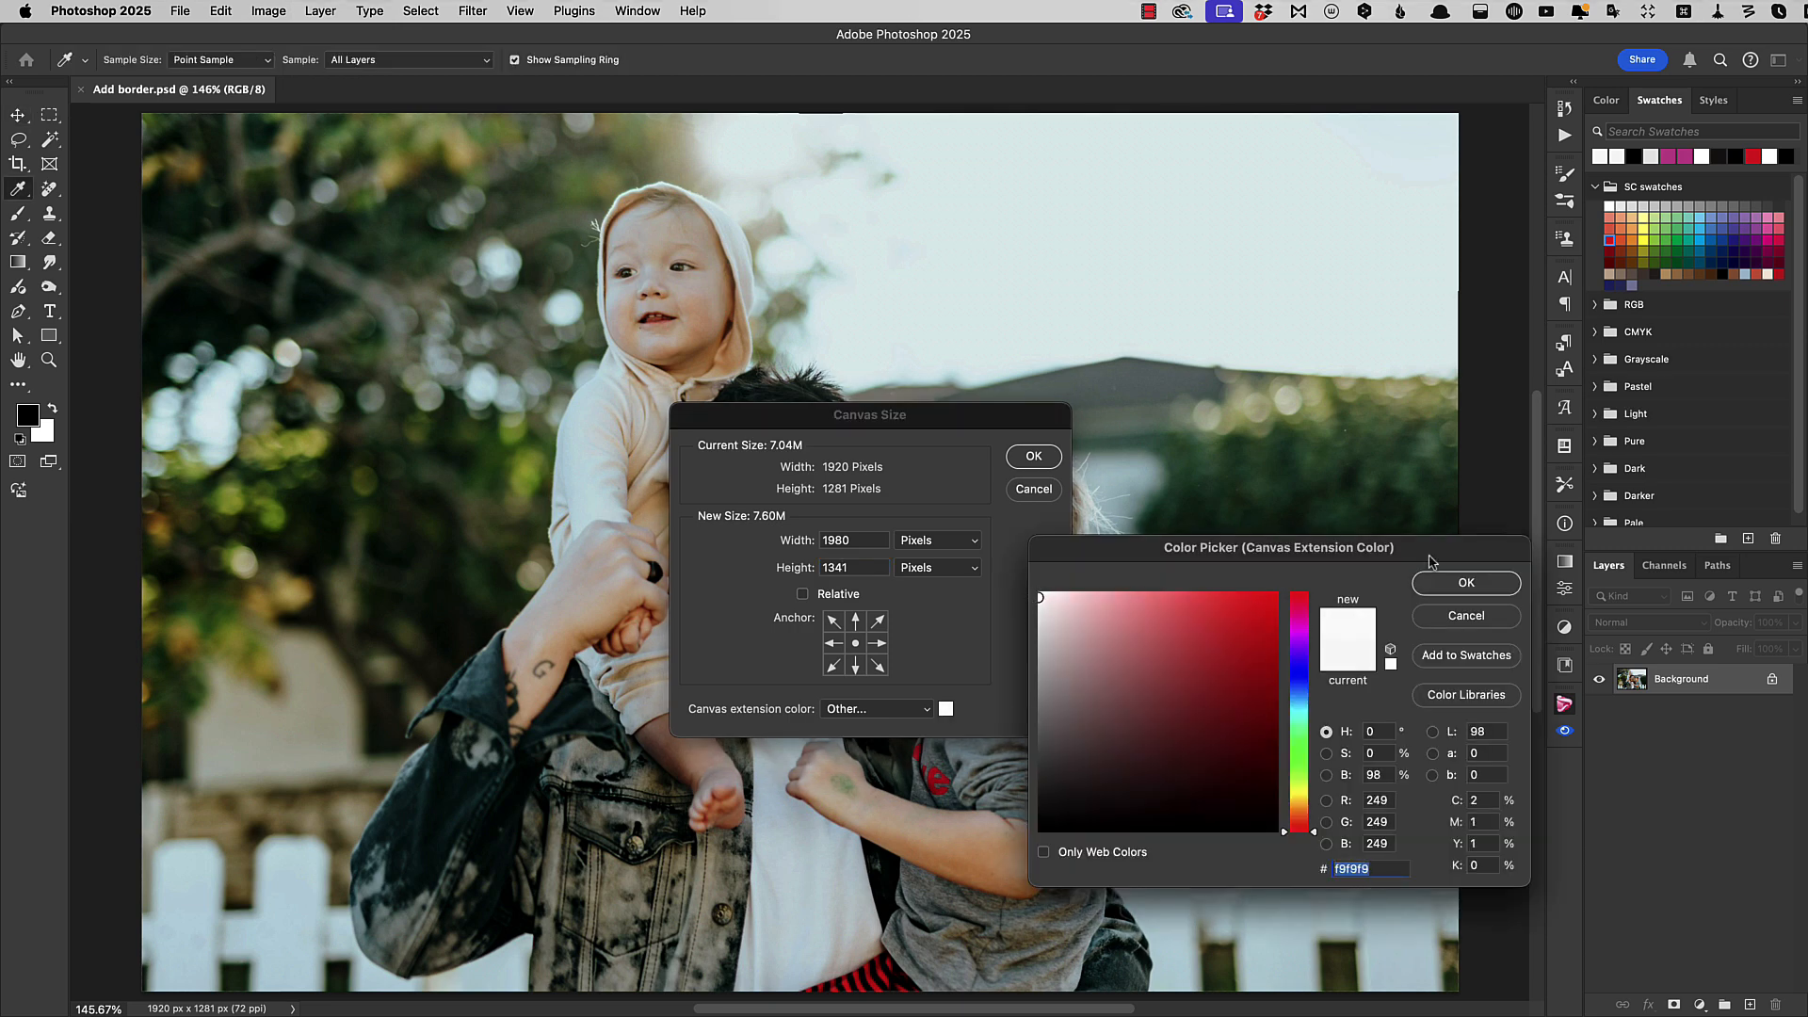
{"action": "left_click", "coordinate": [1465, 582]}
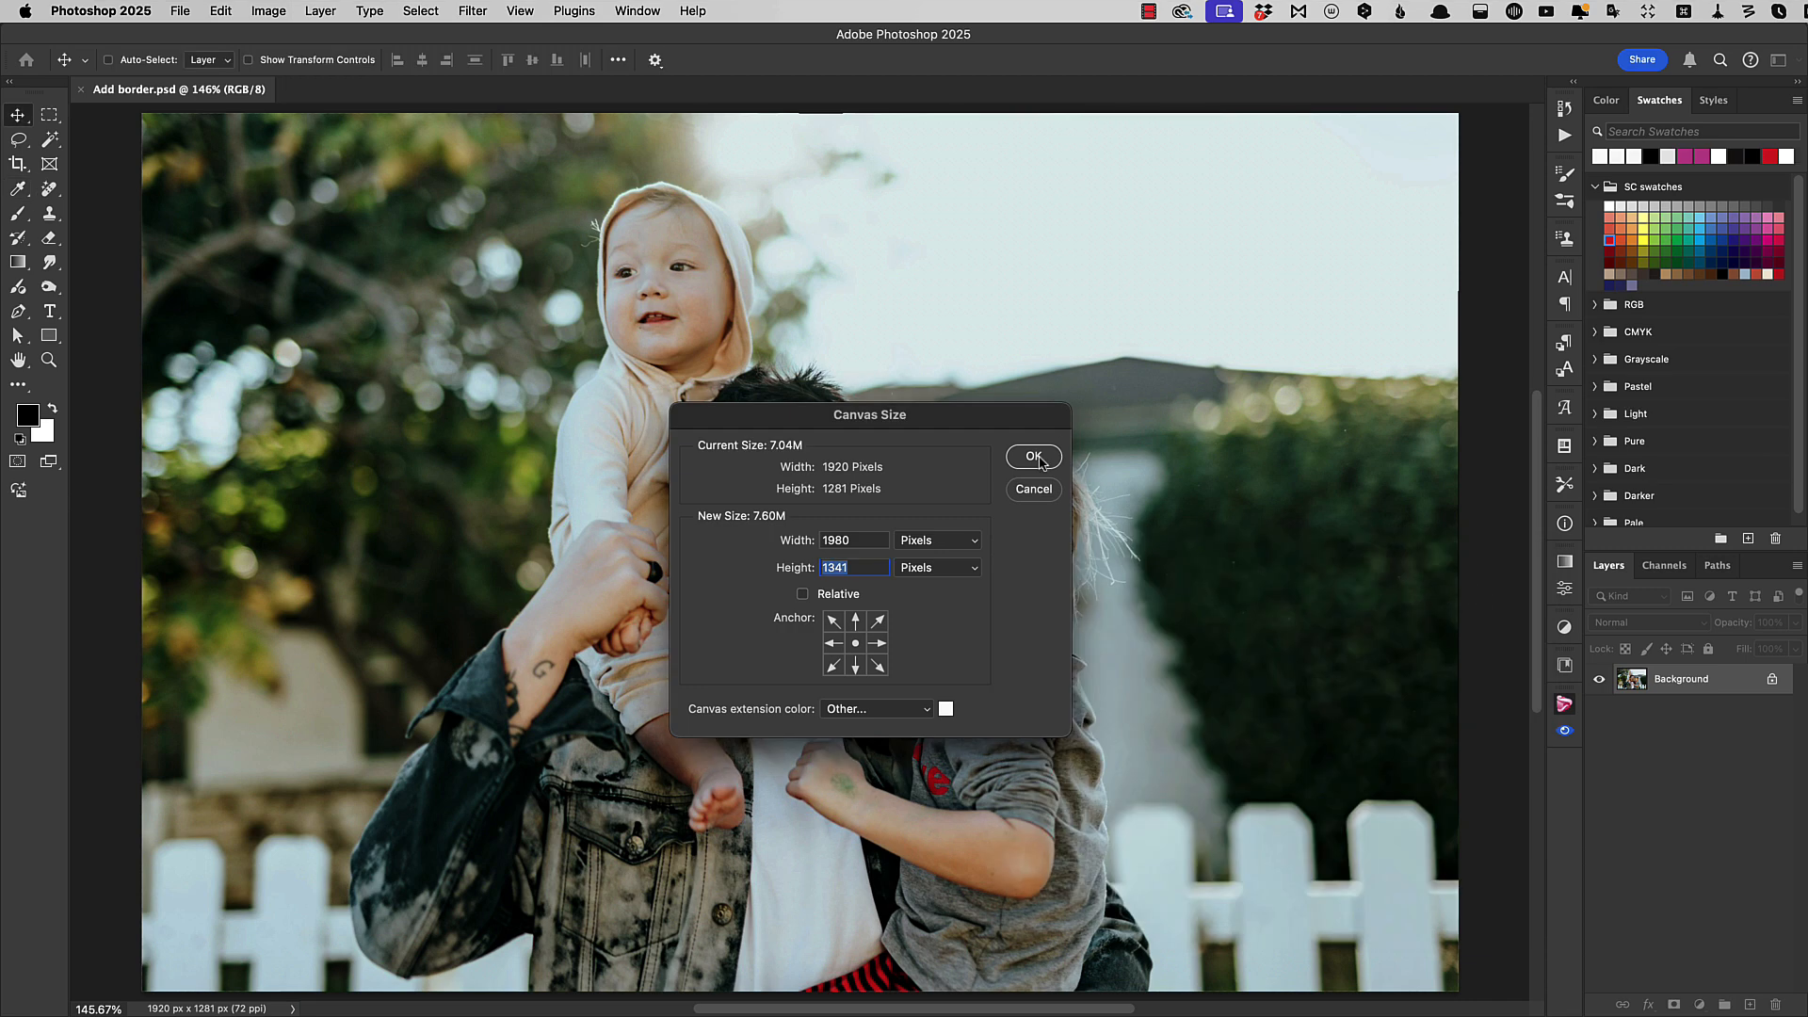
{"action": "left_click", "coordinate": [1032, 457]}
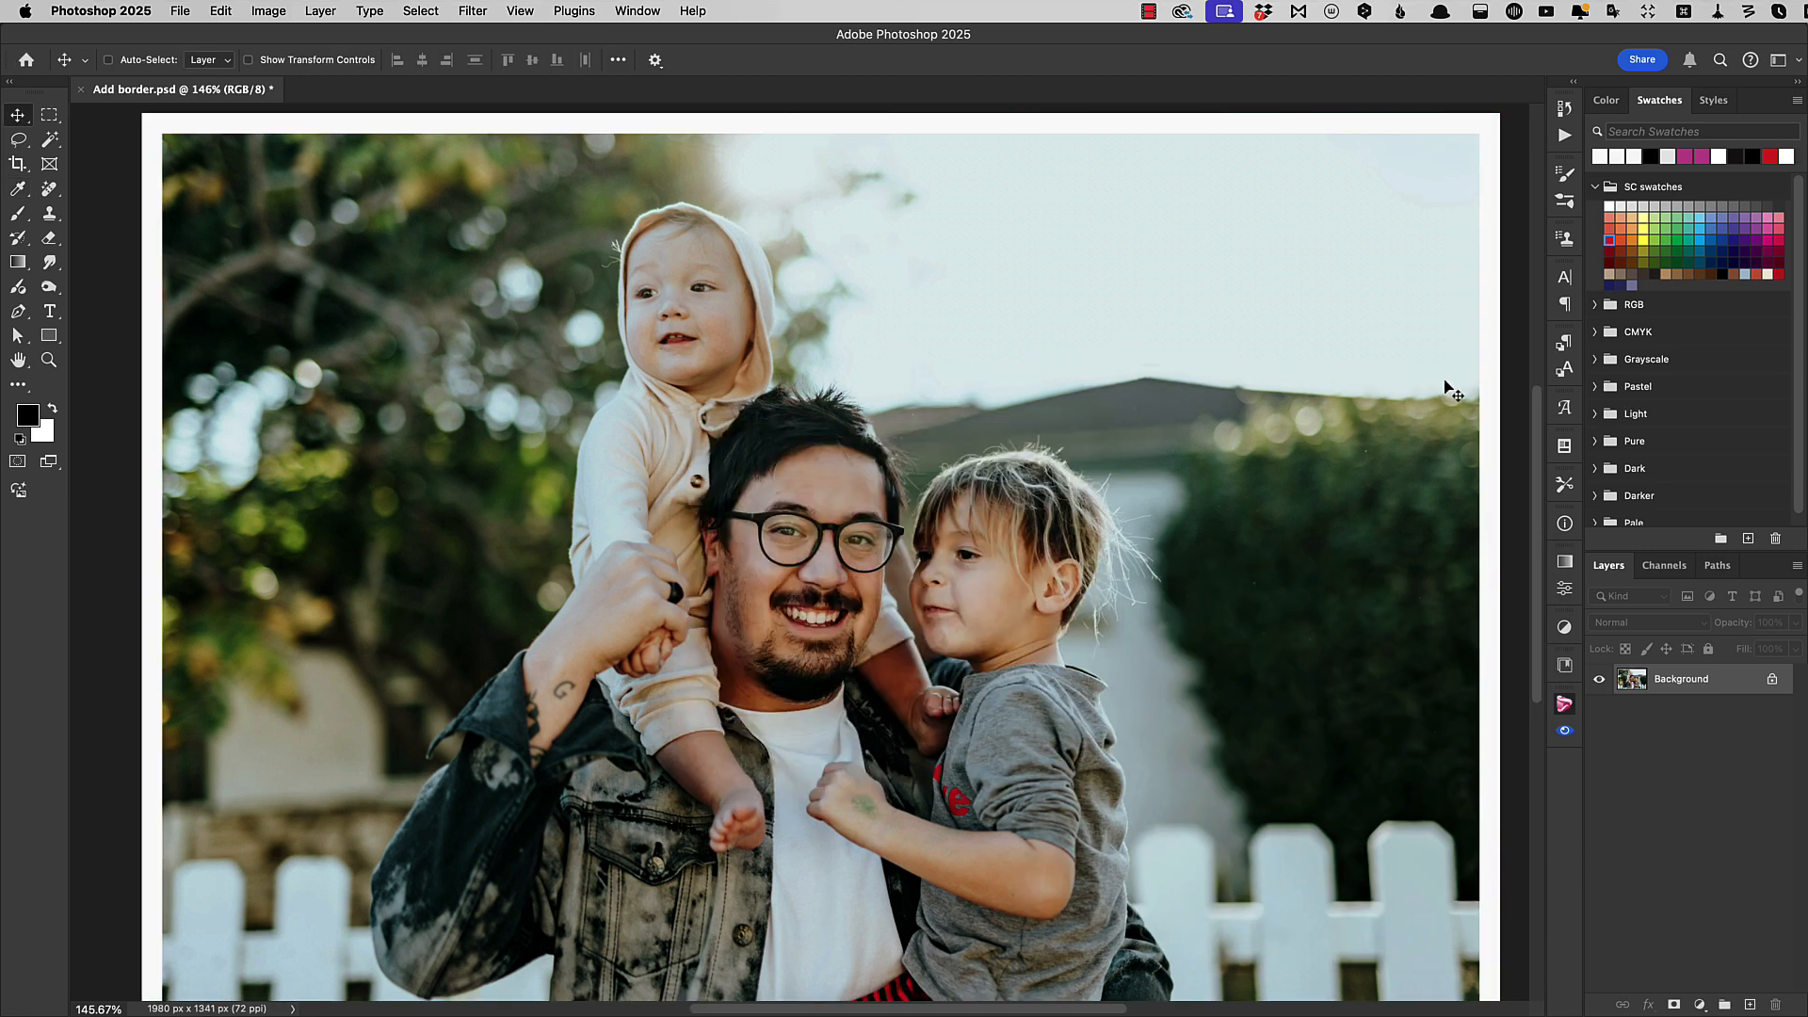